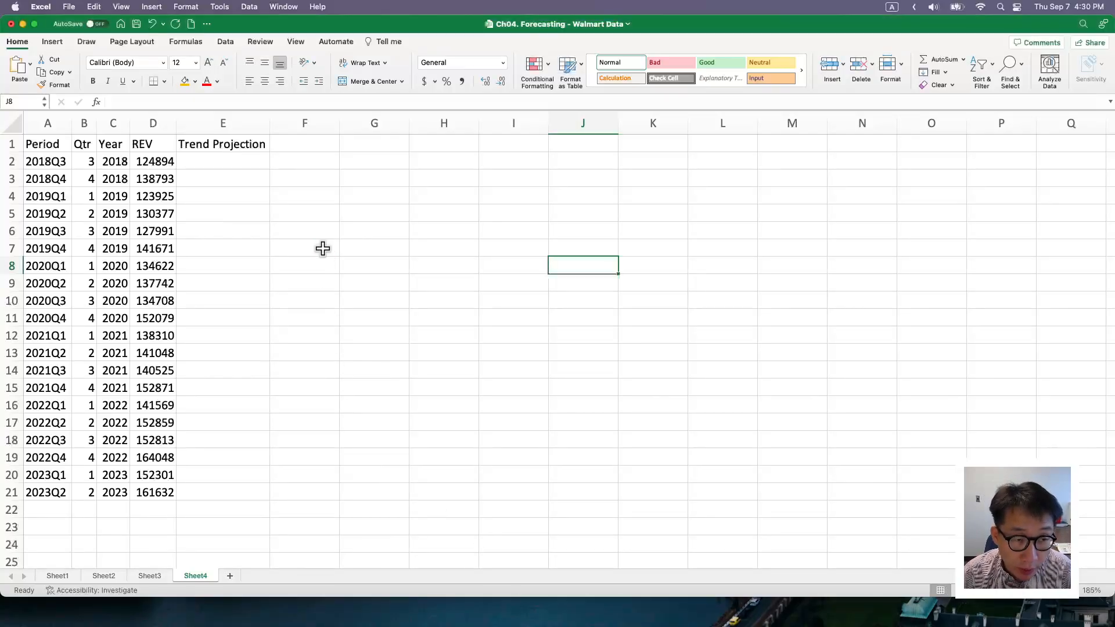
mouse_move(347, 345)
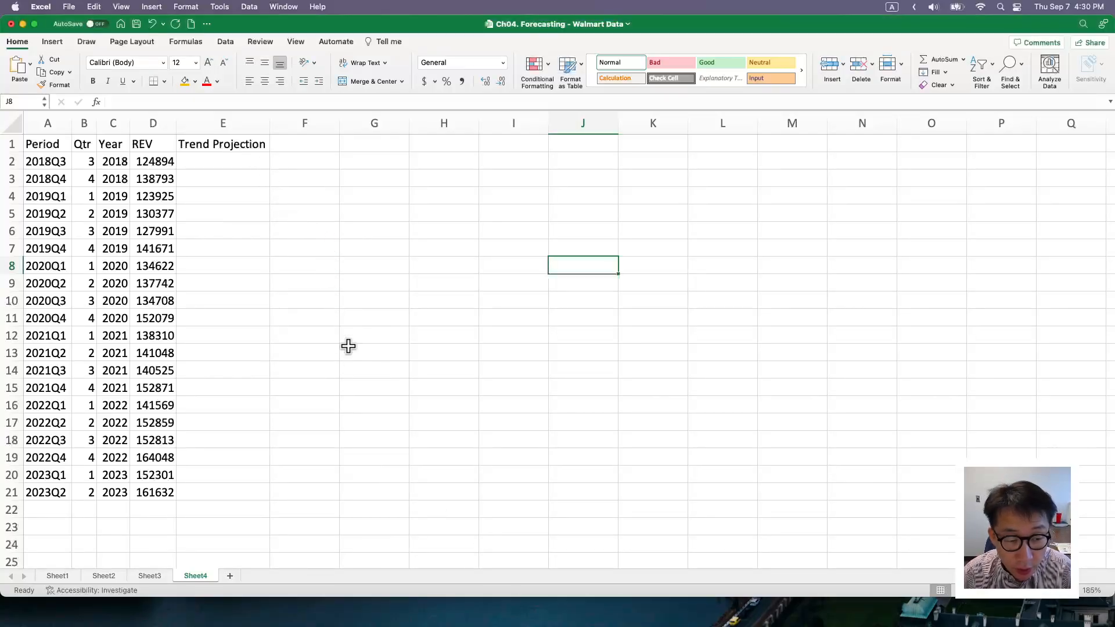
mouse_move(345, 338)
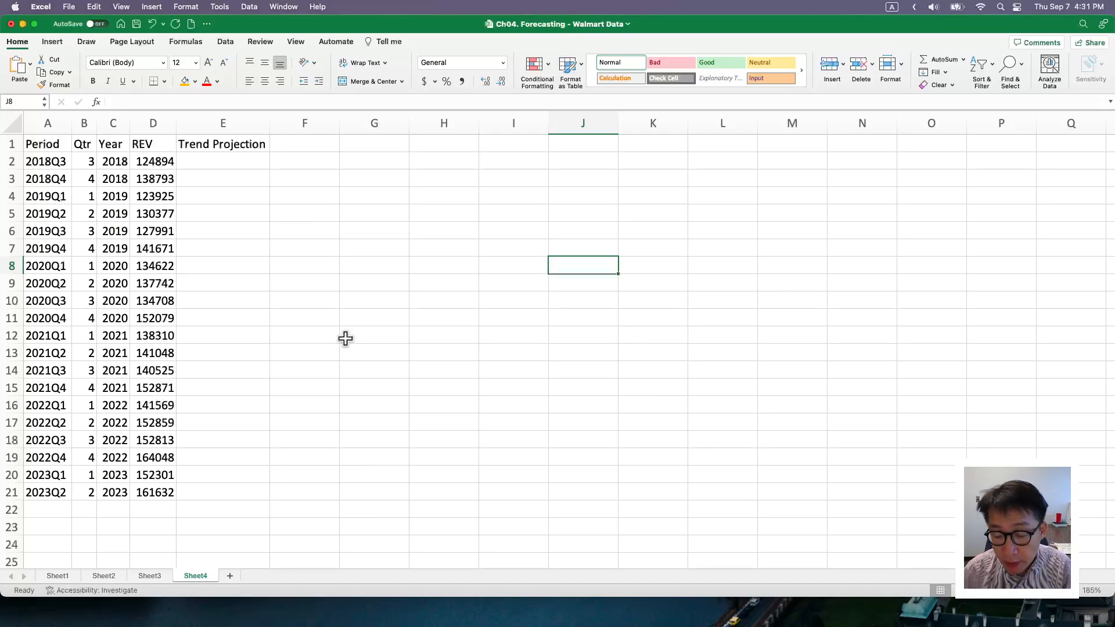
- Chart the REV values in D1:D21 as a basic 2-D line chart
click(304, 336)
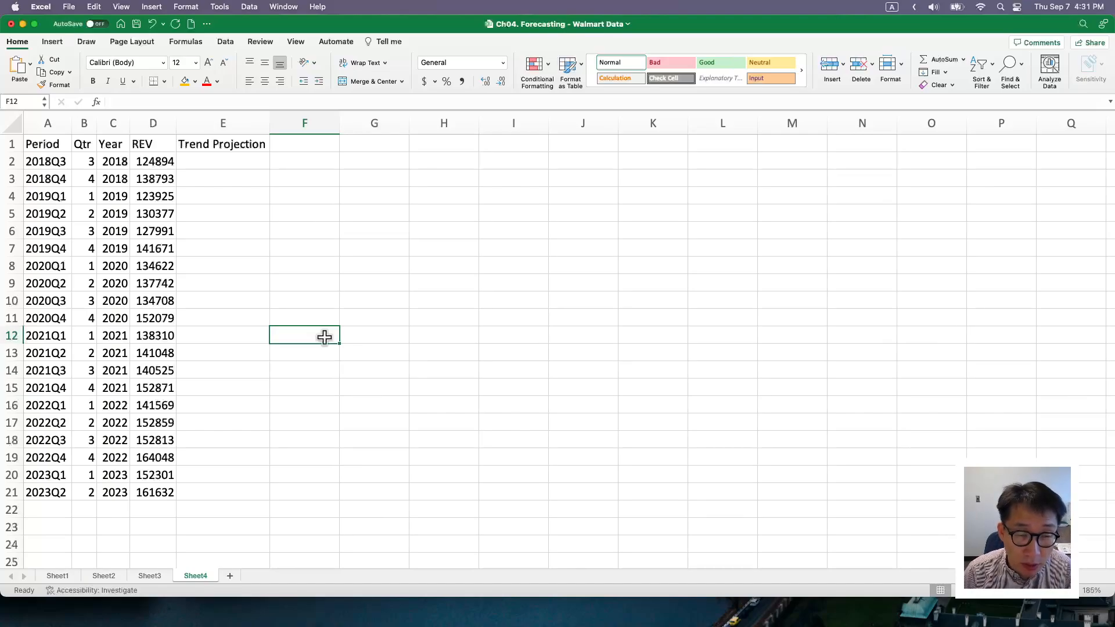
mouse_move(270, 214)
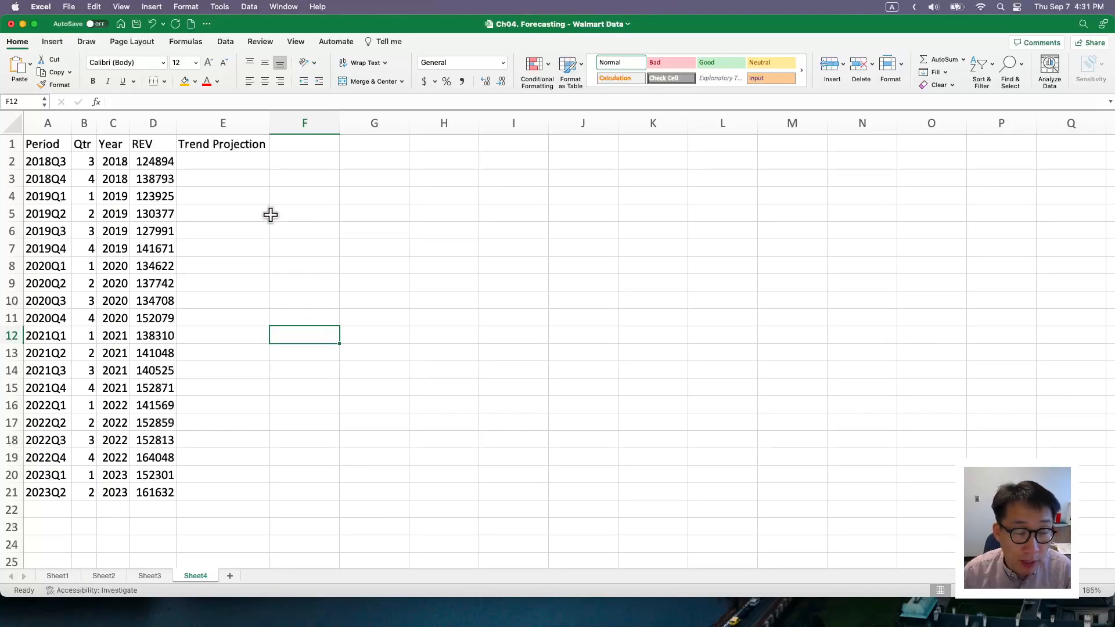
click(305, 213)
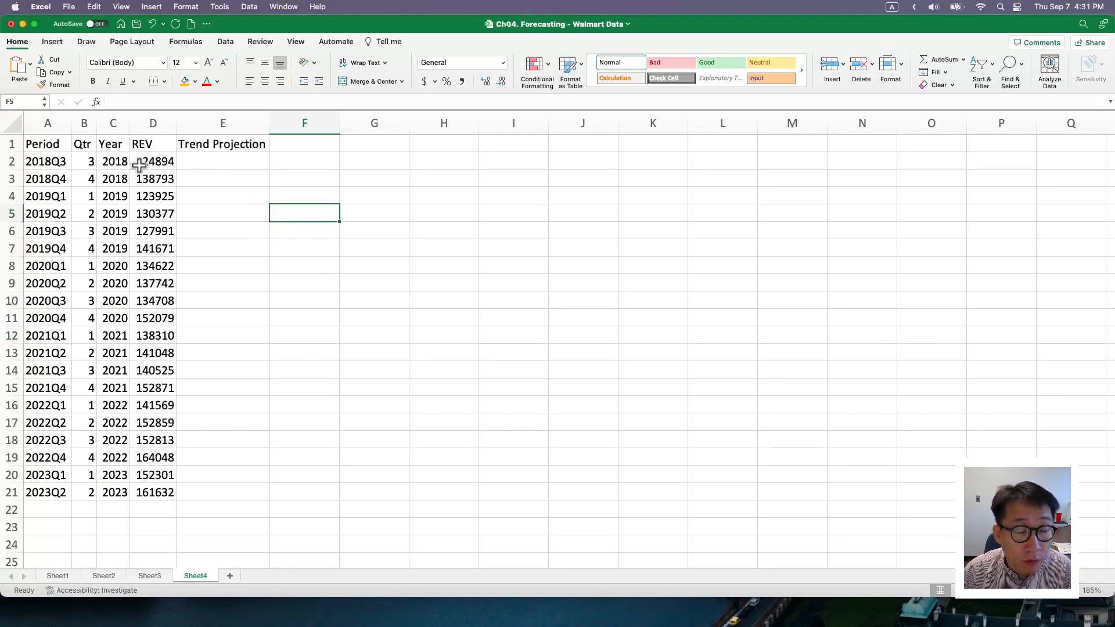
click(152, 123)
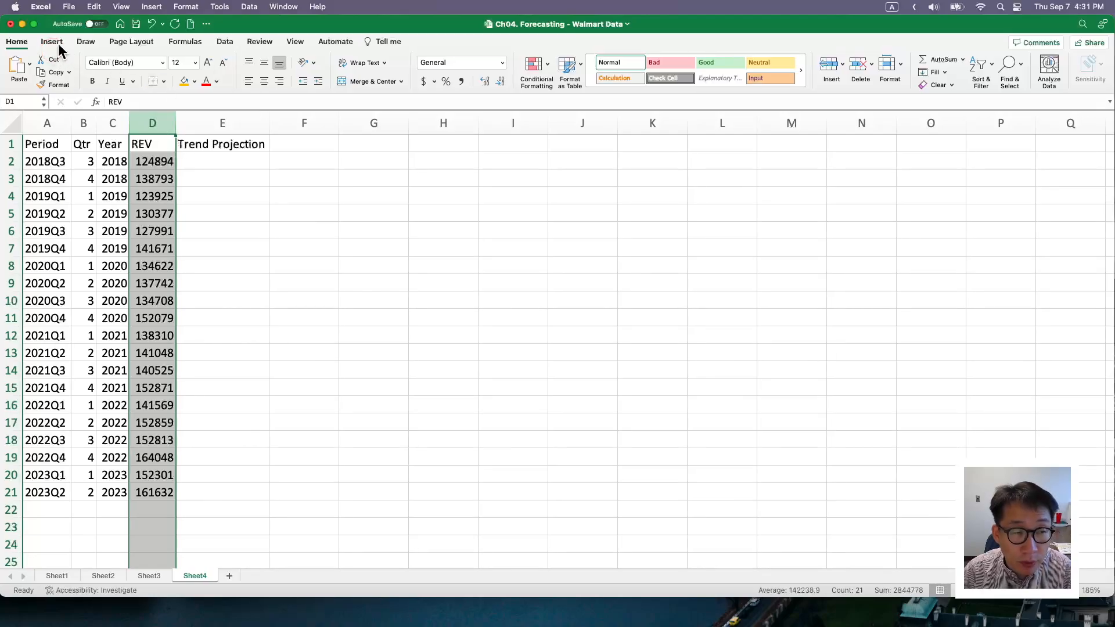
click(567, 64)
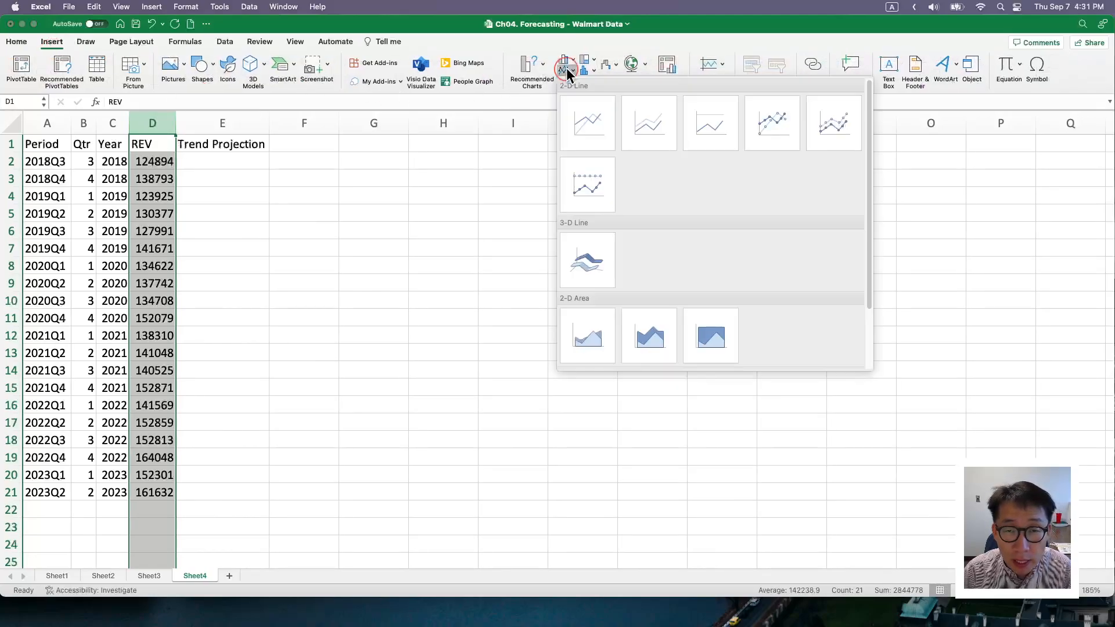
click(586, 123)
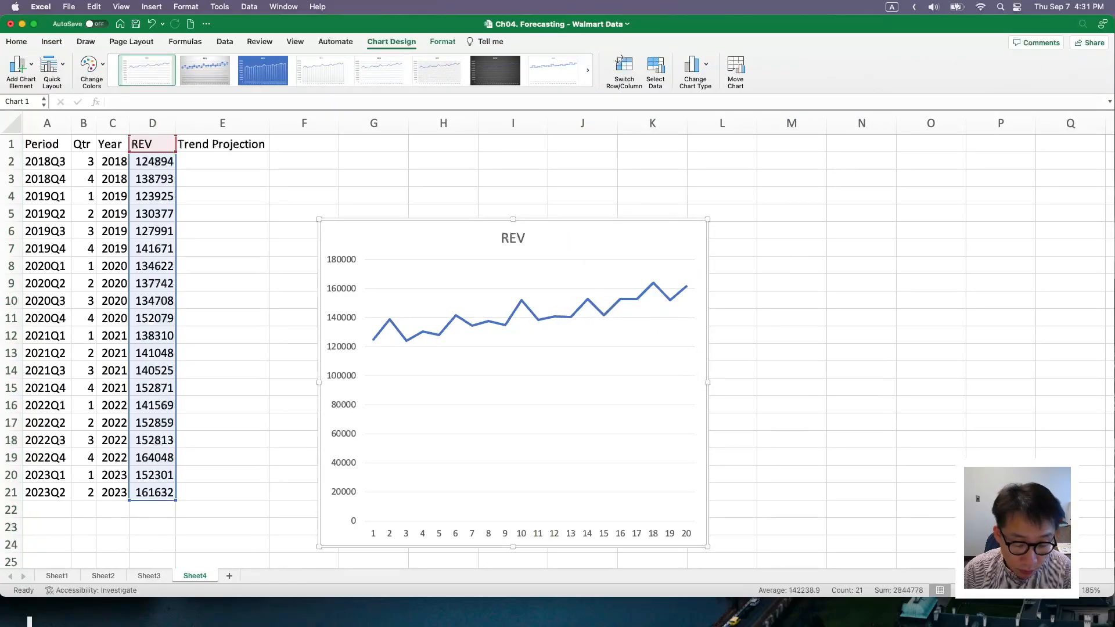
mouse_move(456, 320)
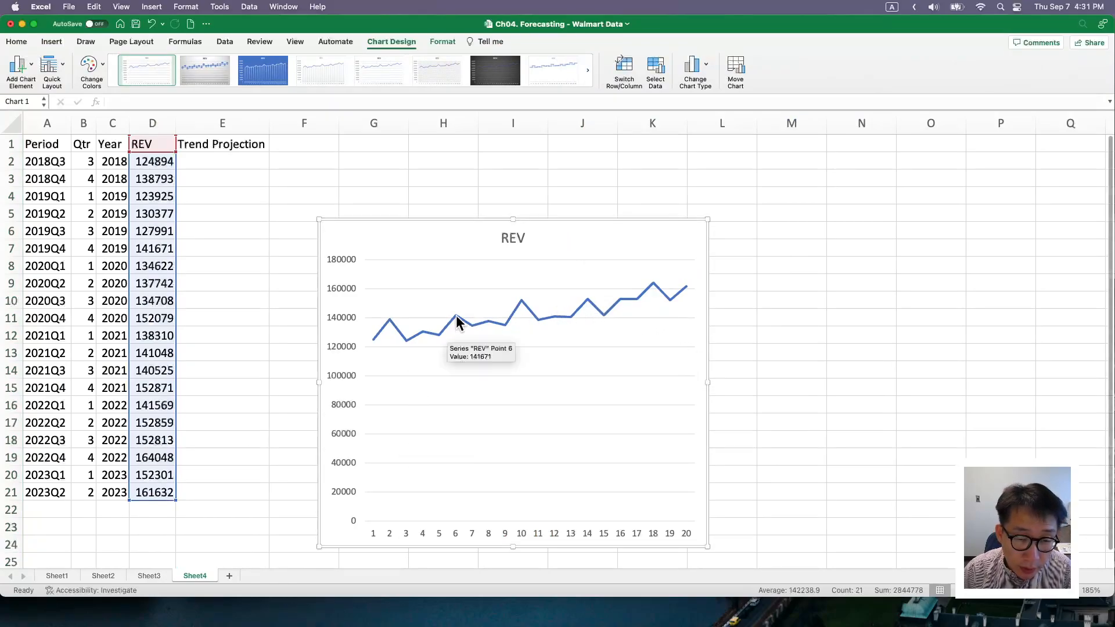
- Add a linear trendline to the REV line and display its equation on the chart
right_click(456, 320)
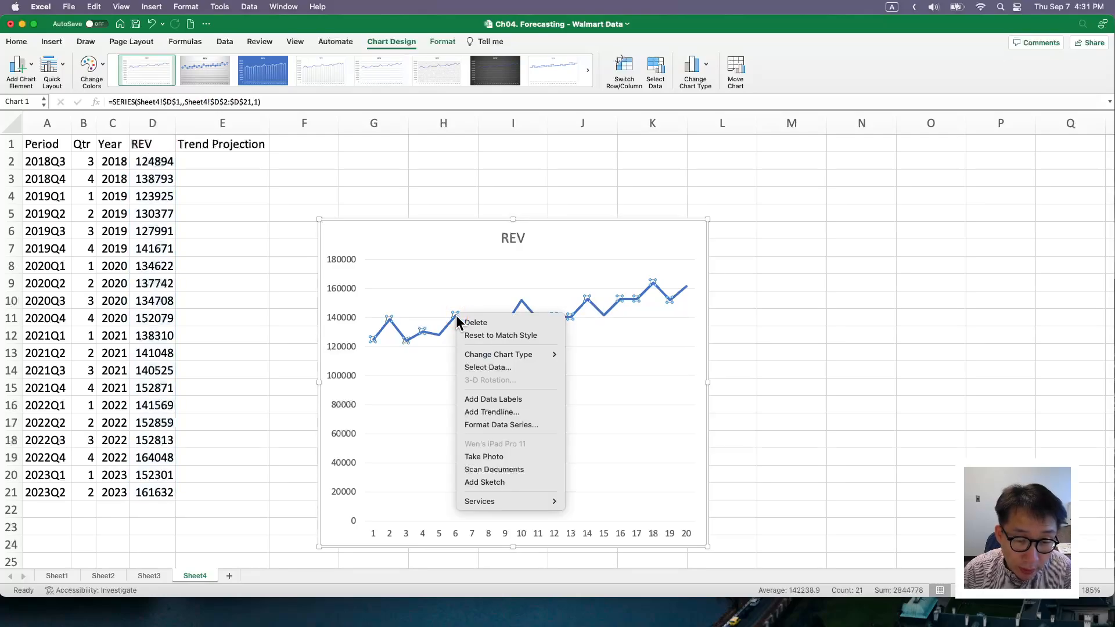
mouse_move(510, 412)
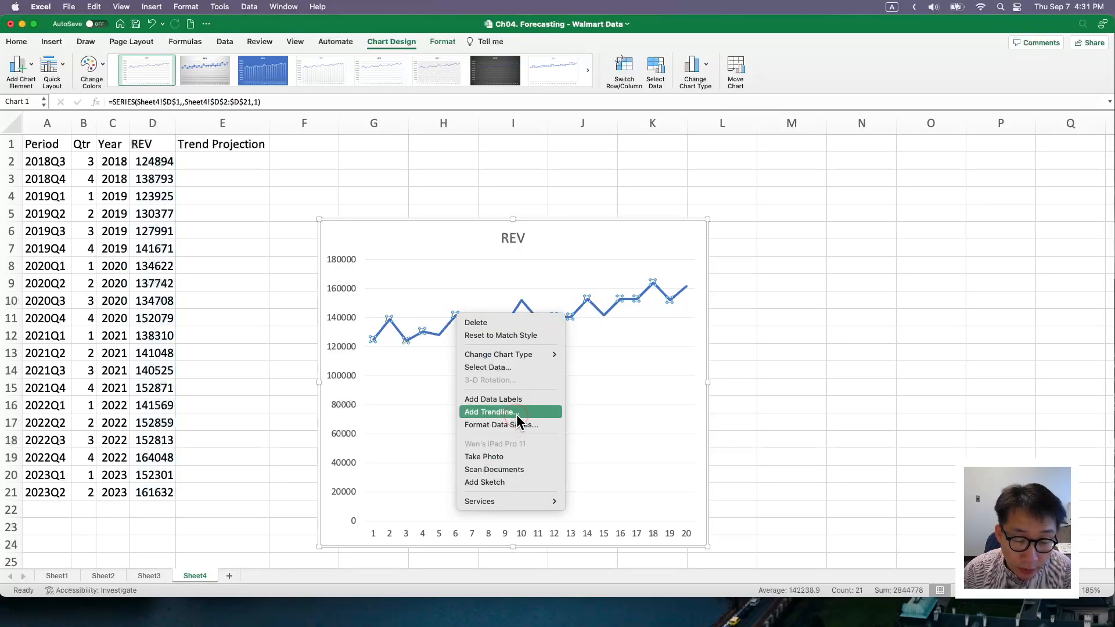
click(488, 412)
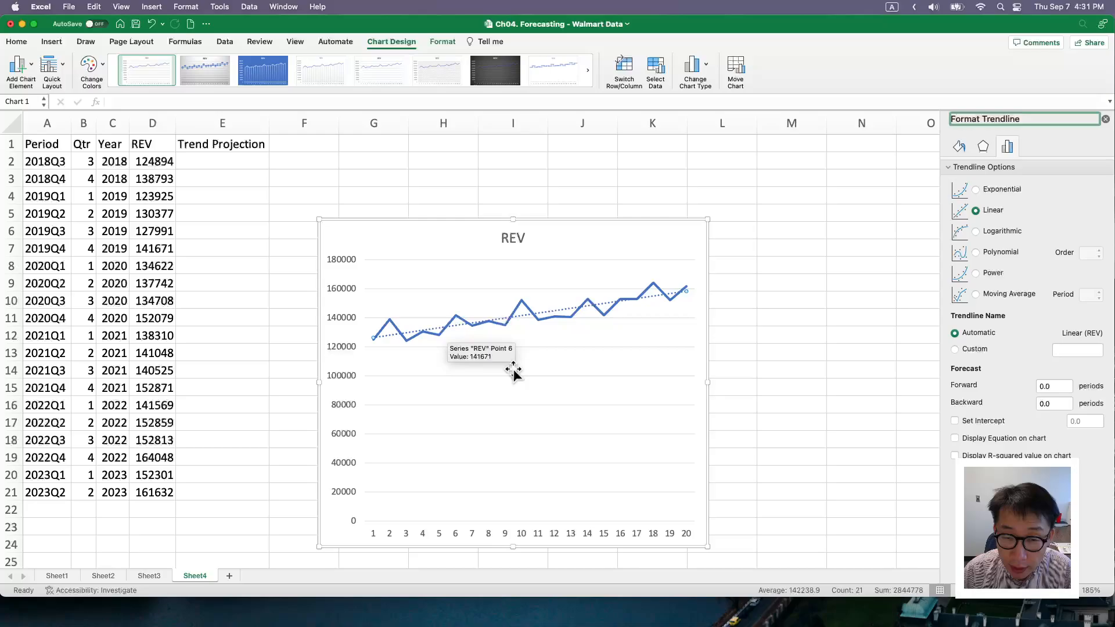
mouse_move(605, 299)
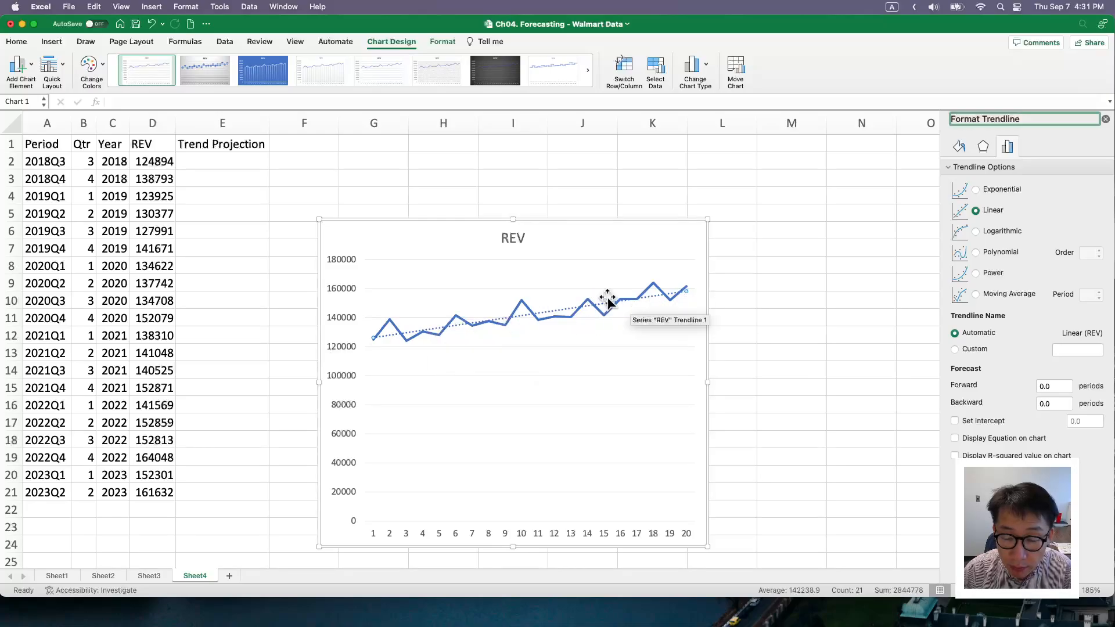
mouse_move(901, 382)
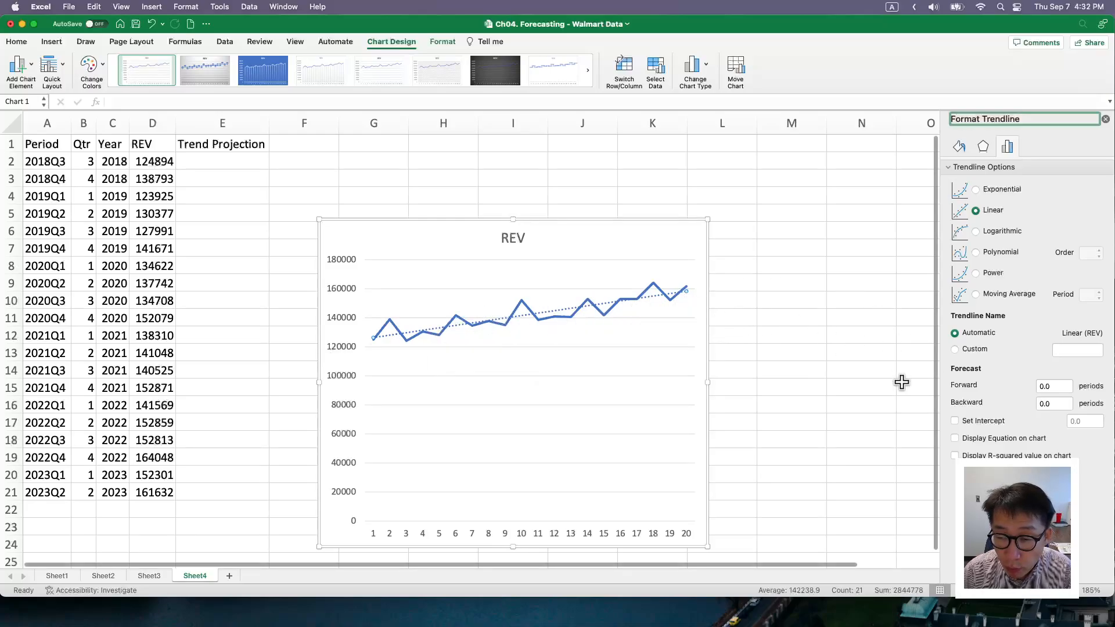
mouse_move(959, 447)
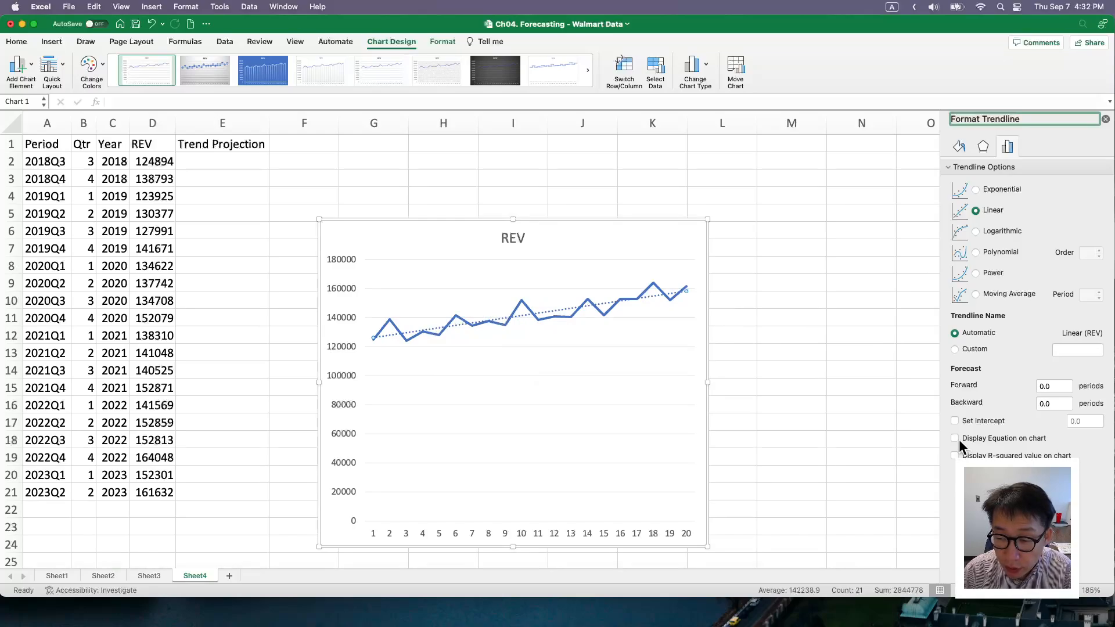
click(954, 437)
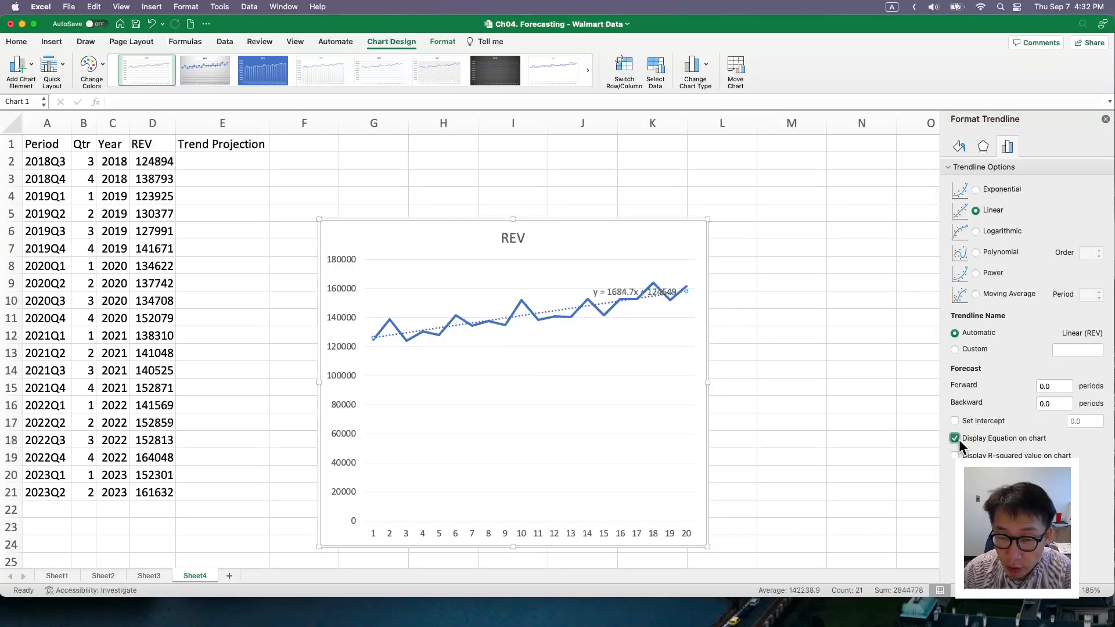
click(631, 291)
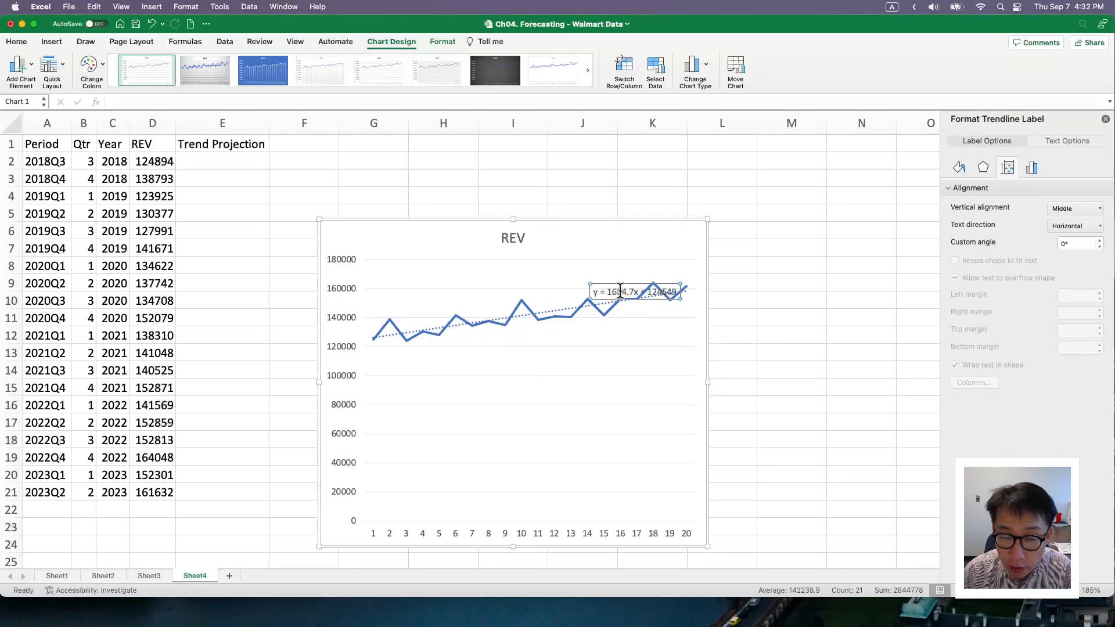
mouse_move(626, 291)
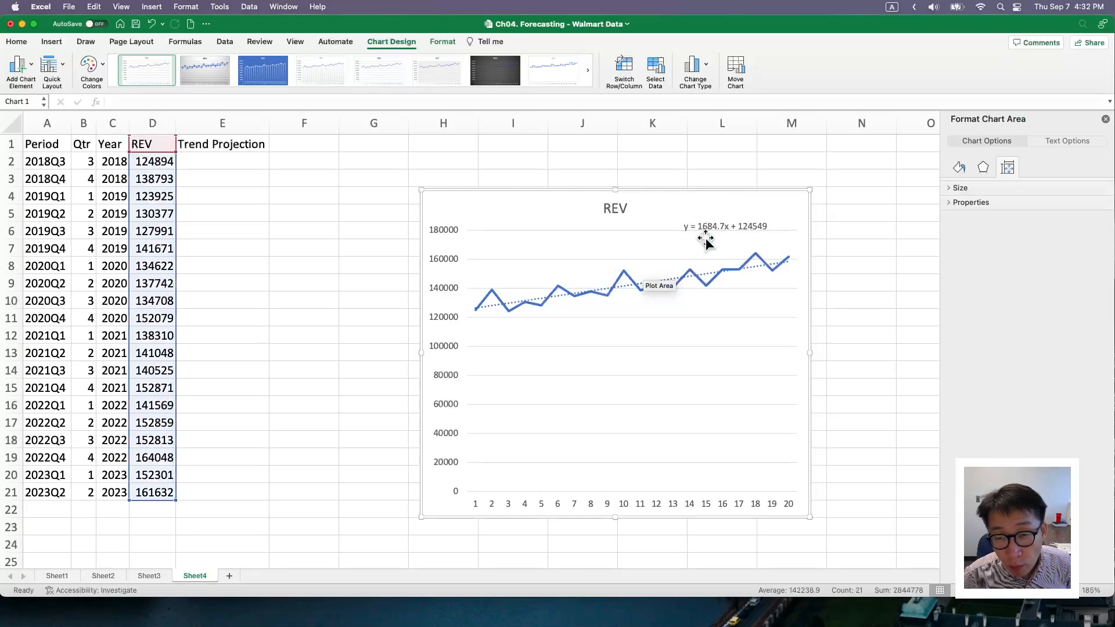
mouse_move(719, 238)
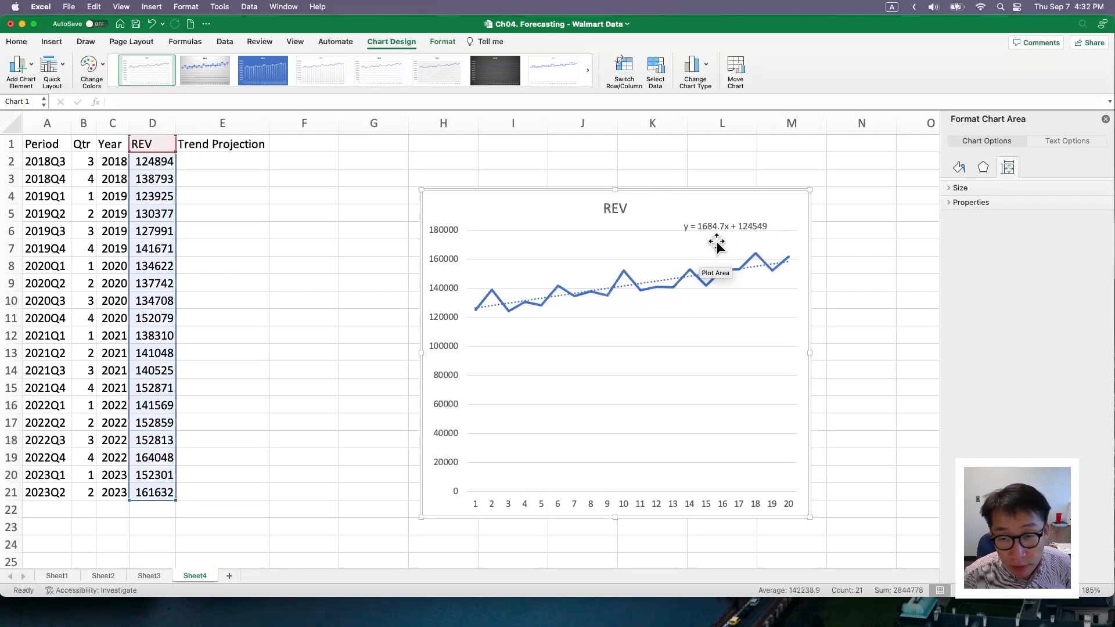
mouse_move(731, 254)
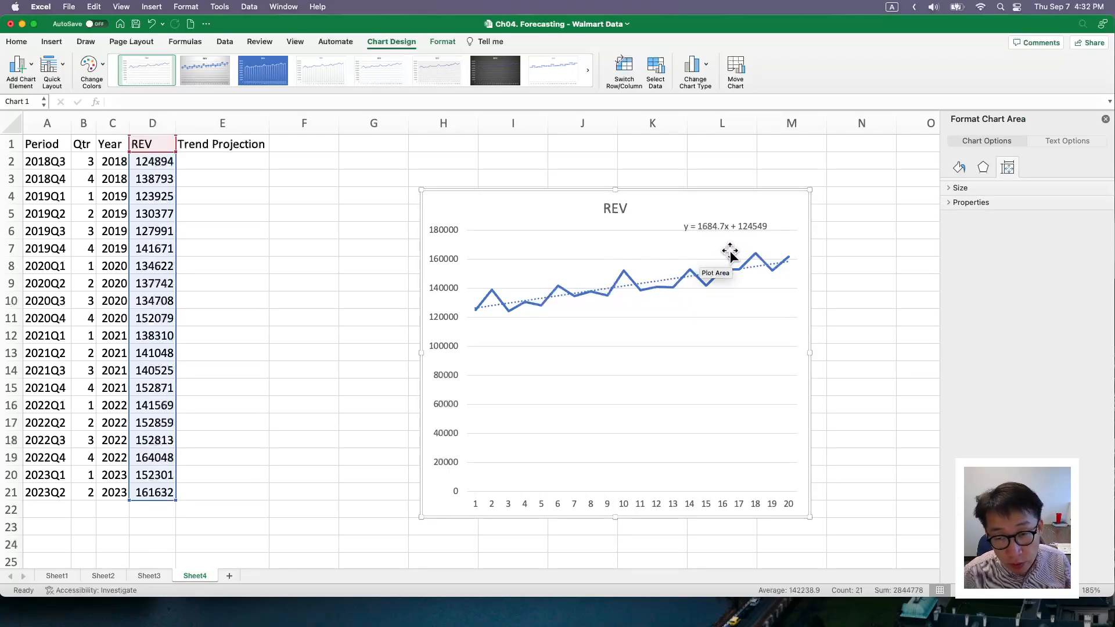
mouse_move(767, 245)
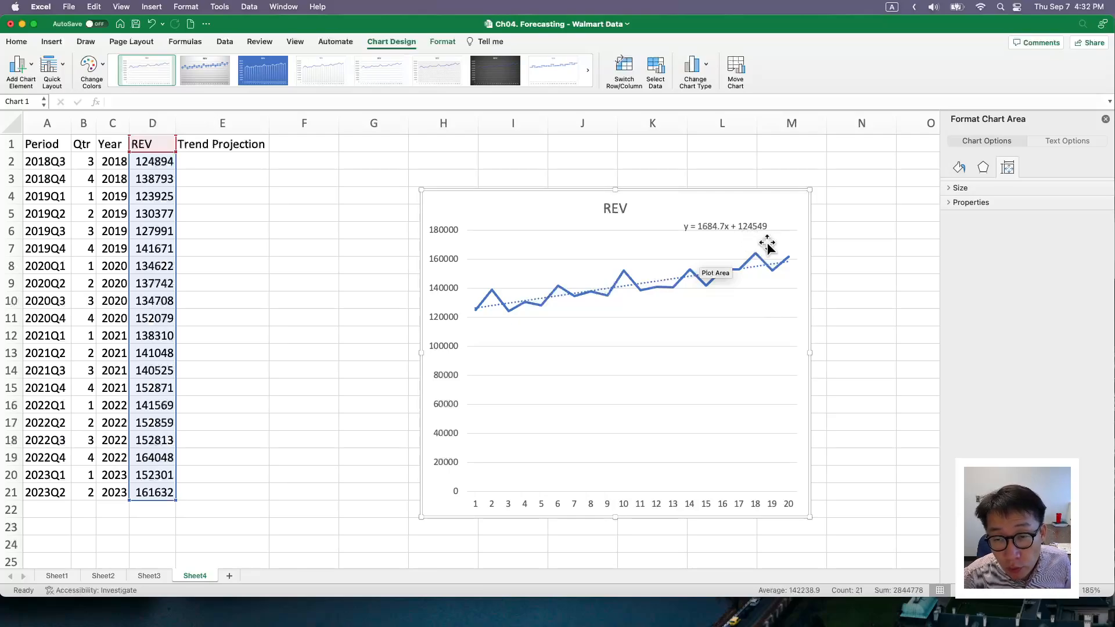
mouse_move(764, 233)
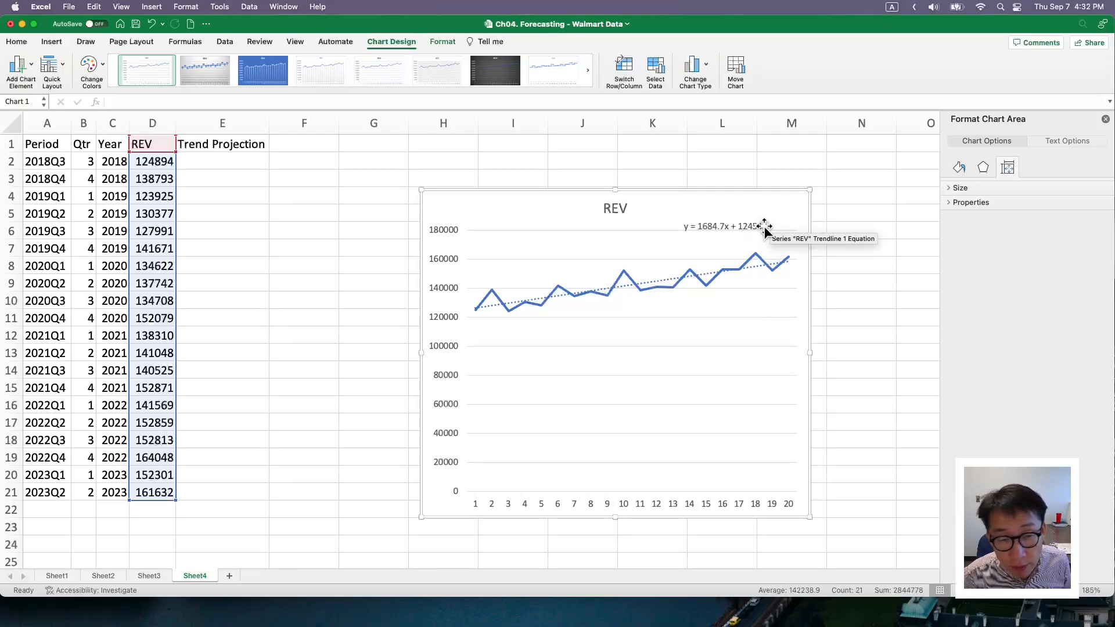
mouse_move(744, 234)
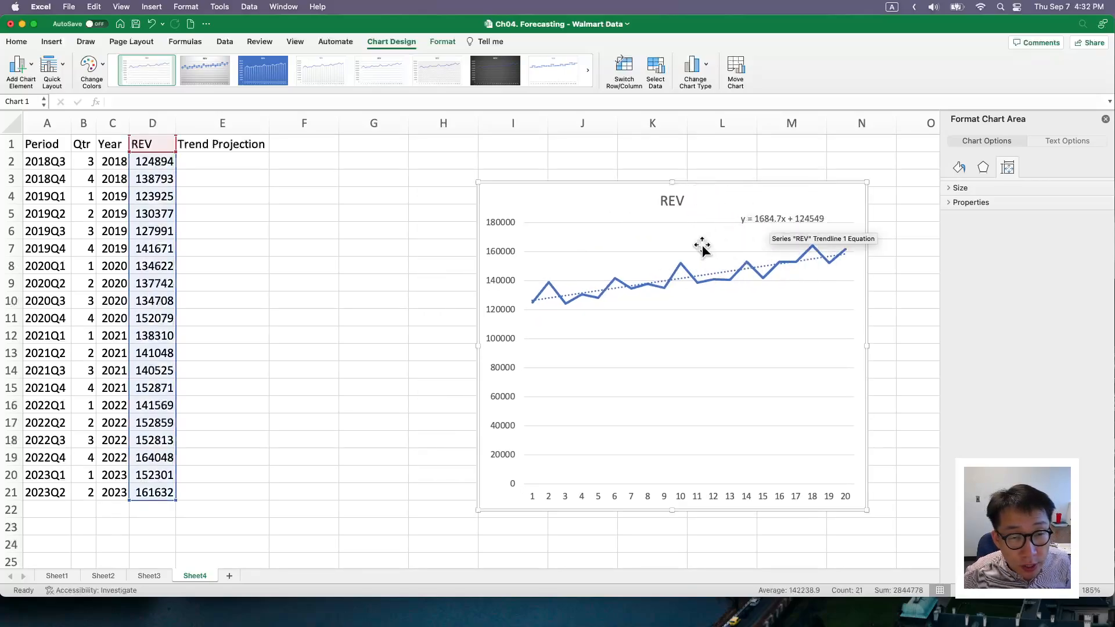
mouse_move(757, 238)
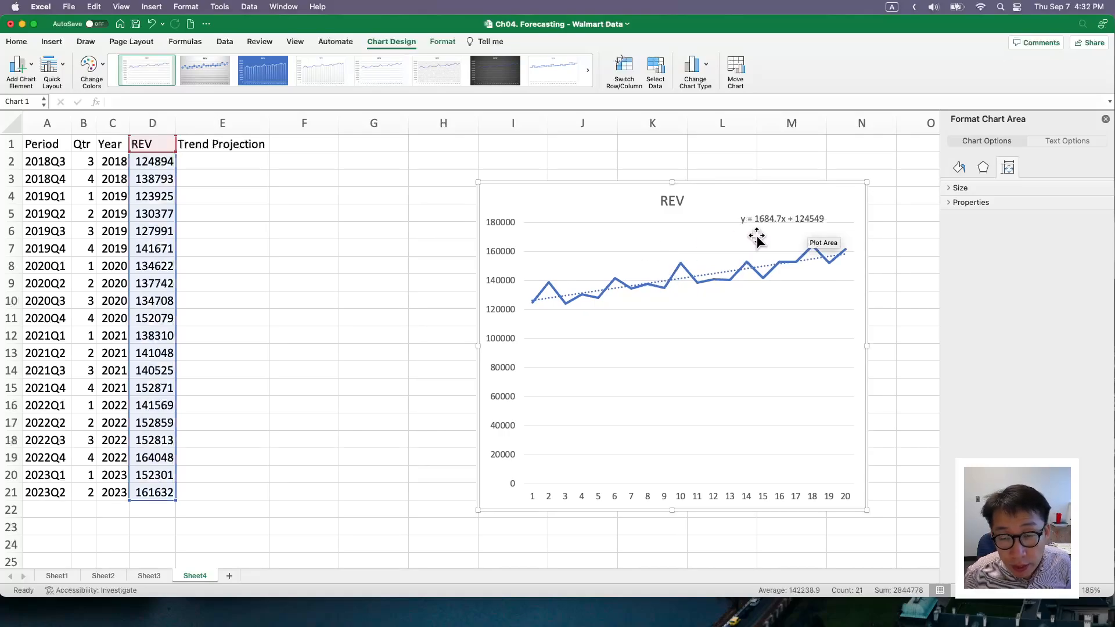
mouse_move(758, 294)
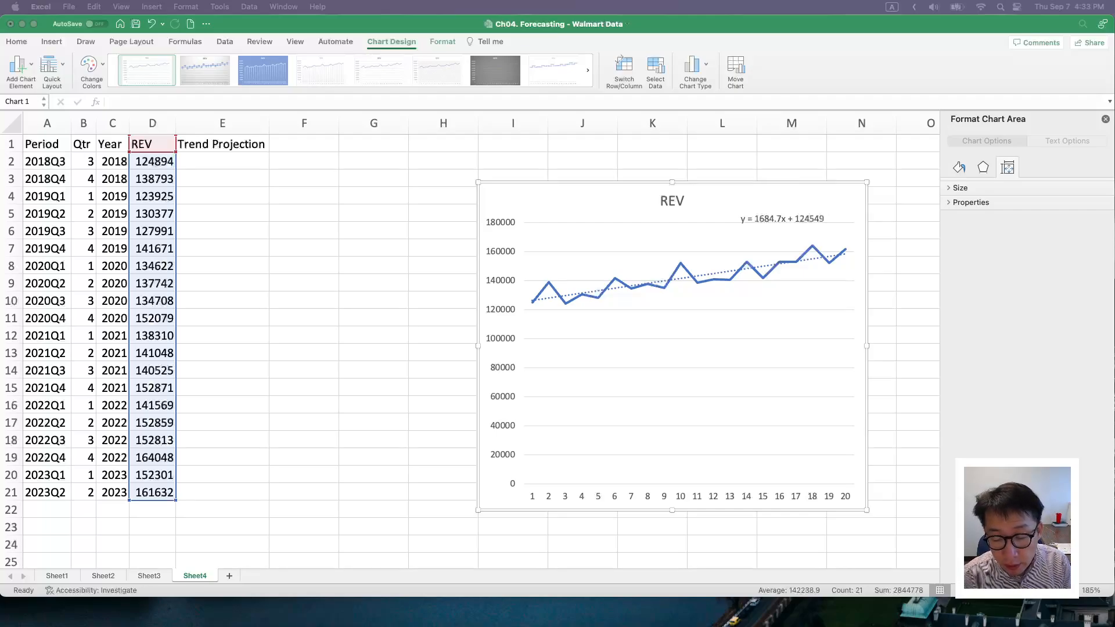
mouse_move(364, 231)
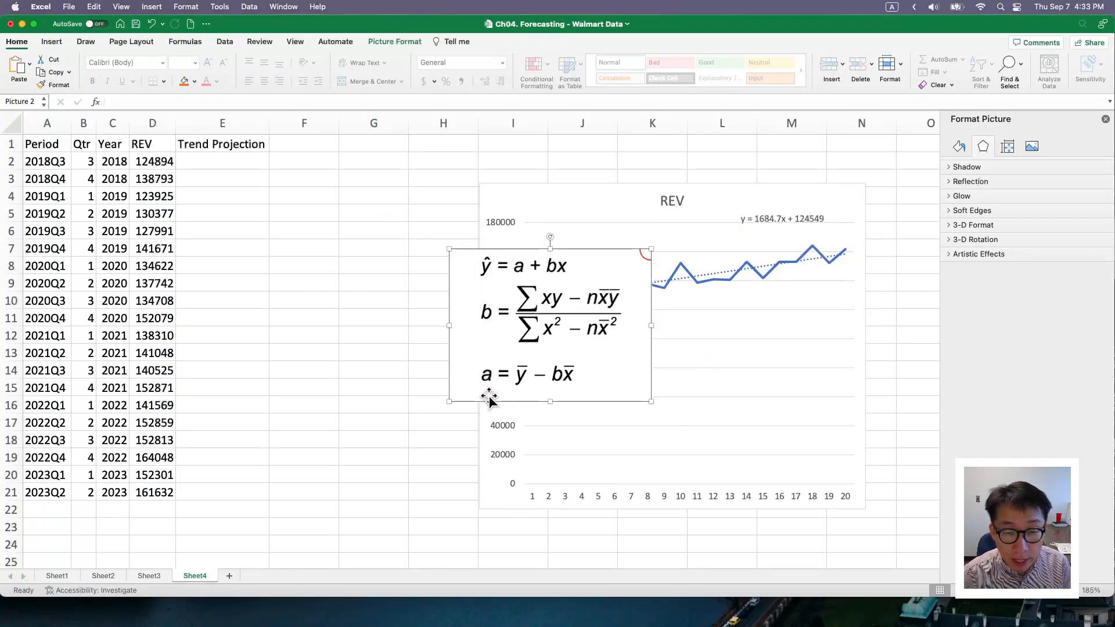
mouse_move(640, 210)
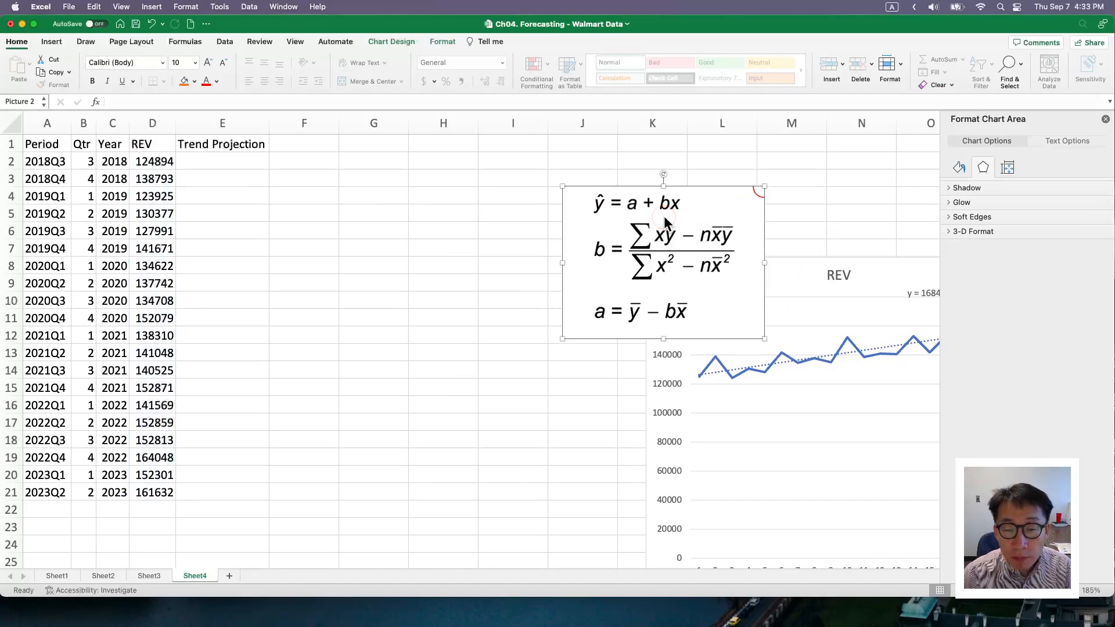
- Deselect the repositioned formula image by clicking an empty cell
click(662, 256)
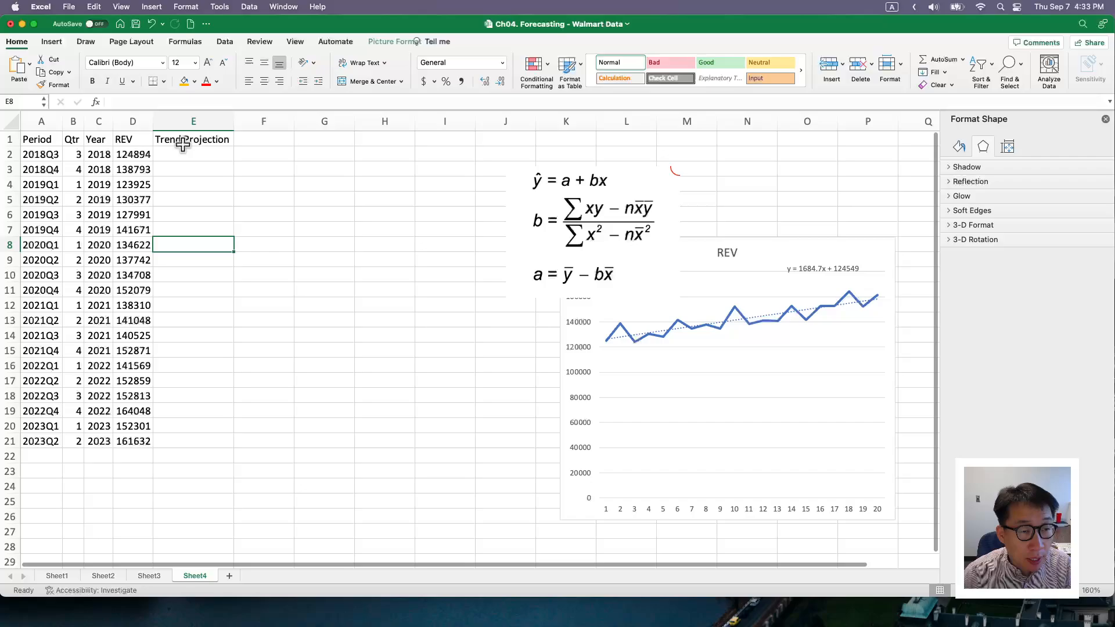
- Insert blank columns before Trend Projection, shifting it to column H
click(193, 121)
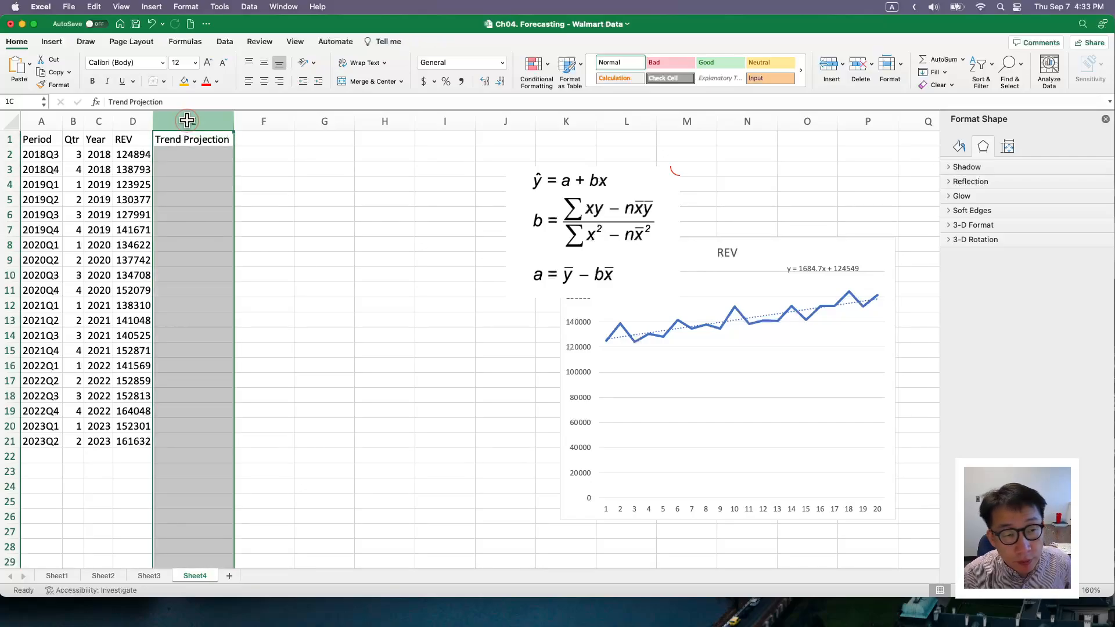
right_click(193, 120)
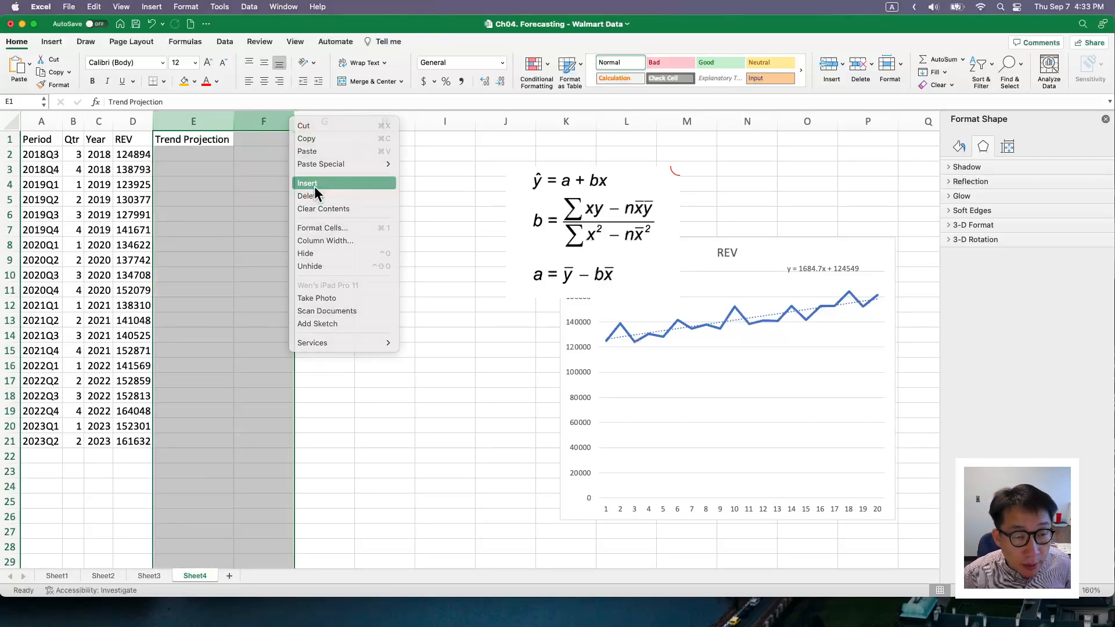
click(307, 183)
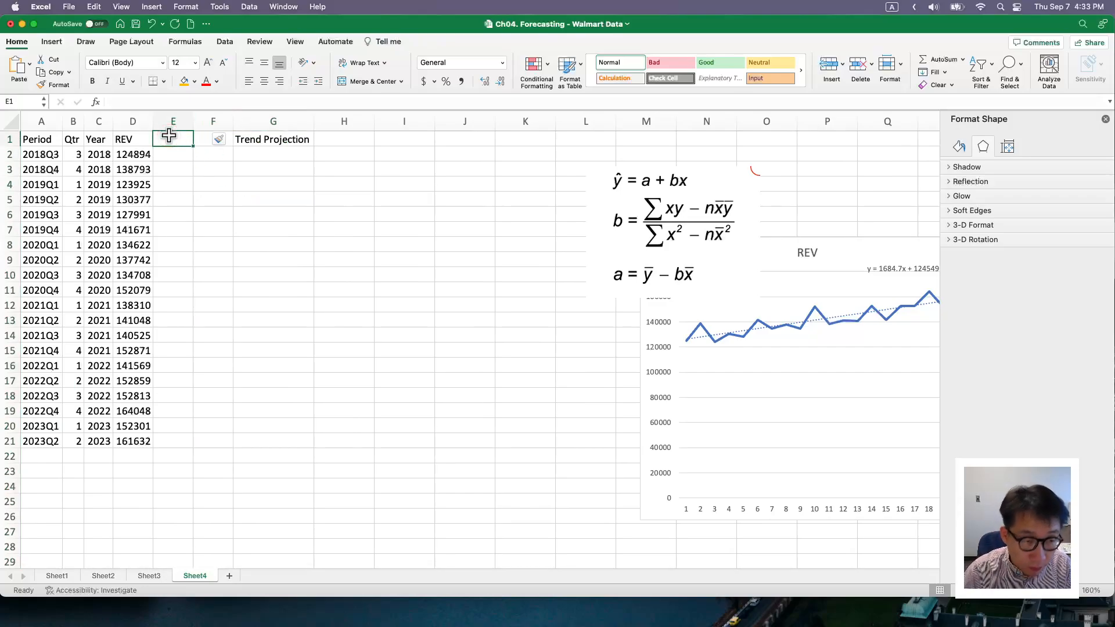
- Insert a Period (x) column before REV and relabel REV as REV (y)
click(98, 120)
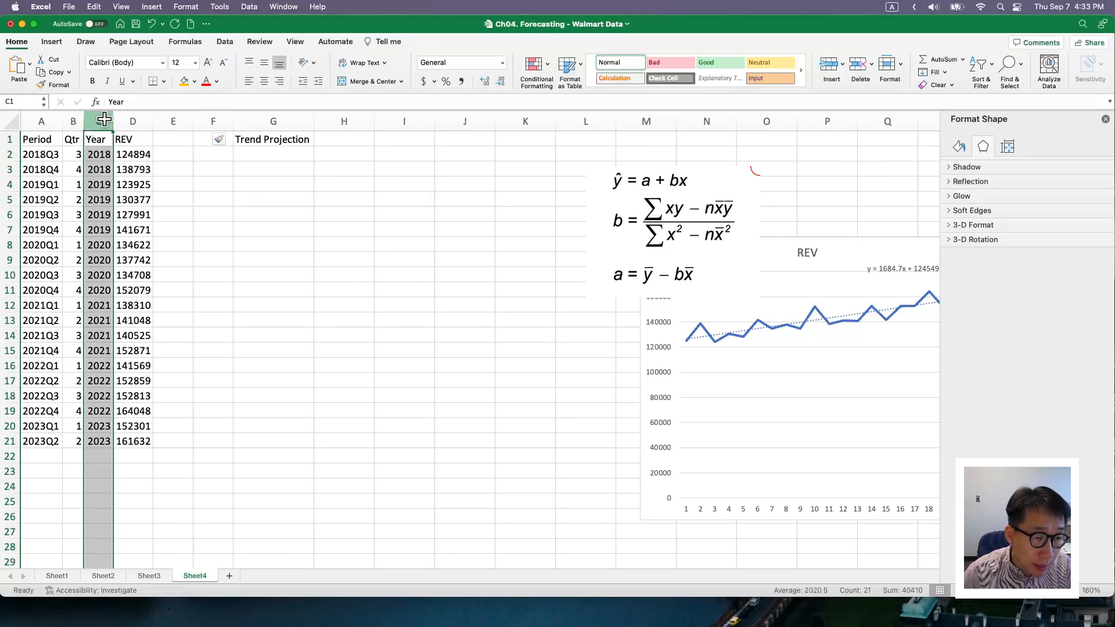
right_click(132, 120)
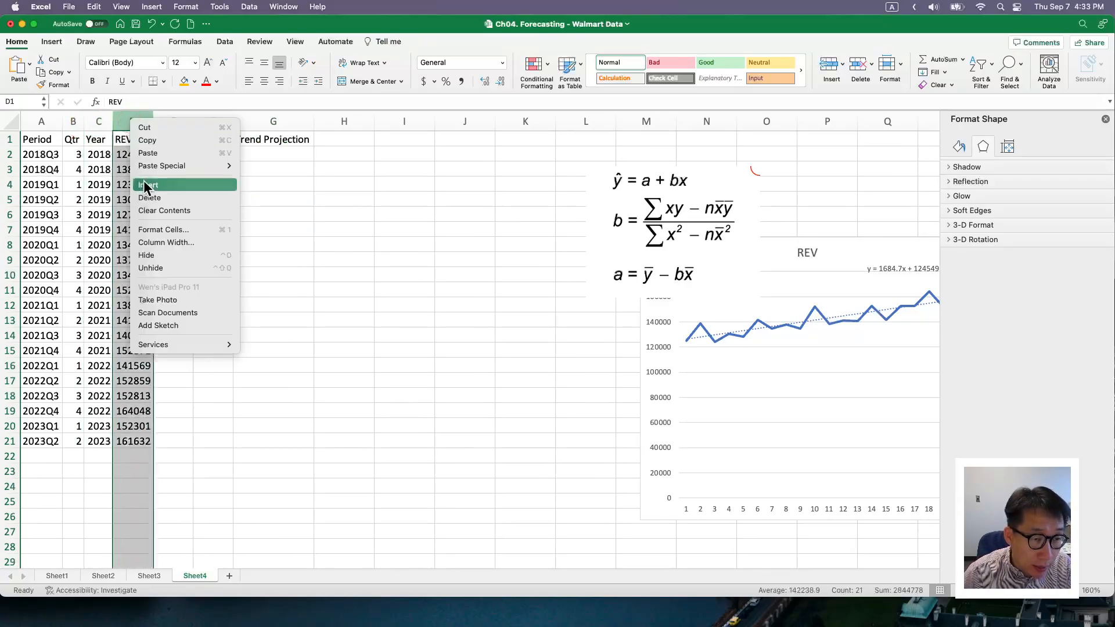
click(149, 184)
text(Period (x)
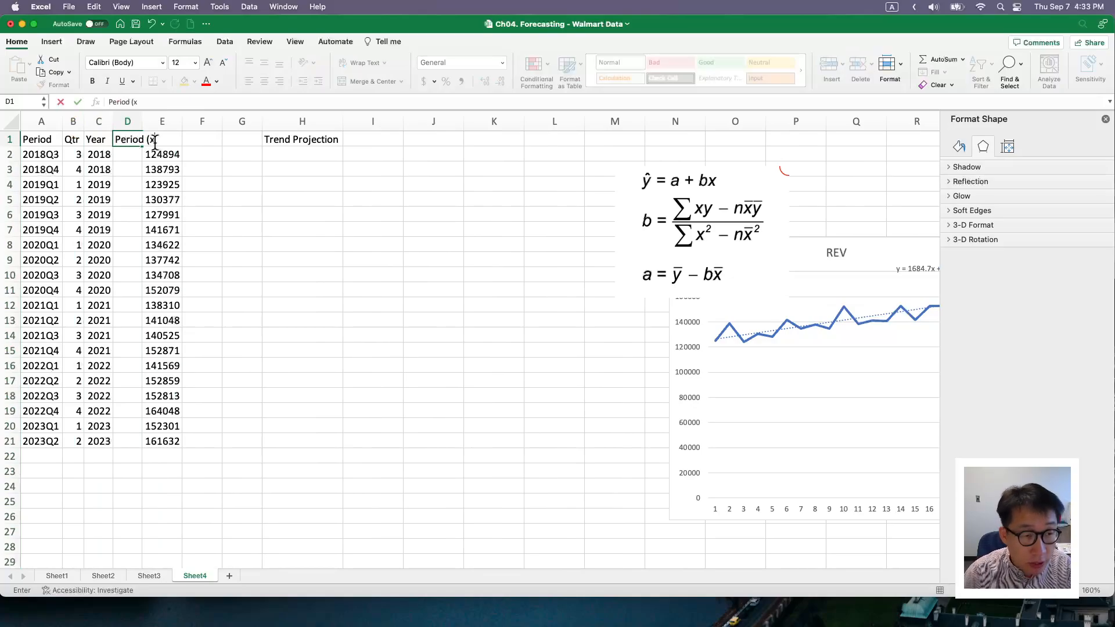
text())
key(Return)
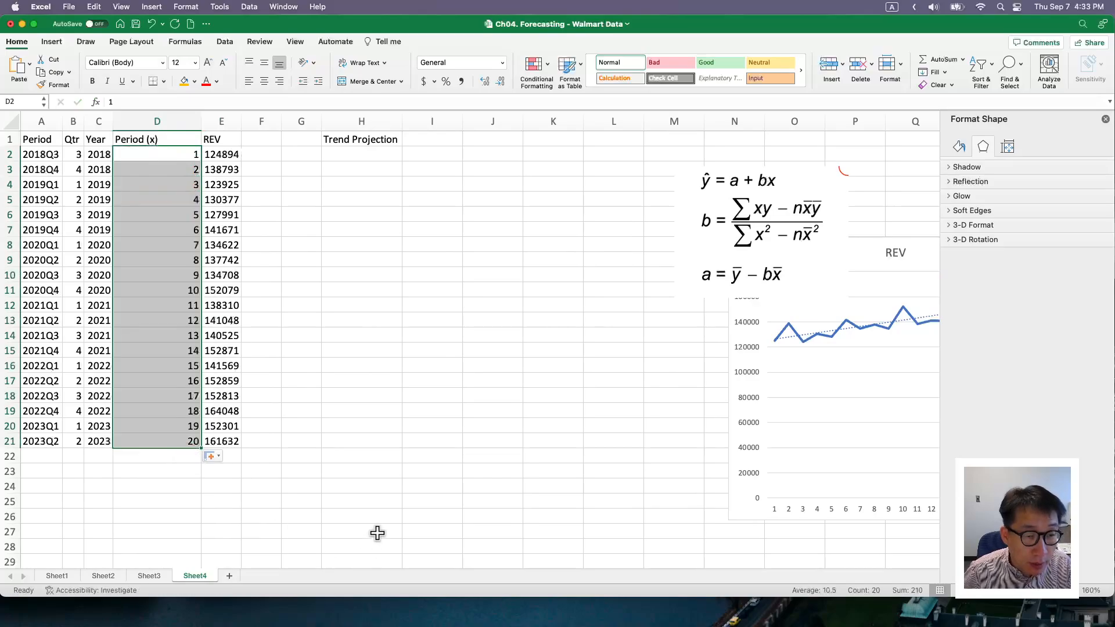
click(261, 139)
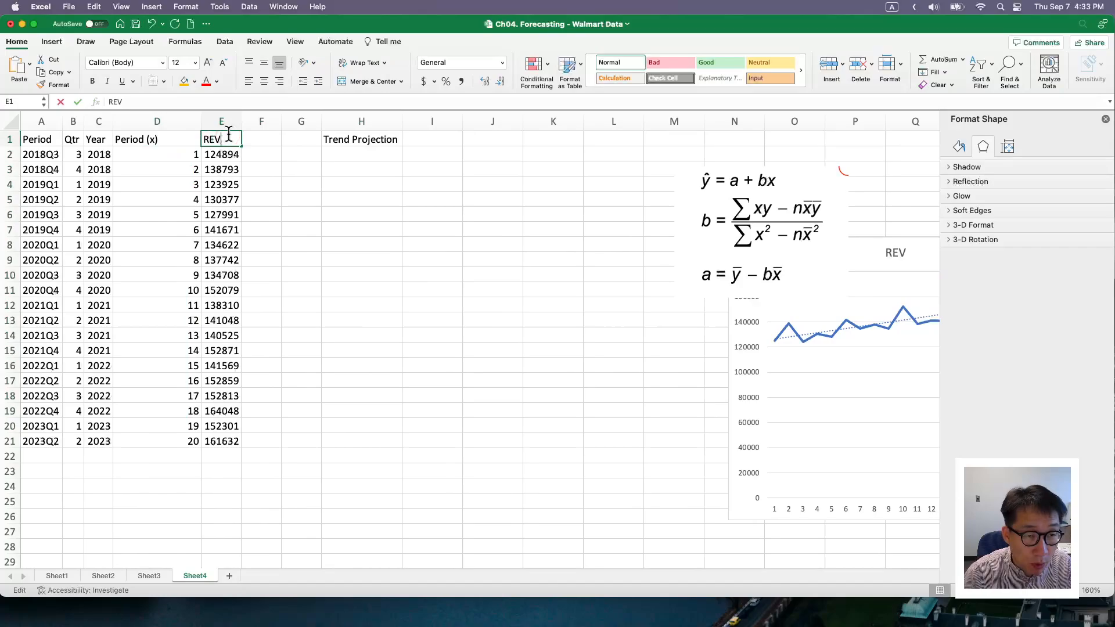
text((y)
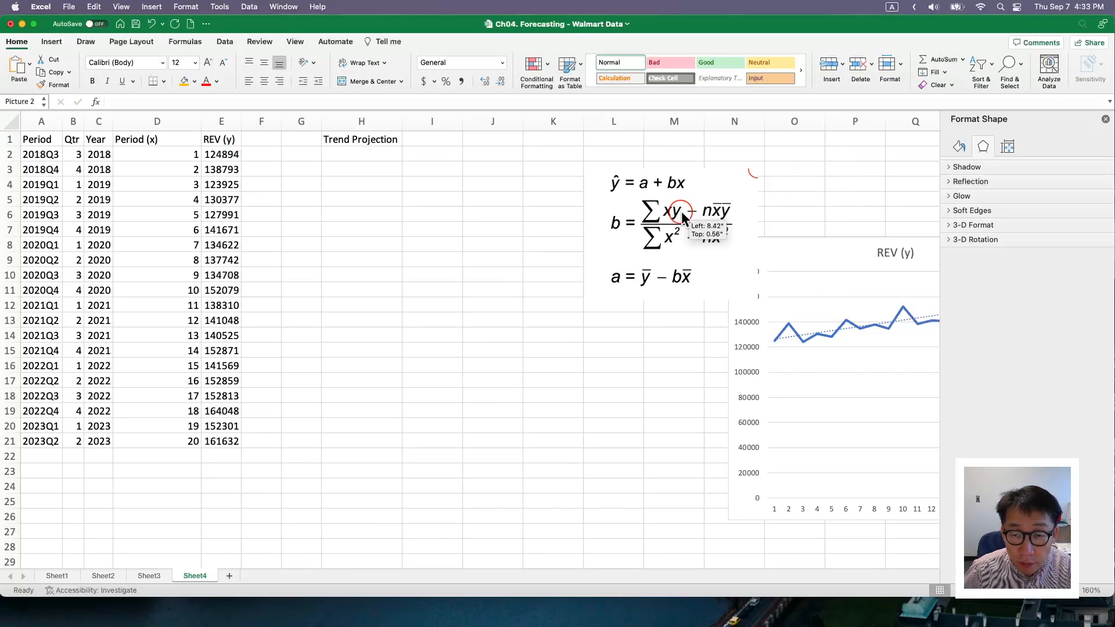
- Label K22:K24 Numerator, Denominator, b (ratio), and K17 Sum of xy
click(668, 224)
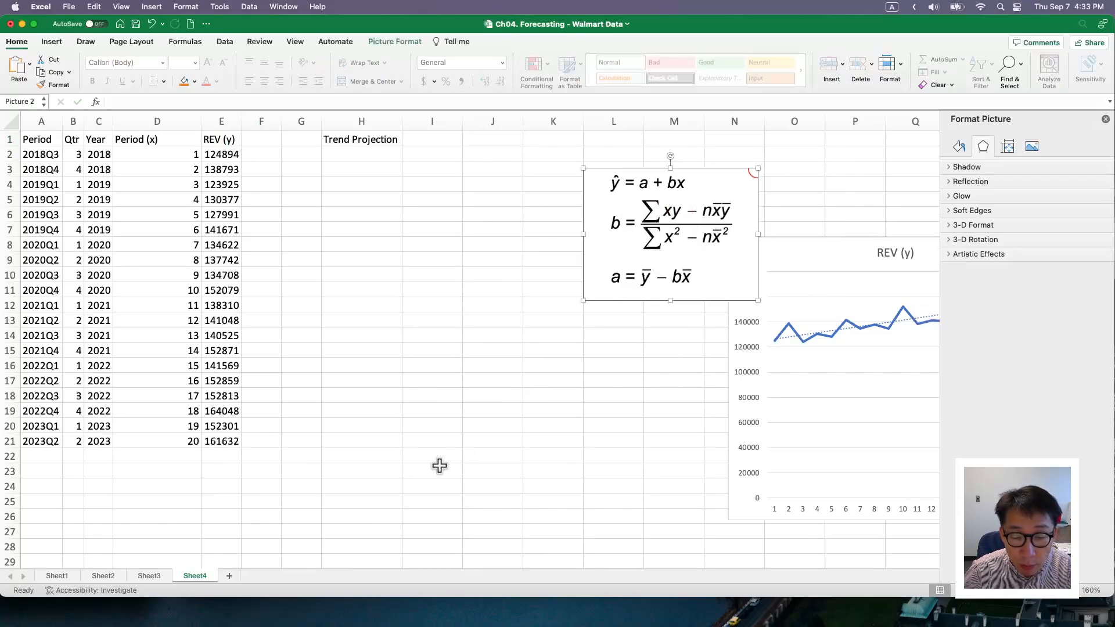
click(552, 455)
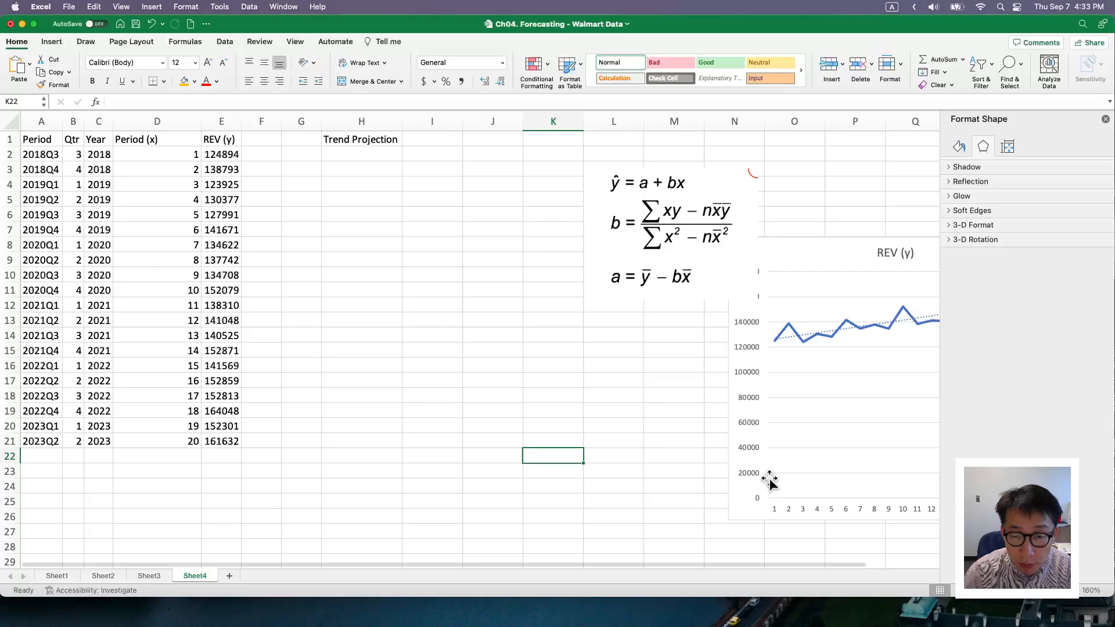
text(Numerator)
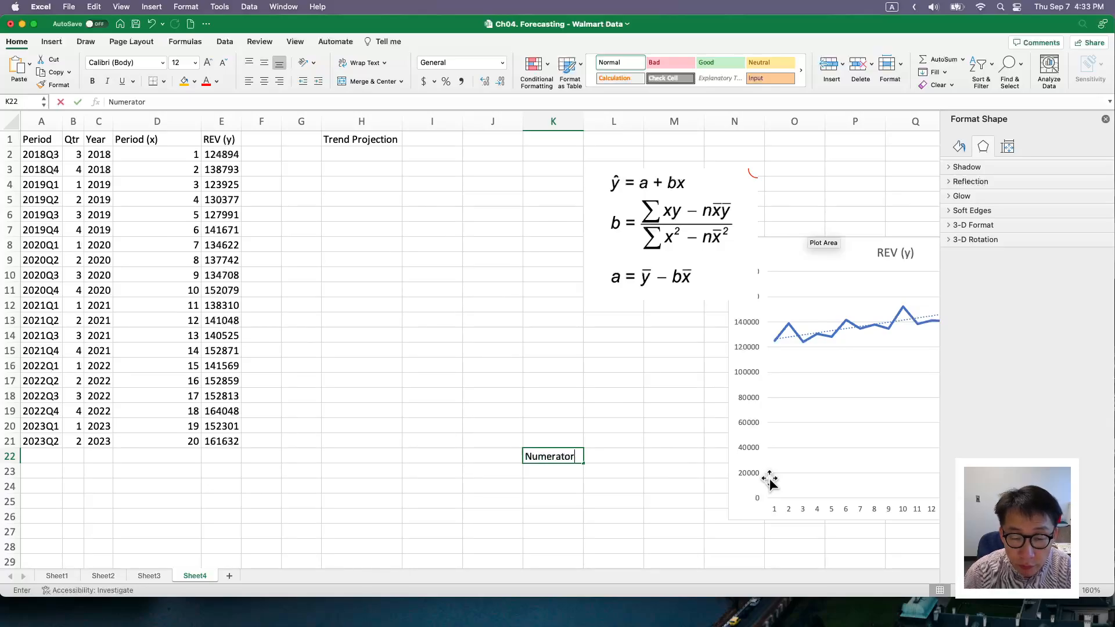
text(Denomi)
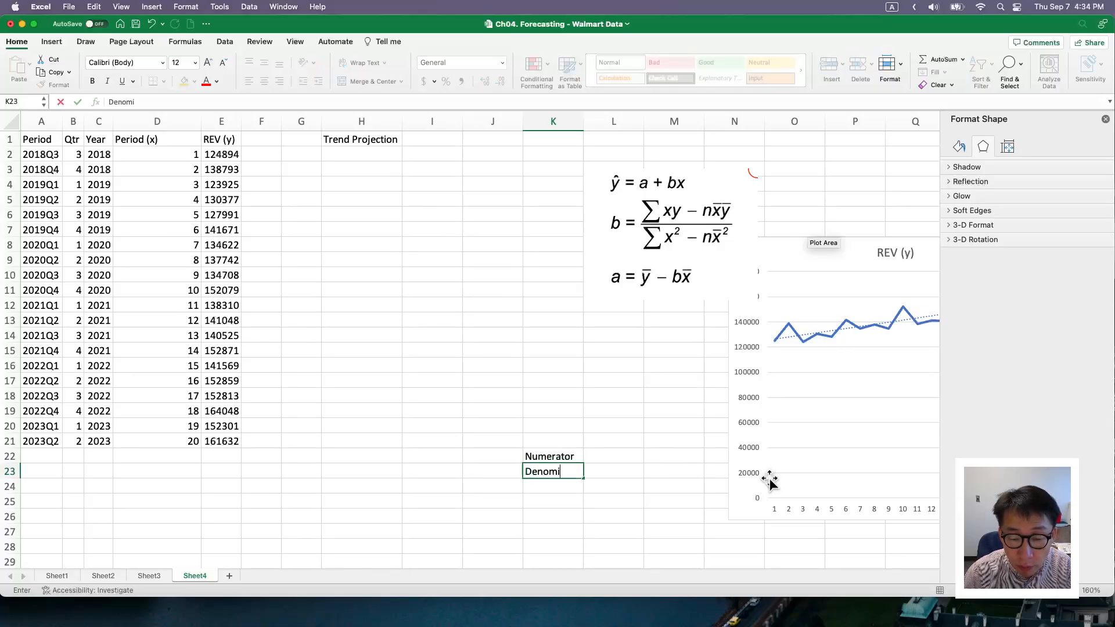
key(Return)
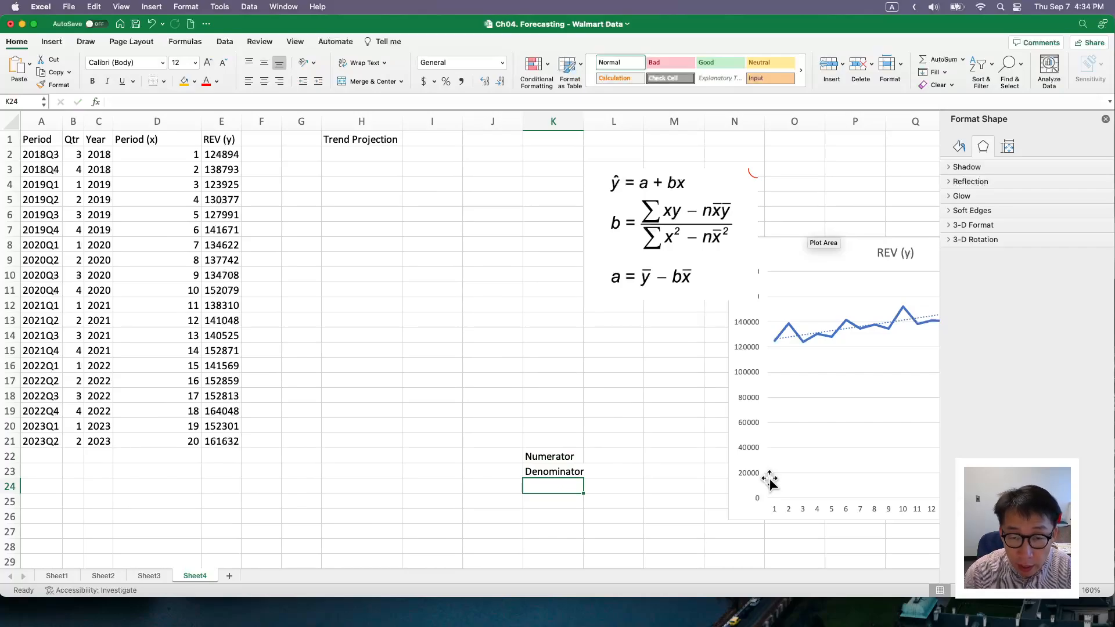
text(b (ratio))
click(552, 380)
text(Sum of)
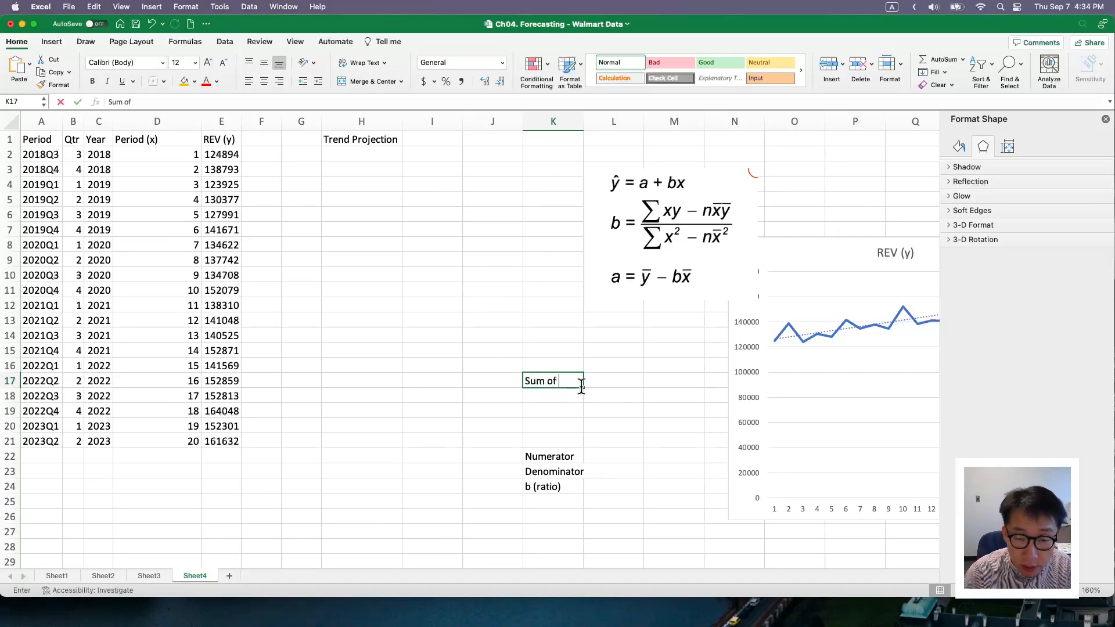
text(x)
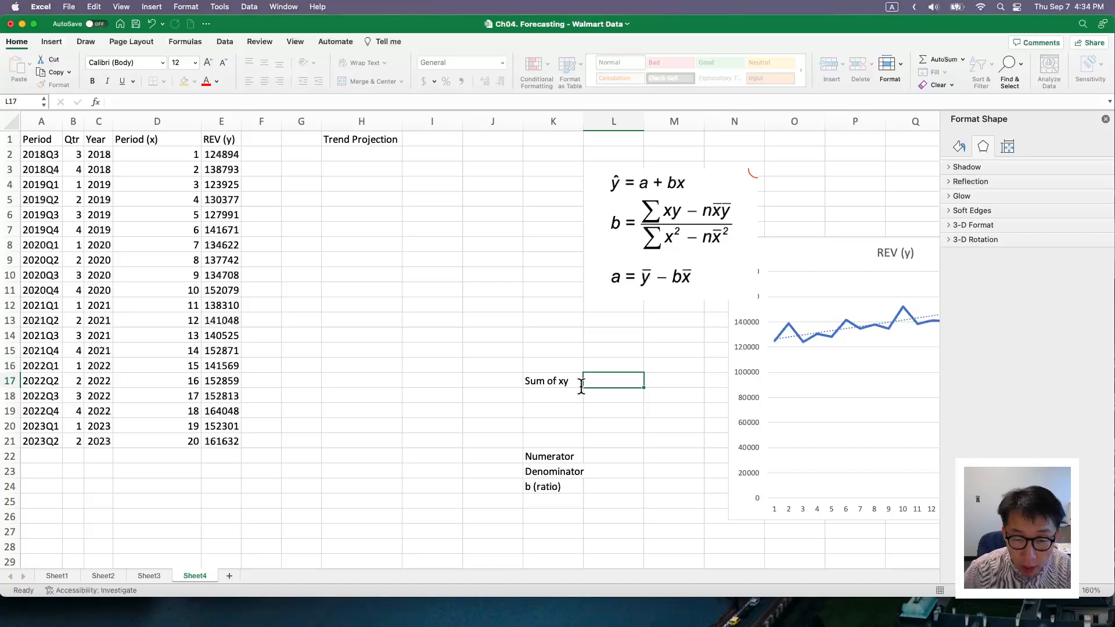
text(=sumproduct(D2:D21, E2:E20)
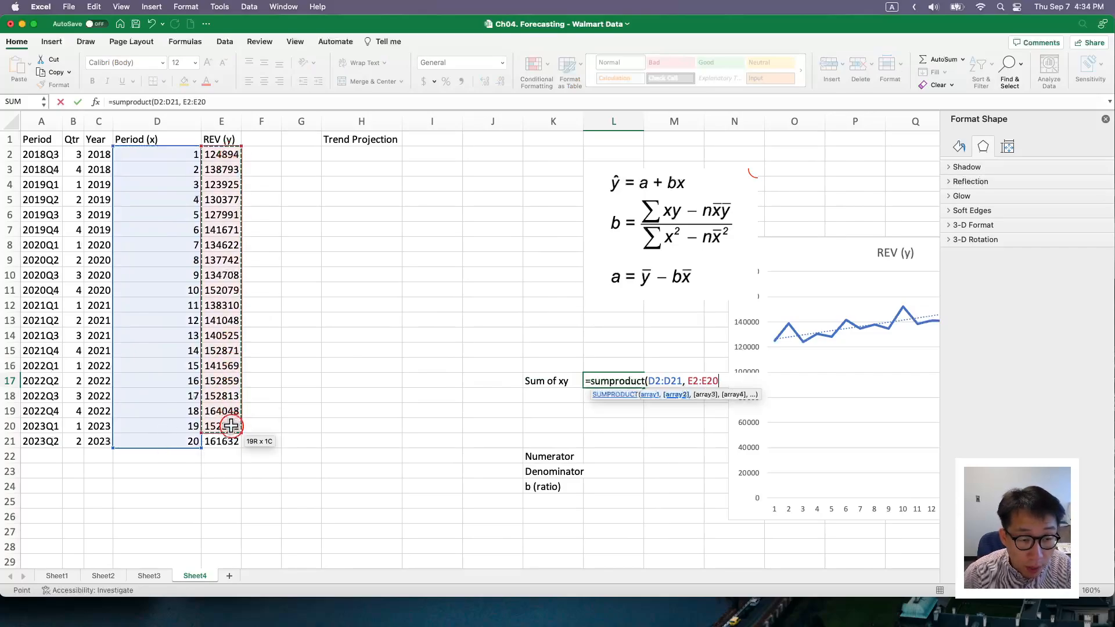
- Enter =SUMPRODUCT(D2:D21,E2:E21) for Sum of xy (30990524) and fill the x*y column
key(Return)
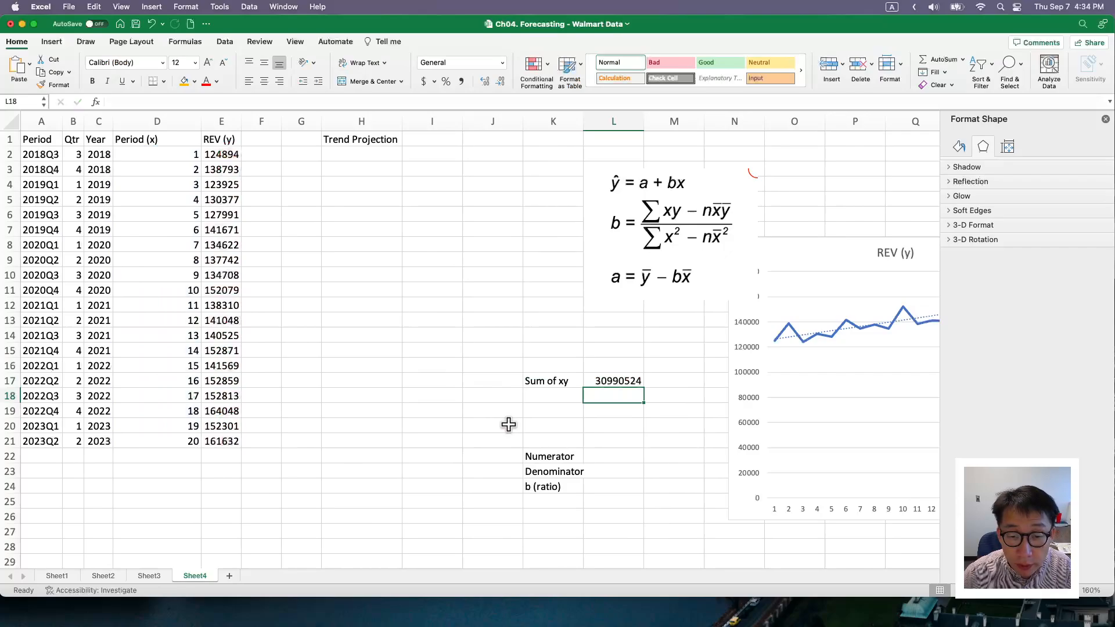
mouse_move(614, 383)
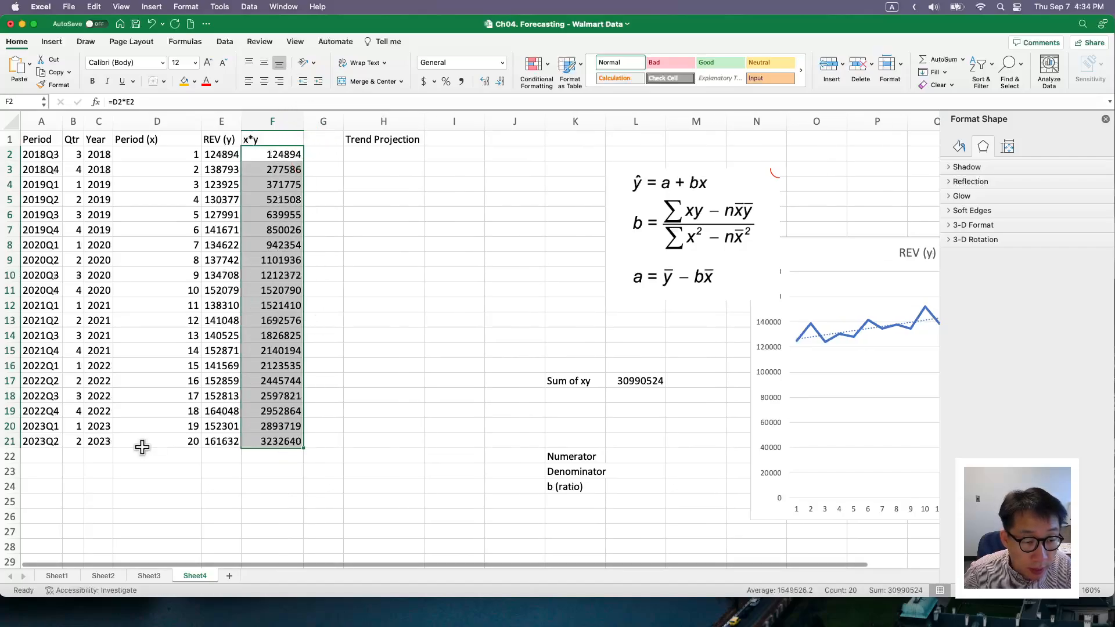
click(98, 456)
text(A)
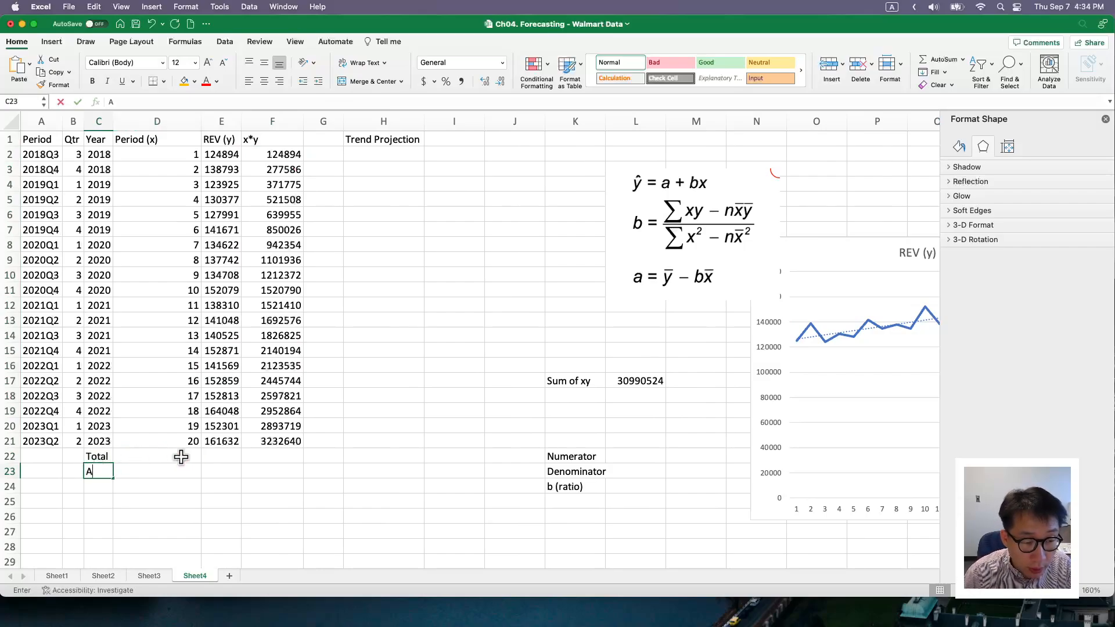
- Compute the Average row: 10.5 for Period (x) and 142239 for REV (y)
key(Return)
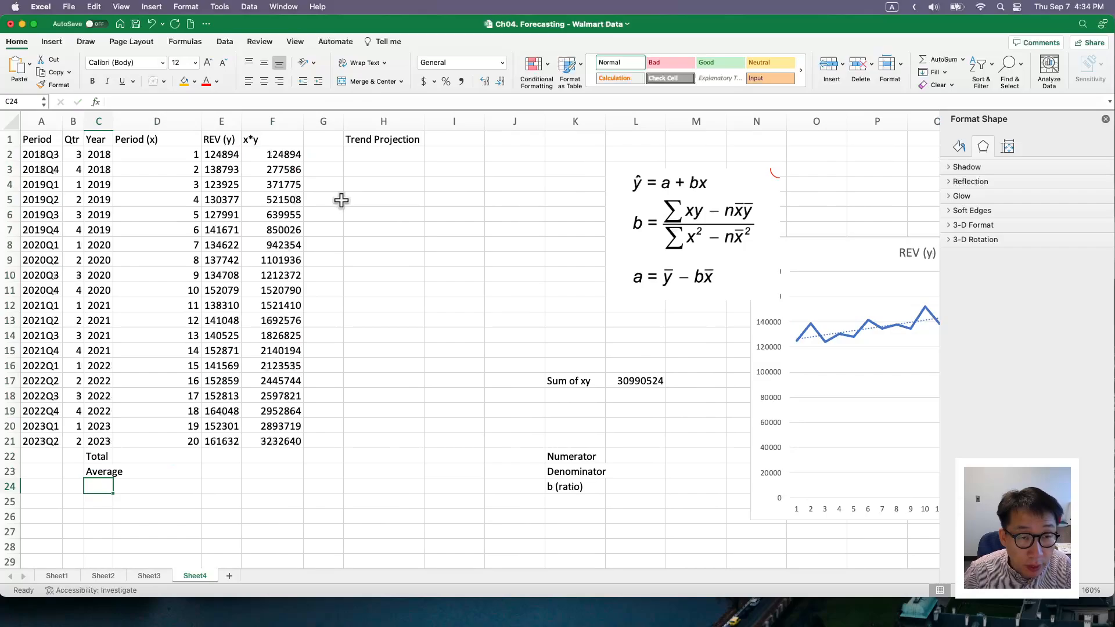
click(323, 155)
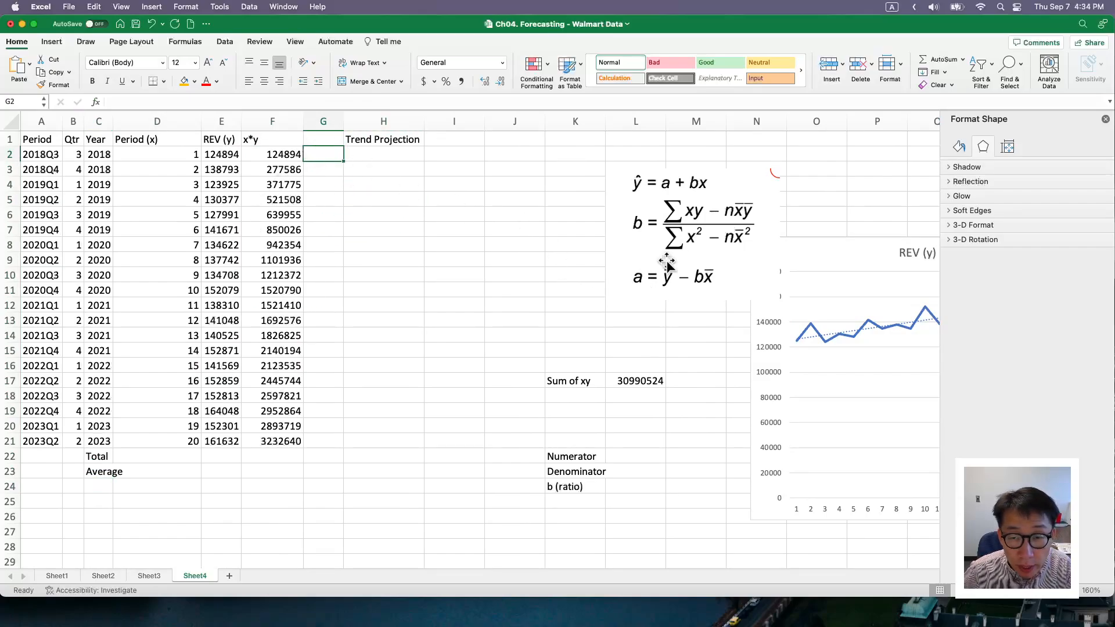
mouse_move(718, 224)
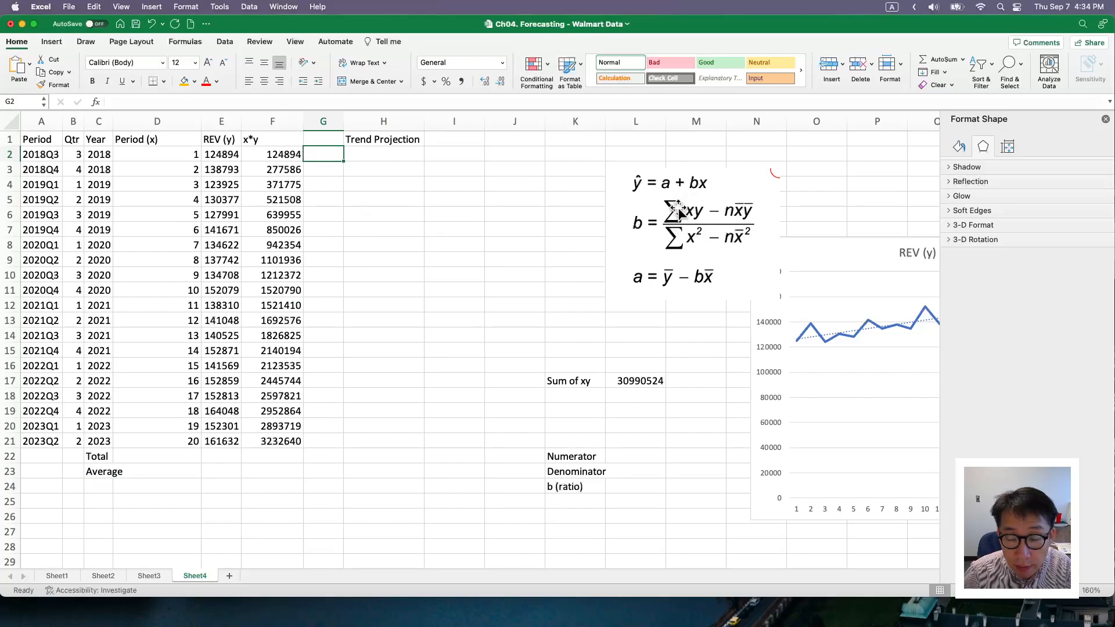
mouse_move(732, 222)
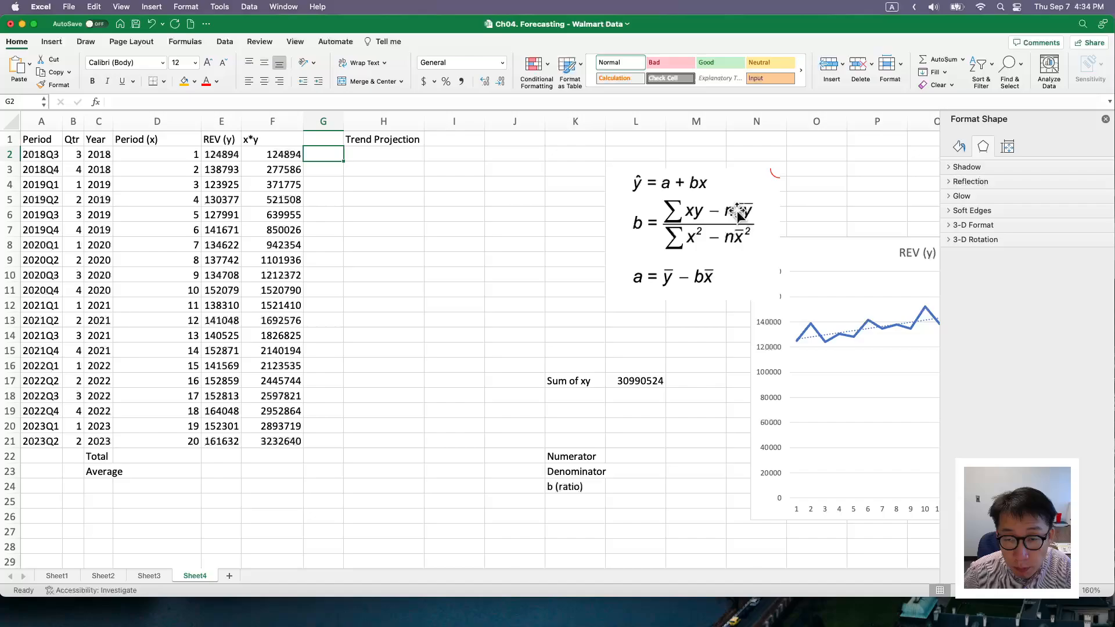
click(221, 471)
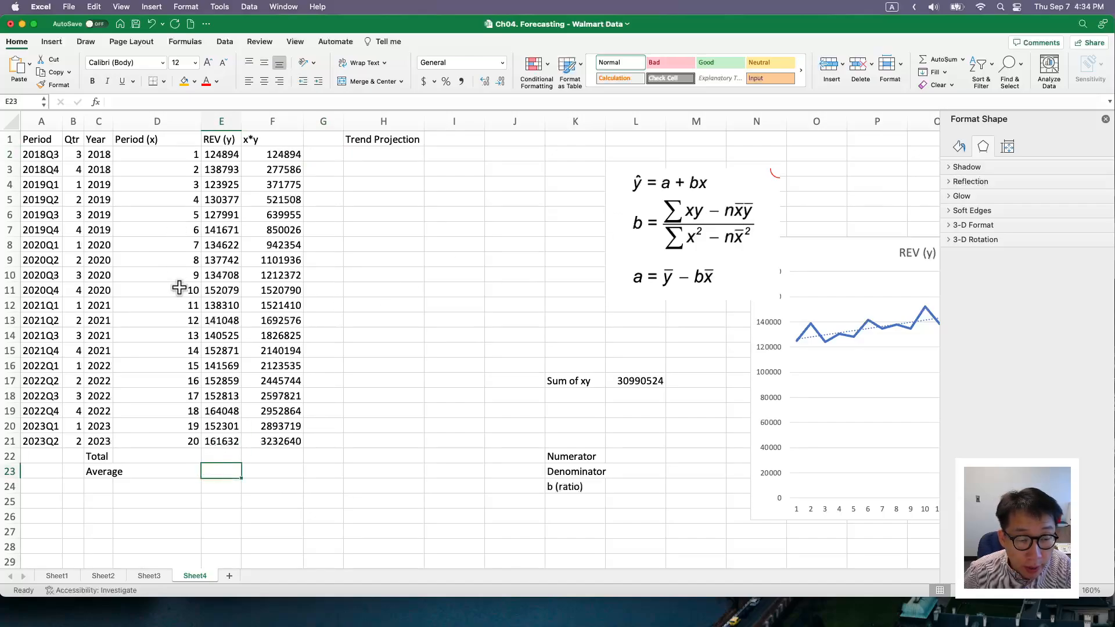
text(=av)
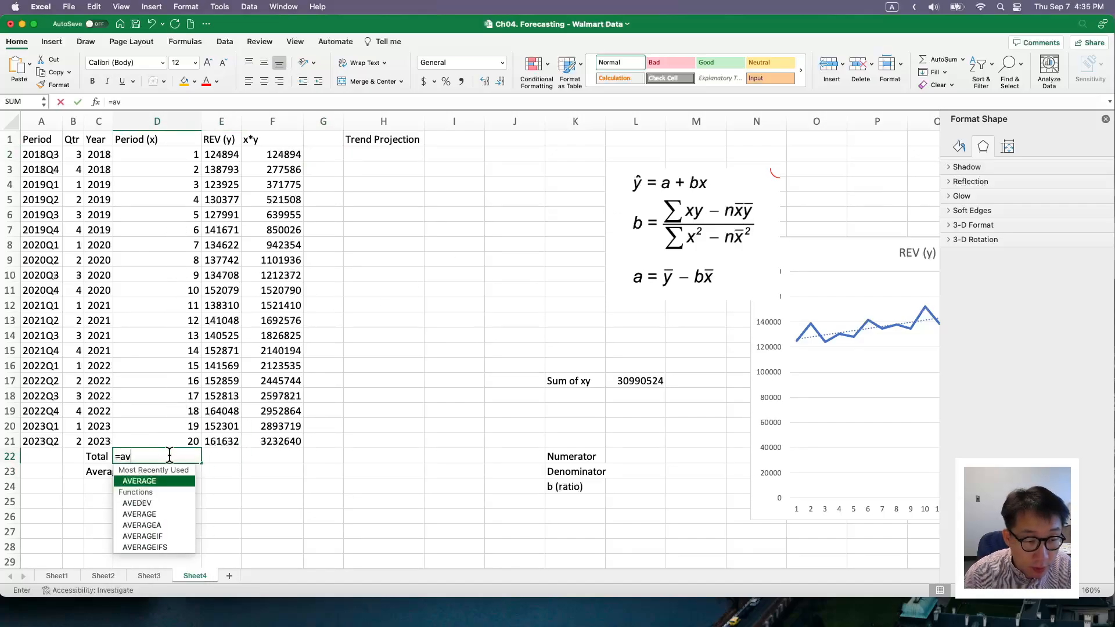
text(e)
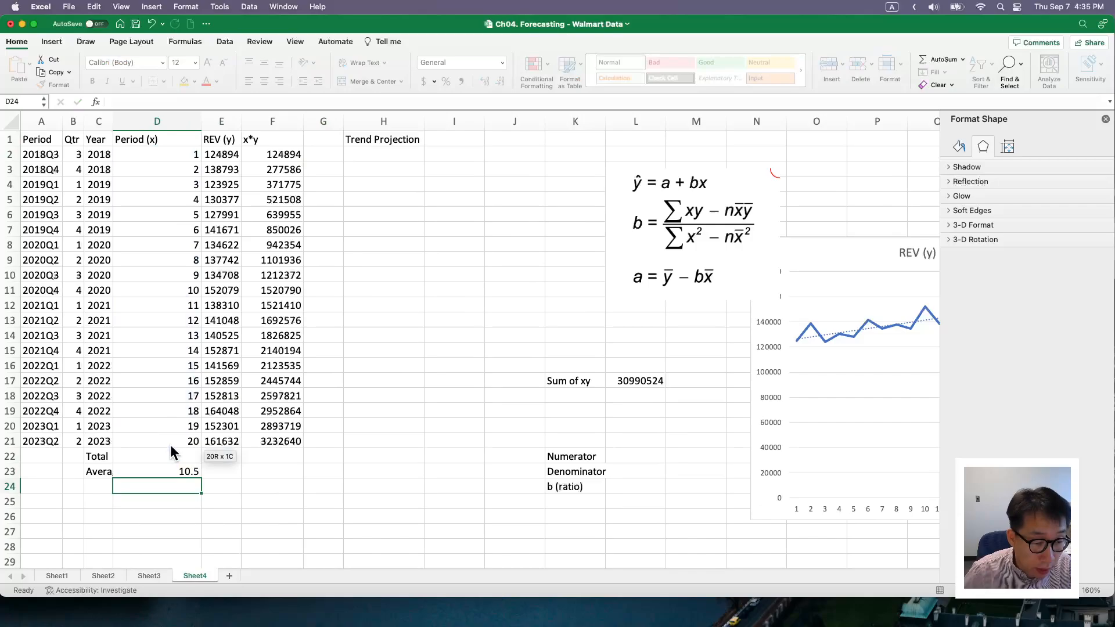
click(156, 471)
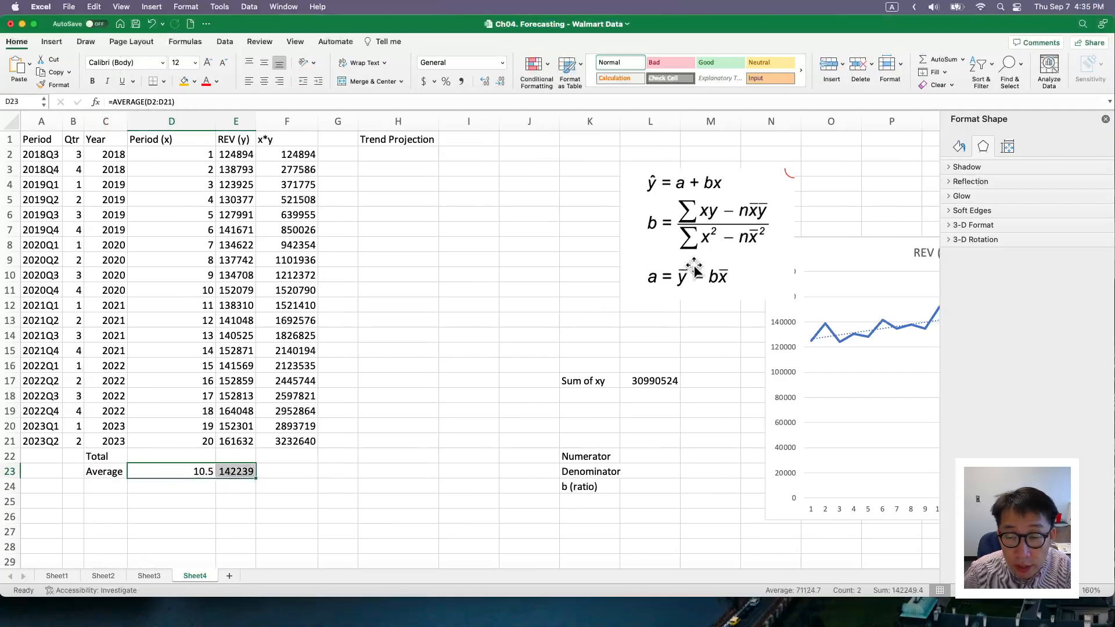
mouse_move(167, 214)
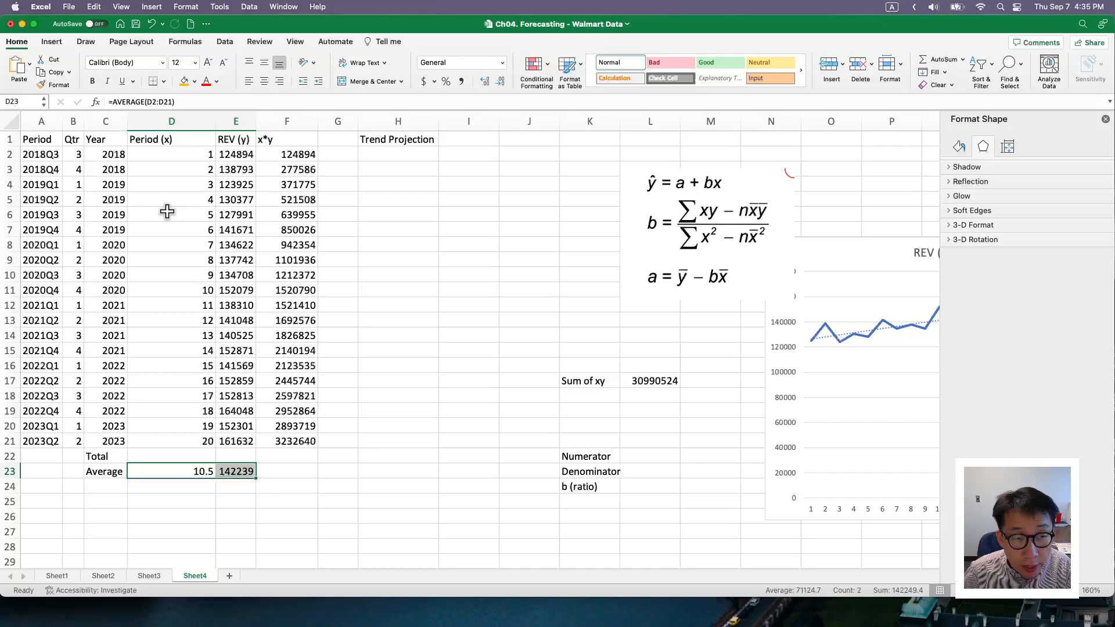
mouse_move(159, 152)
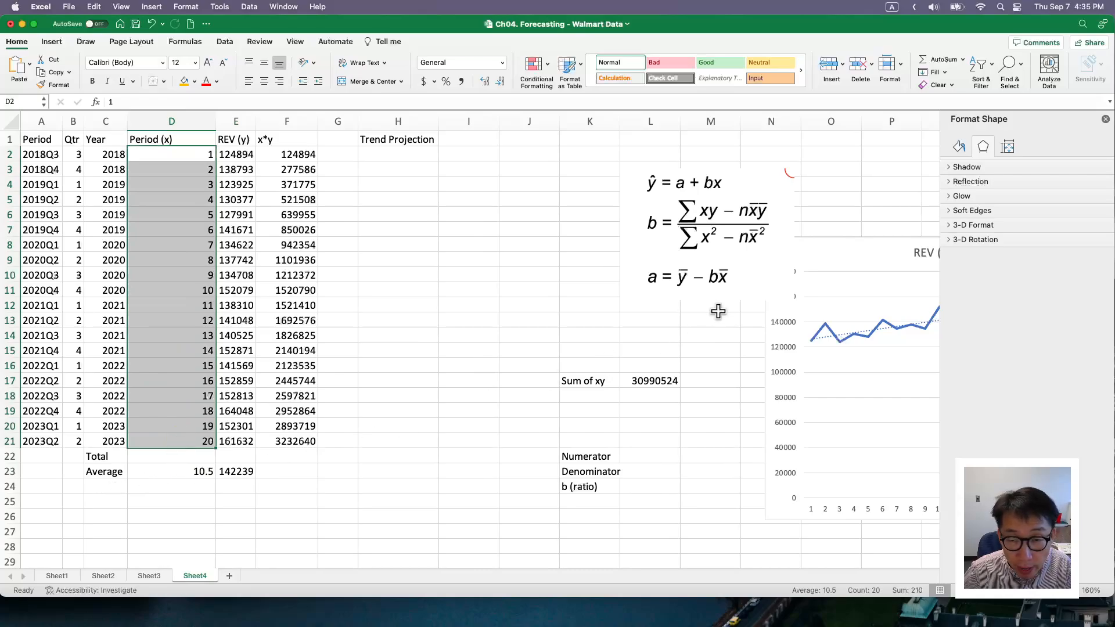
mouse_move(704, 249)
text(x^2)
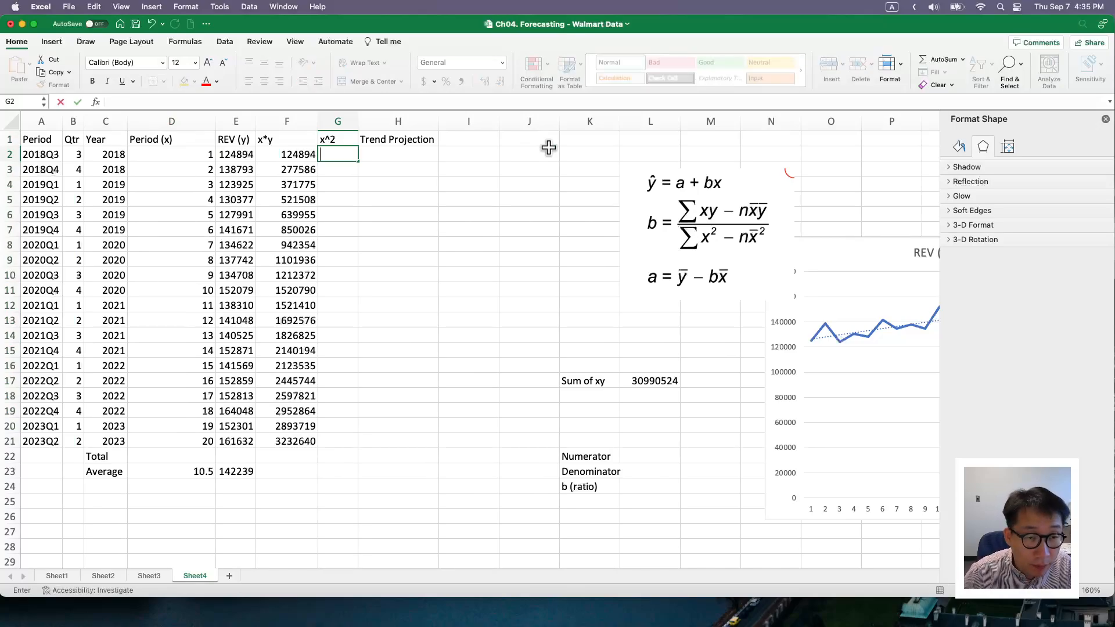
- Fill the x^2 column with squared periods, 1 to 400
text(=C2)
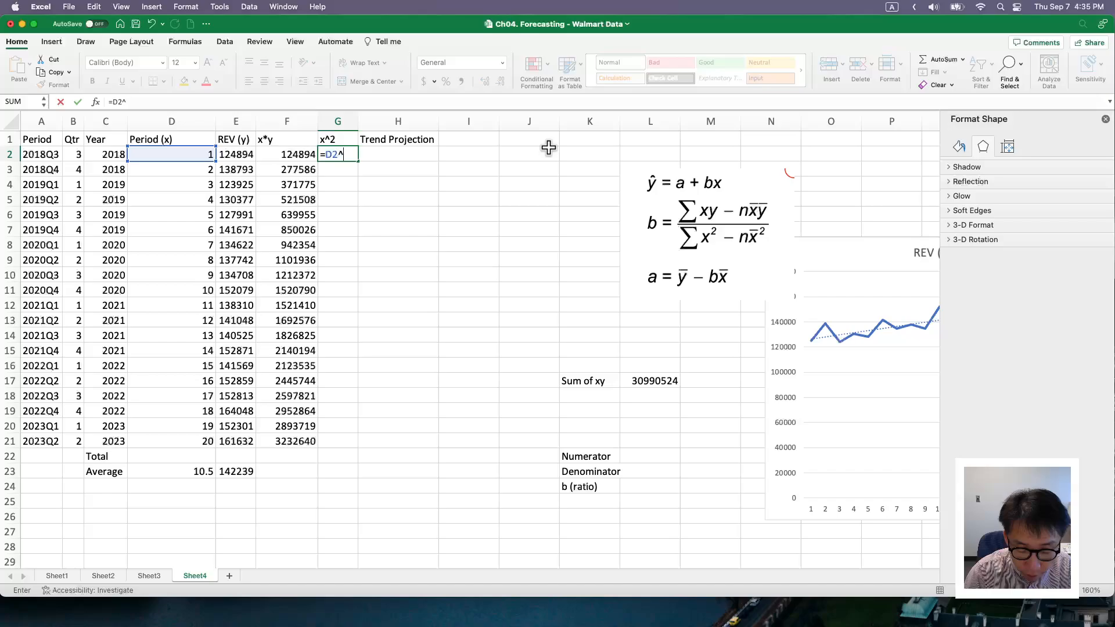
text(2)
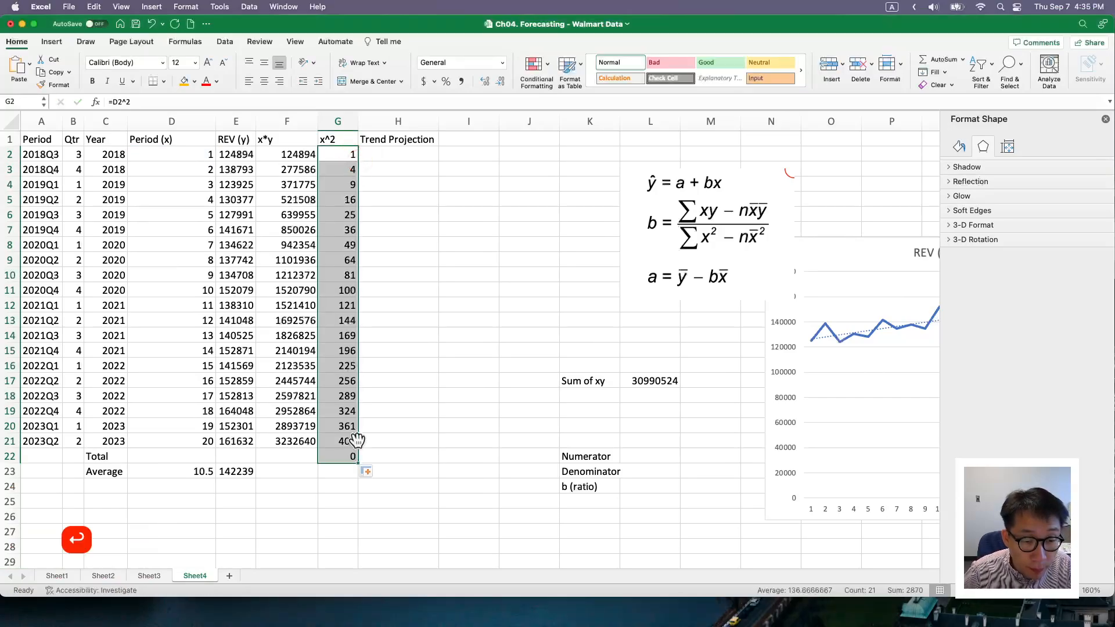
key(delete)
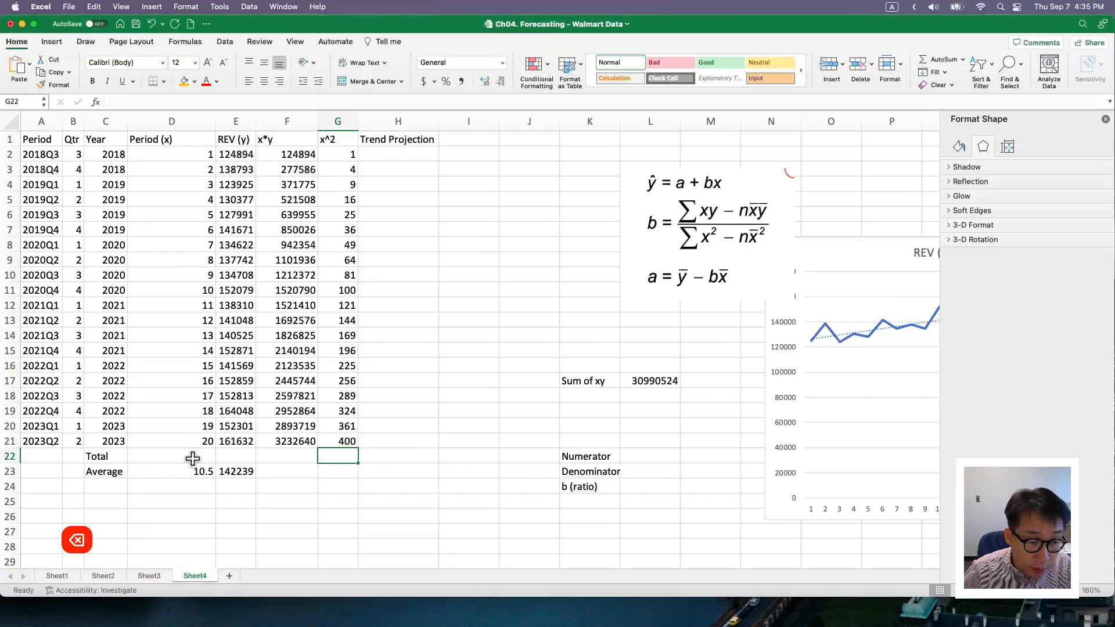
- Total the x*y and x^2 columns with SUM, giving 30990524 and 2870
click(337, 441)
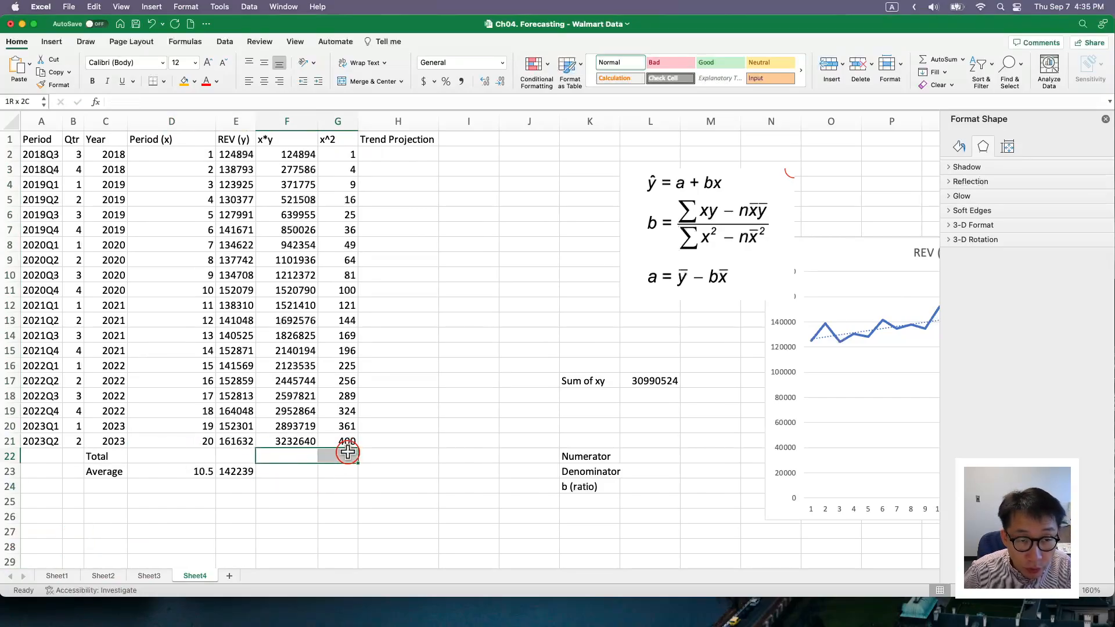
click(336, 455)
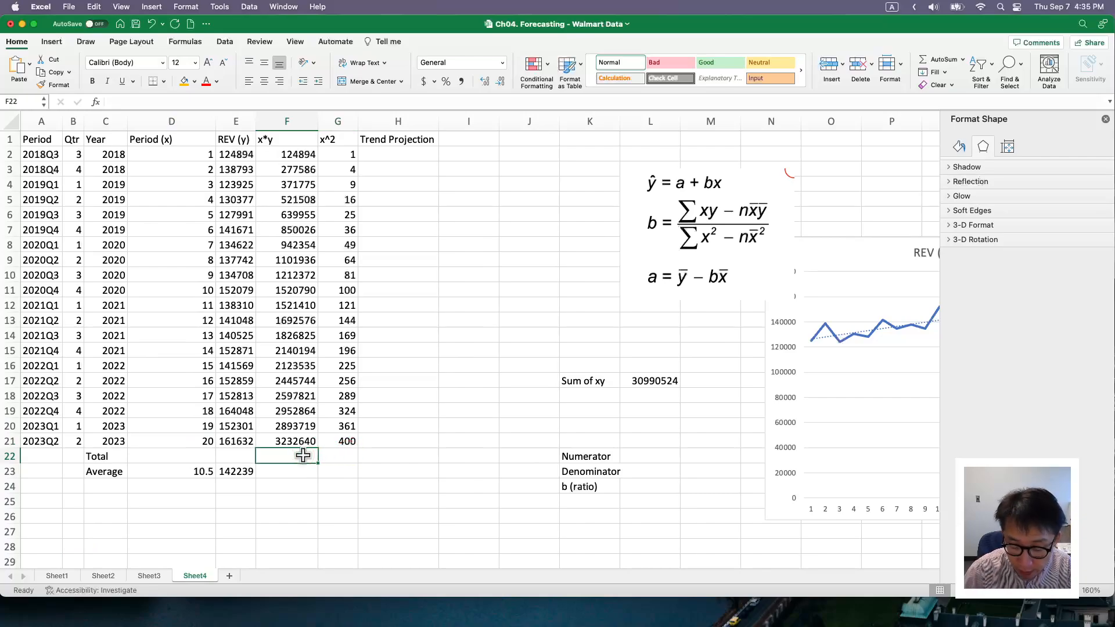
text(=sum(F2:F21()
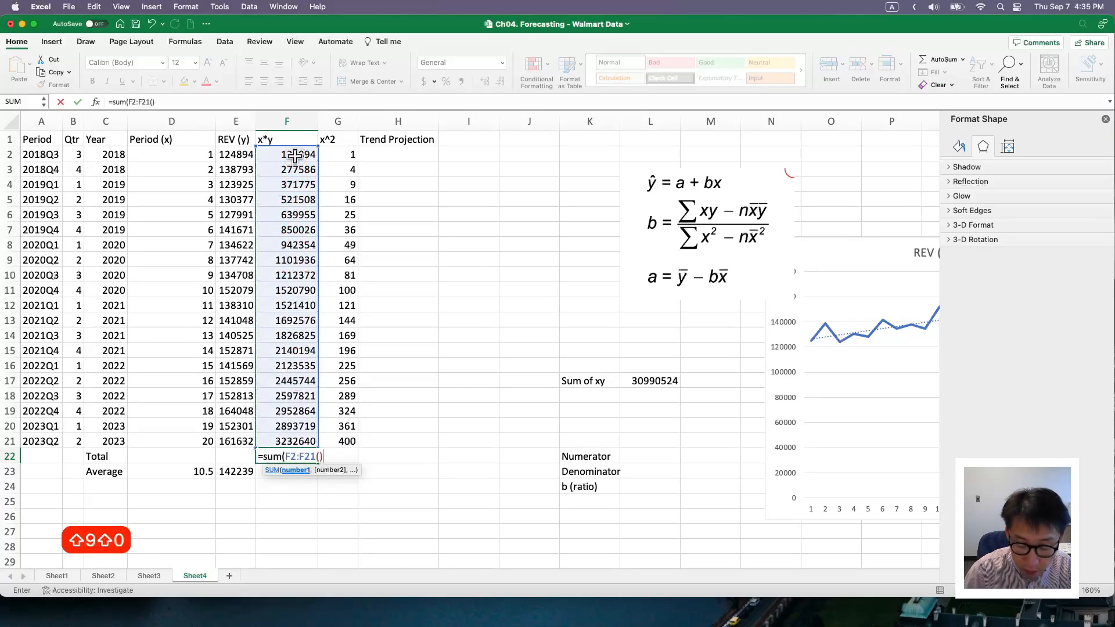
key(Return)
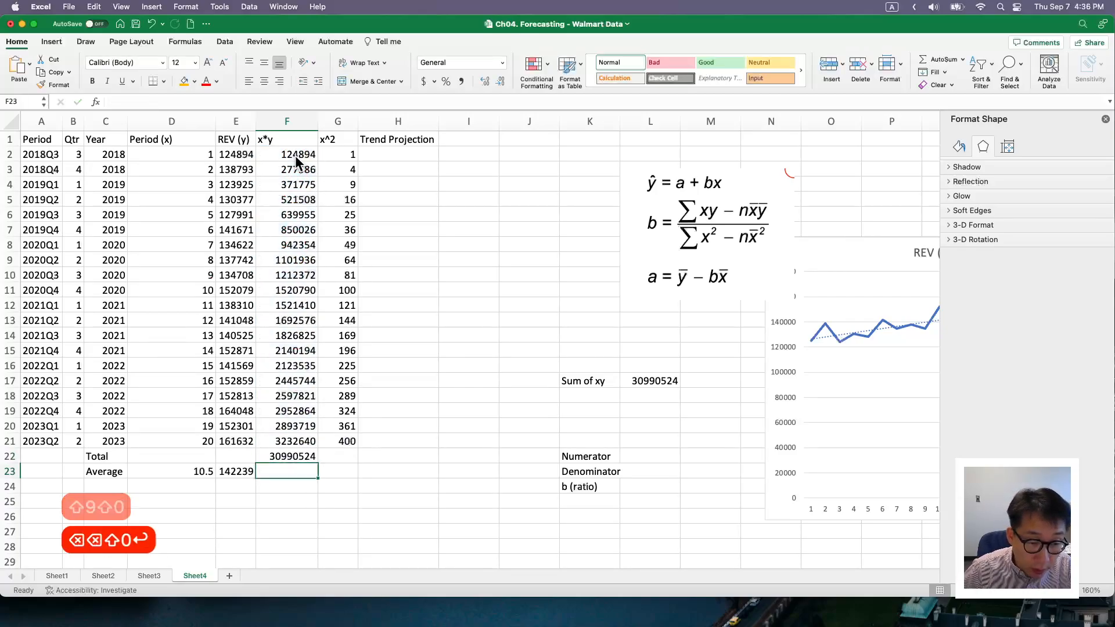
click(287, 456)
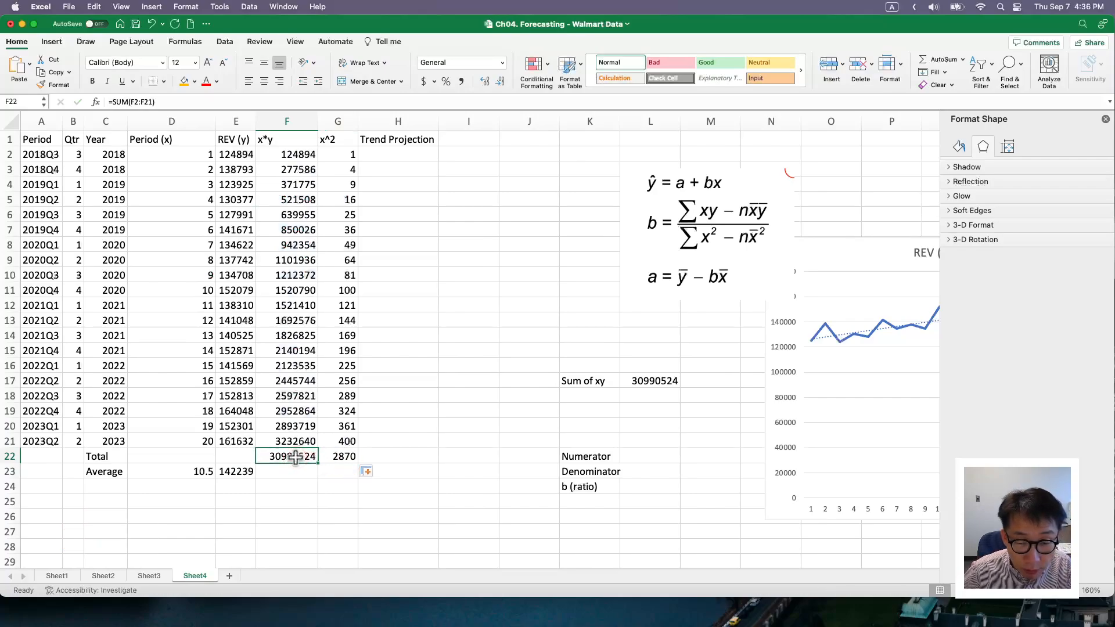
click(649, 380)
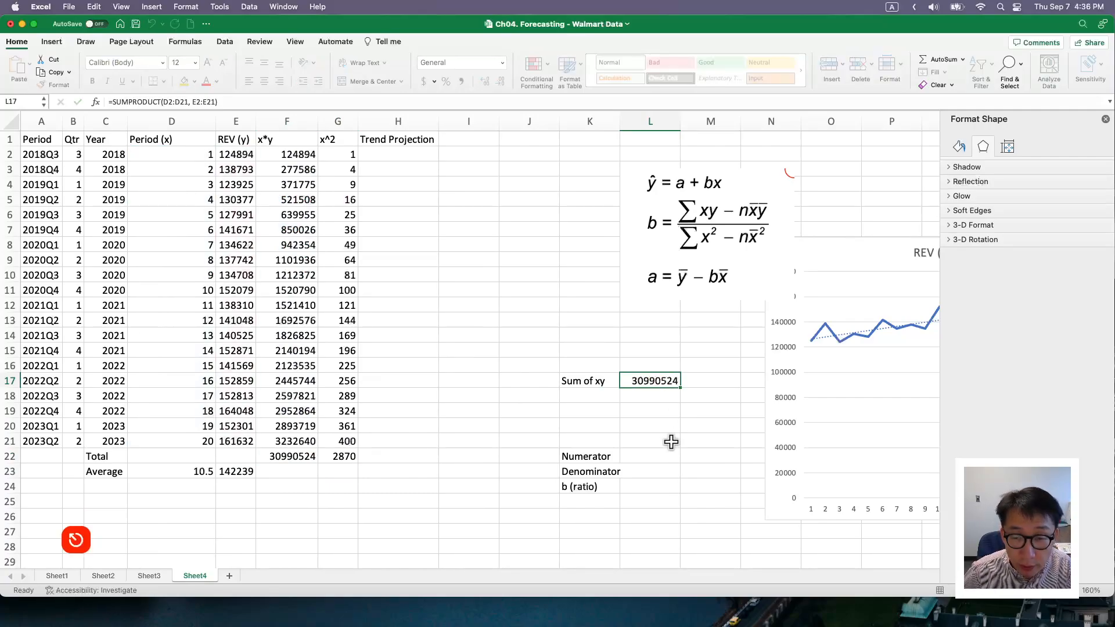
- Review the formula picture terms and the period average formula
click(649, 441)
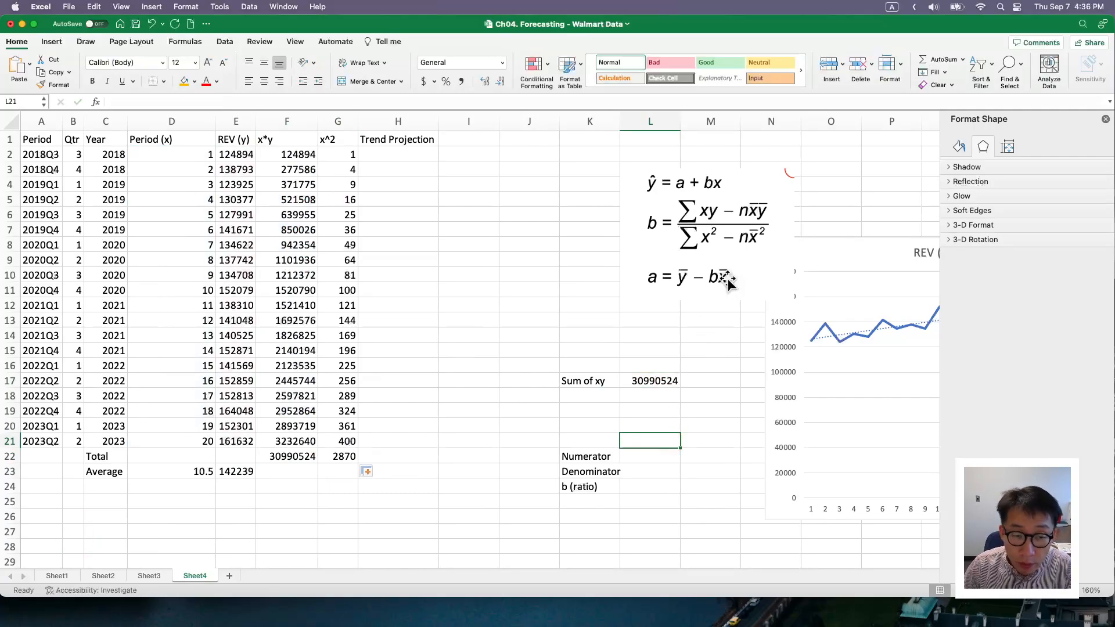
mouse_move(693, 284)
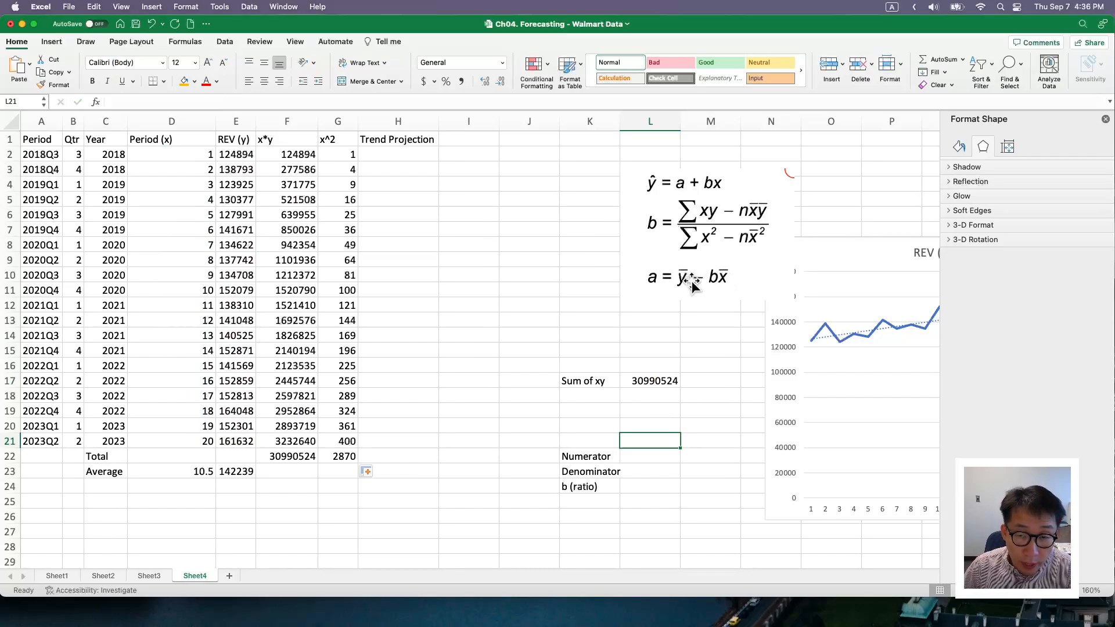
click(706, 228)
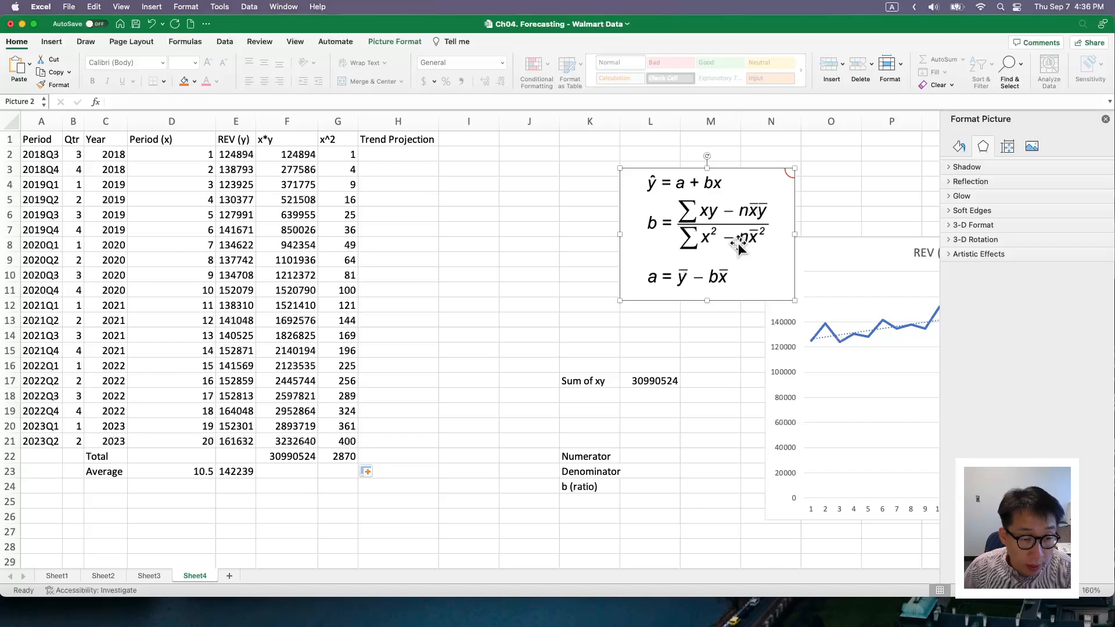
mouse_move(753, 247)
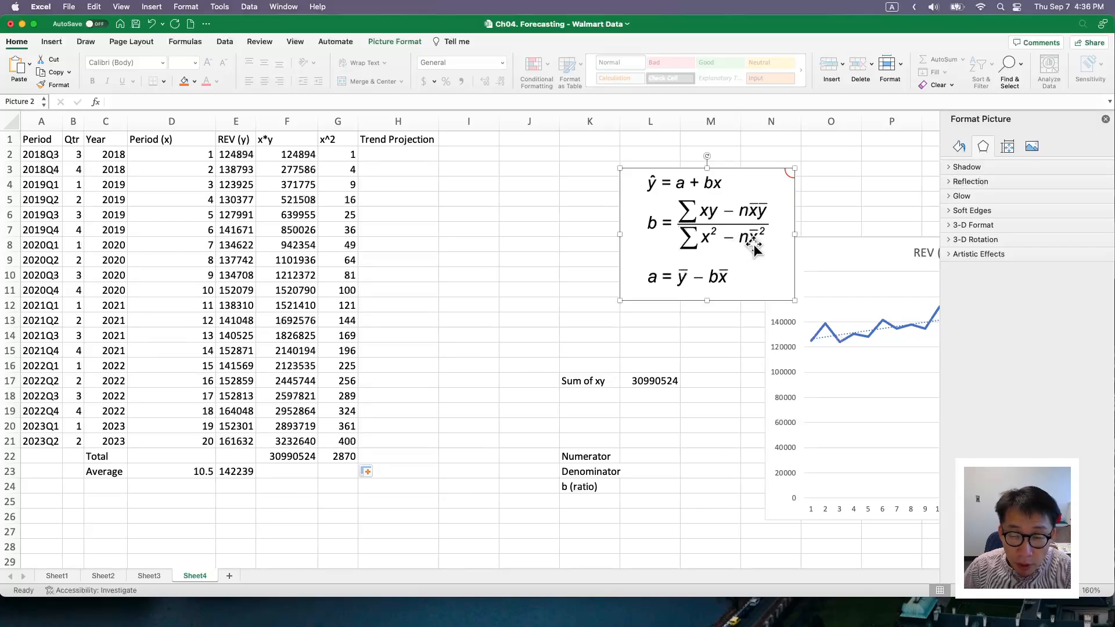
click(171, 470)
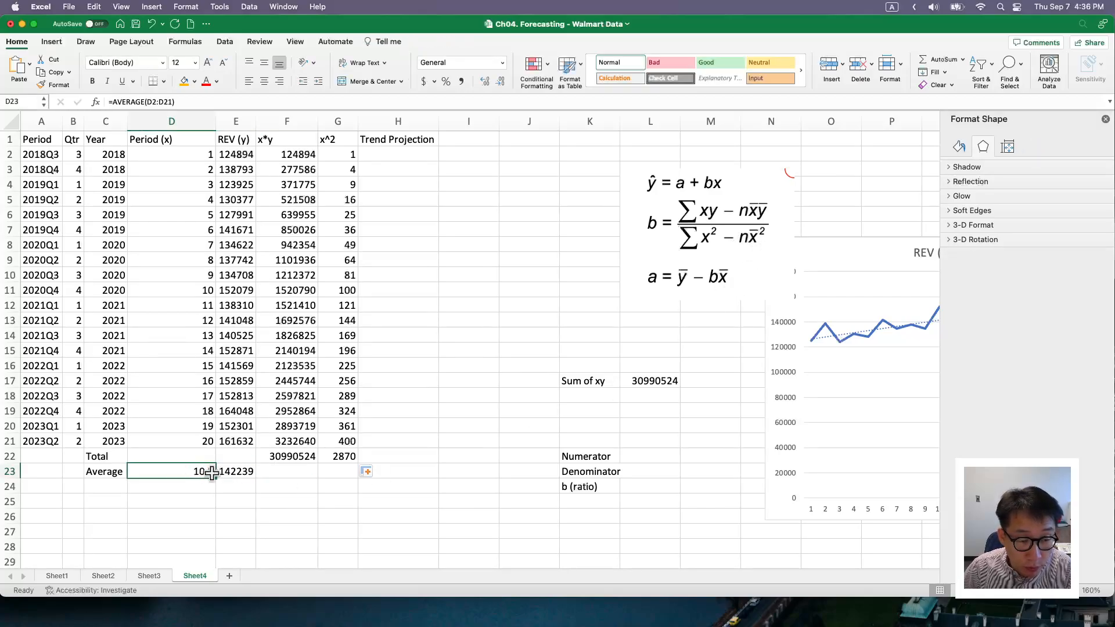
- Enter the Numerator as =F22-20*D23*E23, giving 1120355
click(589, 471)
text(=)
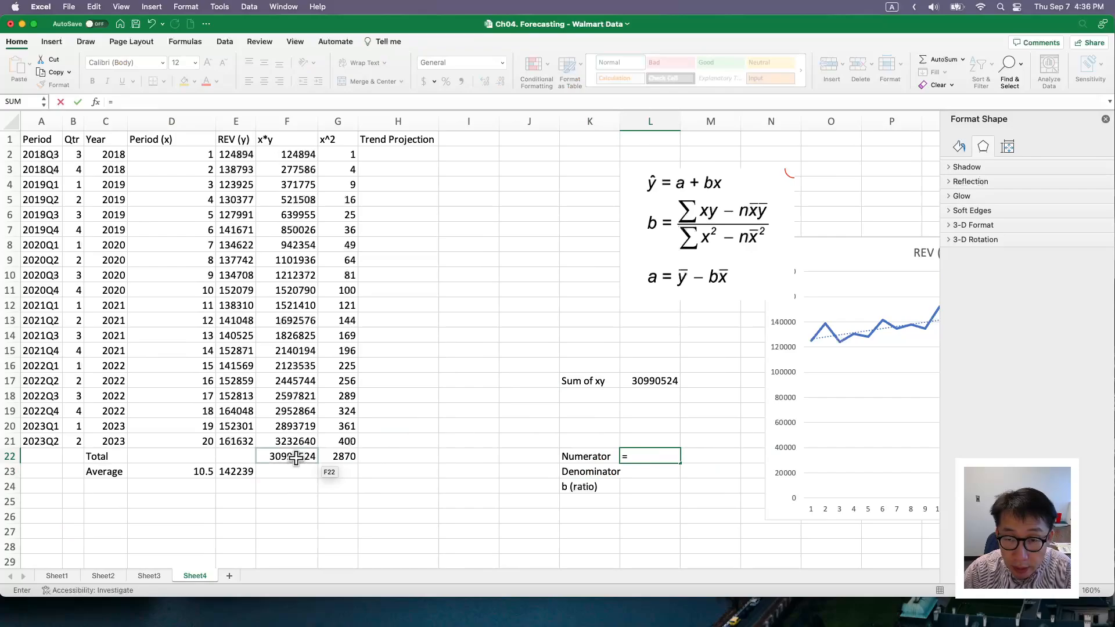
click(286, 455)
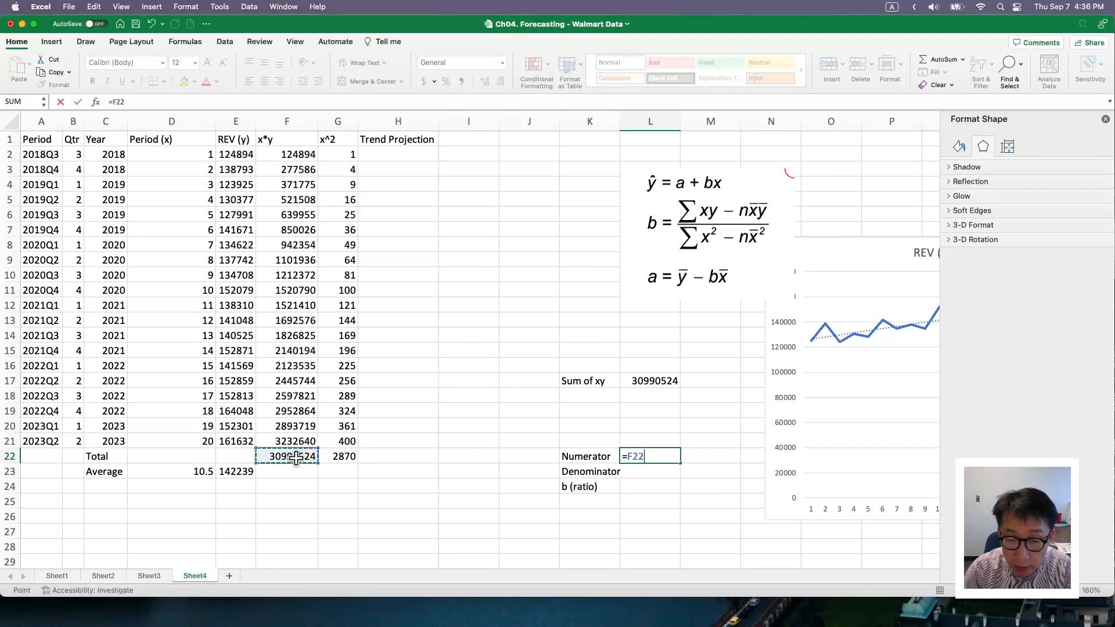
text(-)
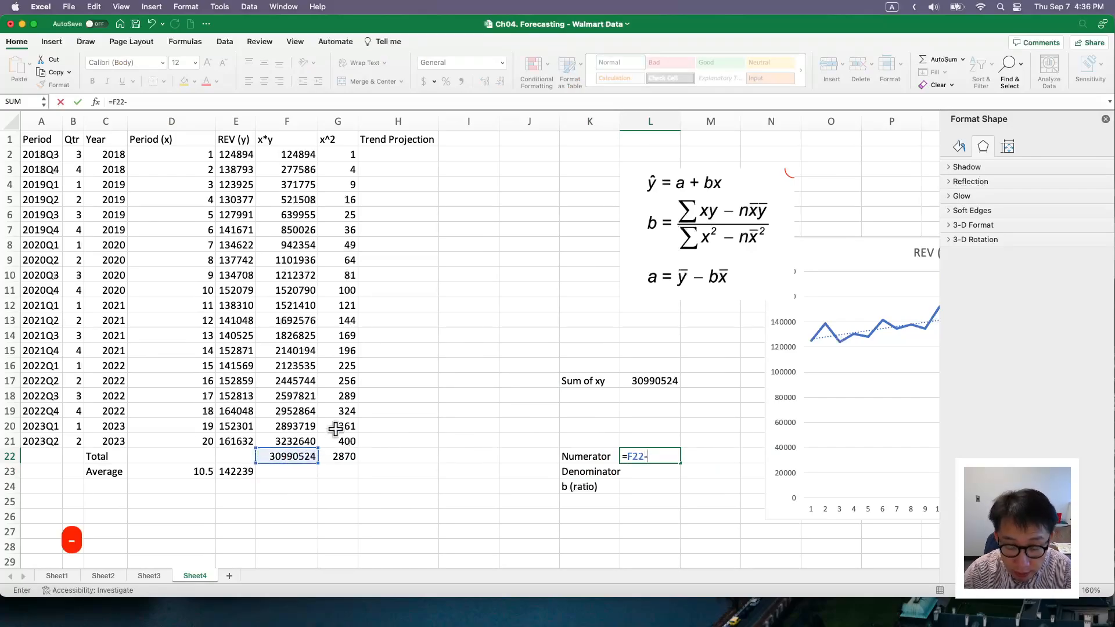
text(20*D23*E23)
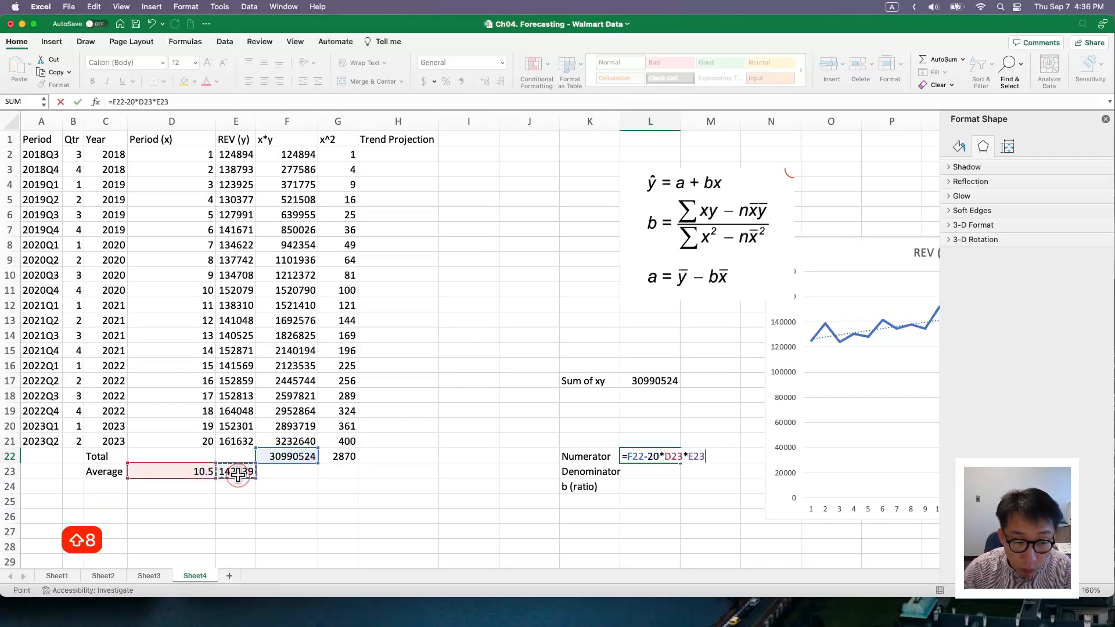
key(Return)
text(=)
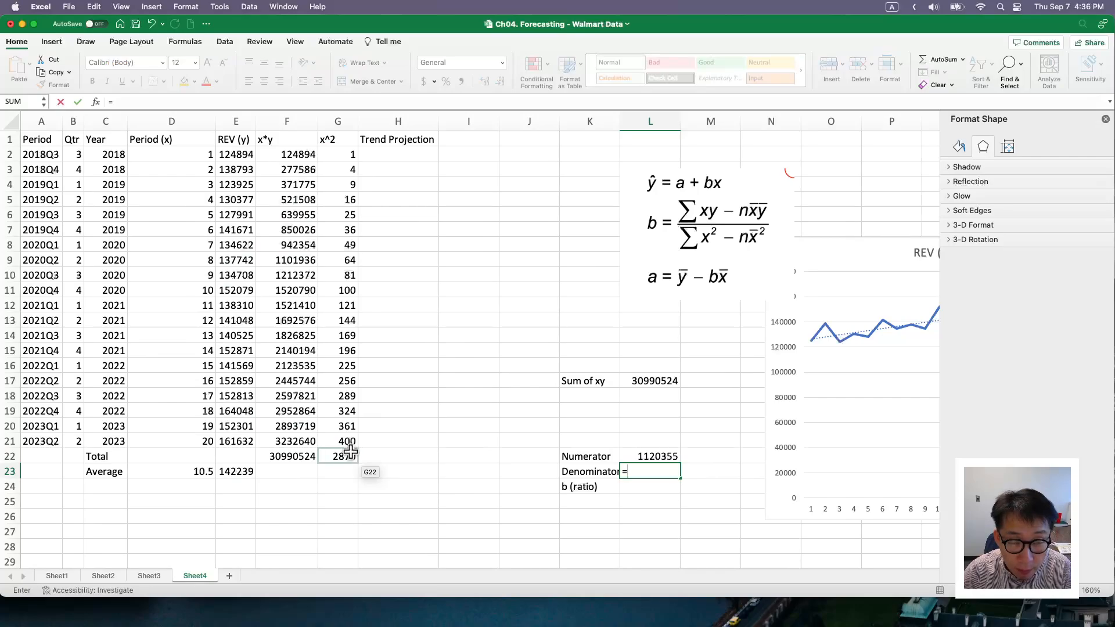
- Enter the Denominator as =G22-20*(D23^2) in L23, giving 665
click(336, 456)
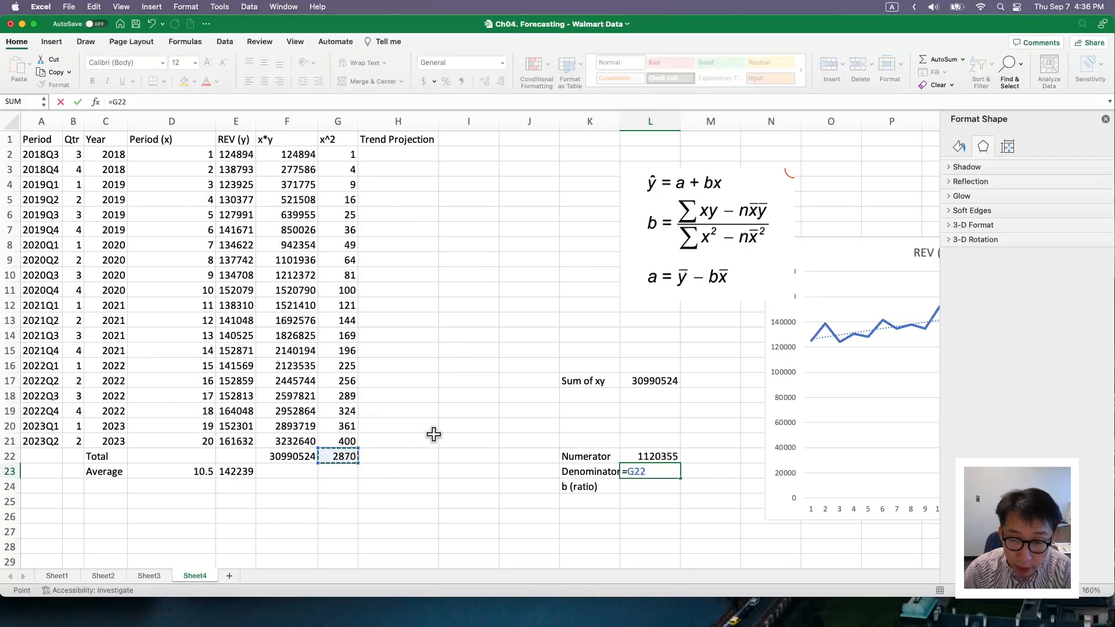
text(-20*)
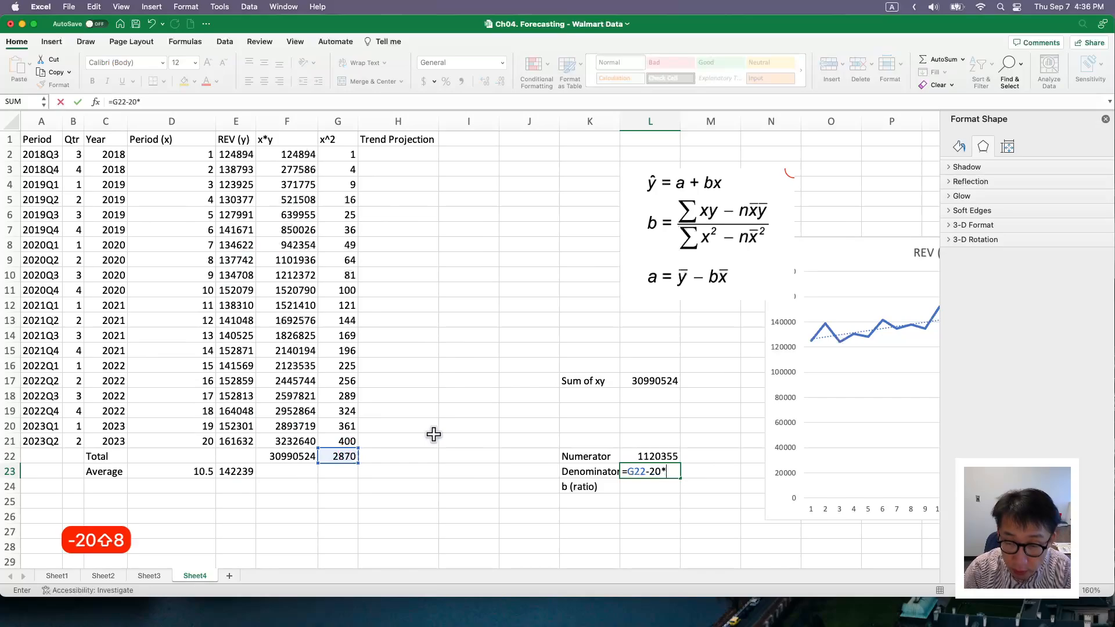
mouse_move(216, 481)
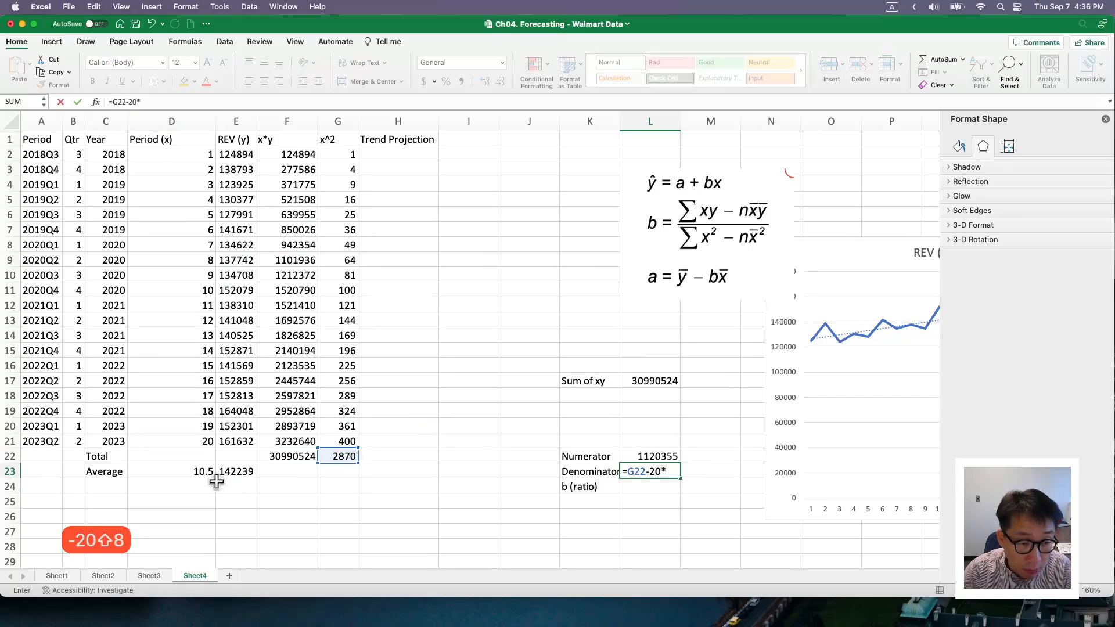
mouse_move(206, 471)
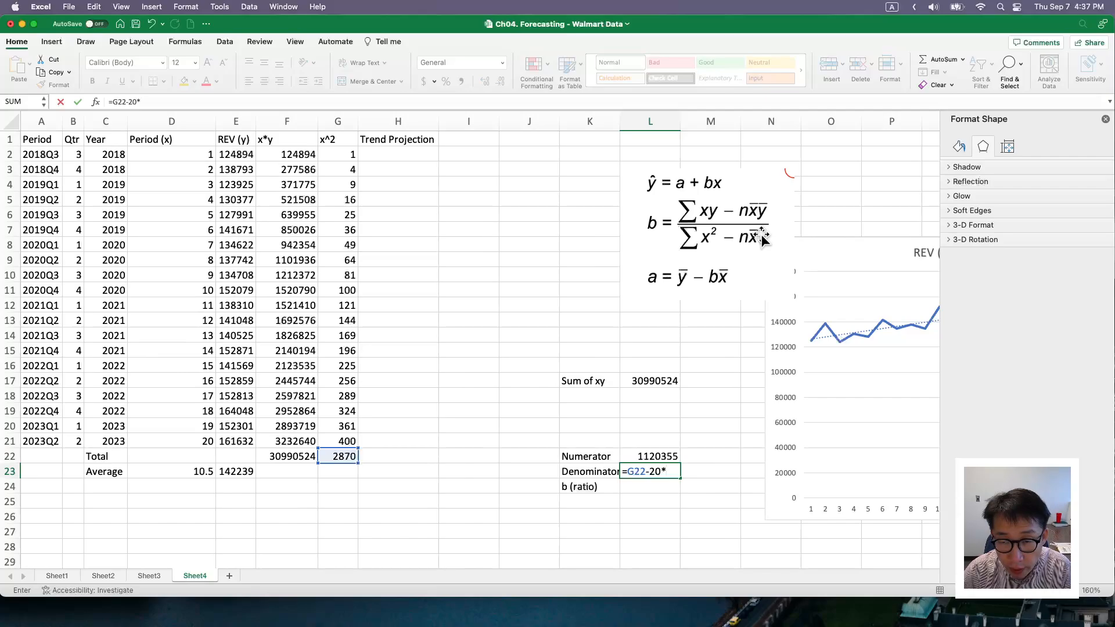
click(171, 471)
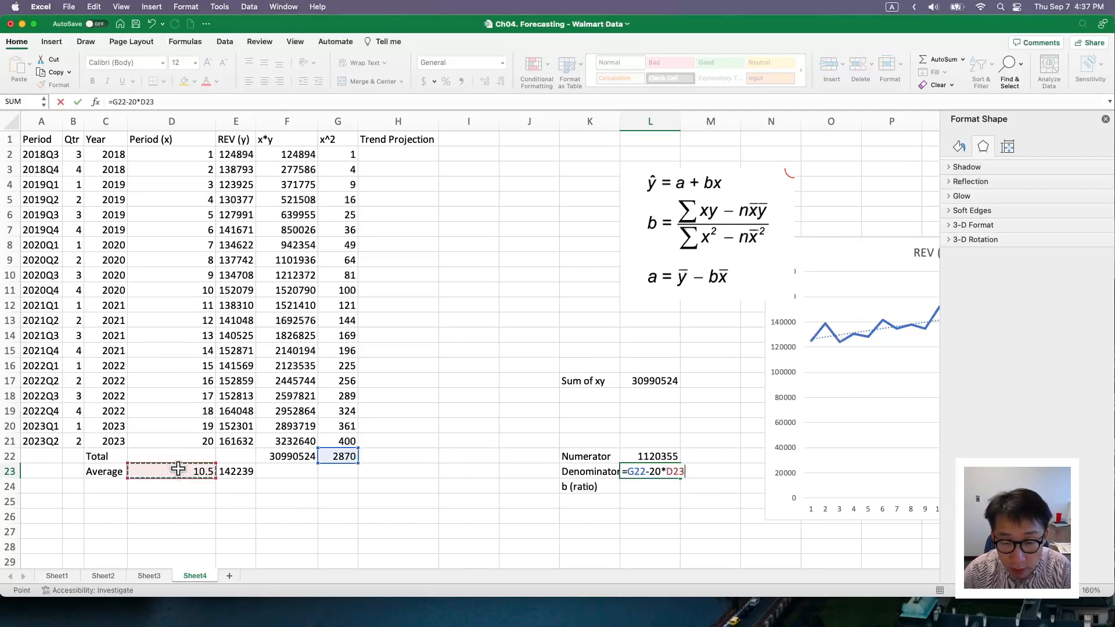
text(^)
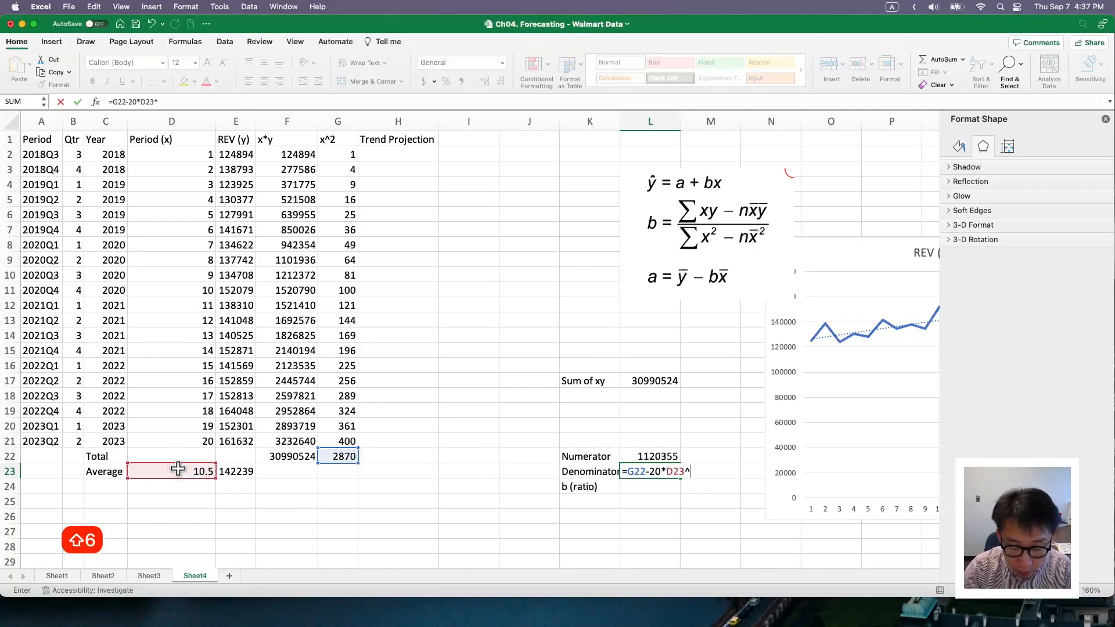
text(2)
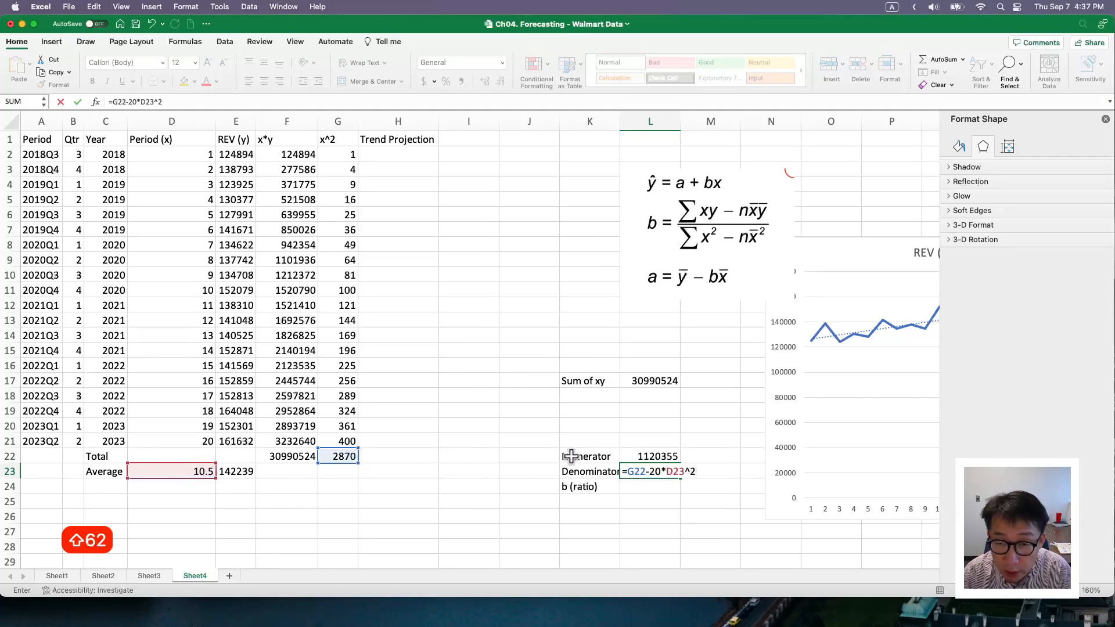
mouse_move(368, 257)
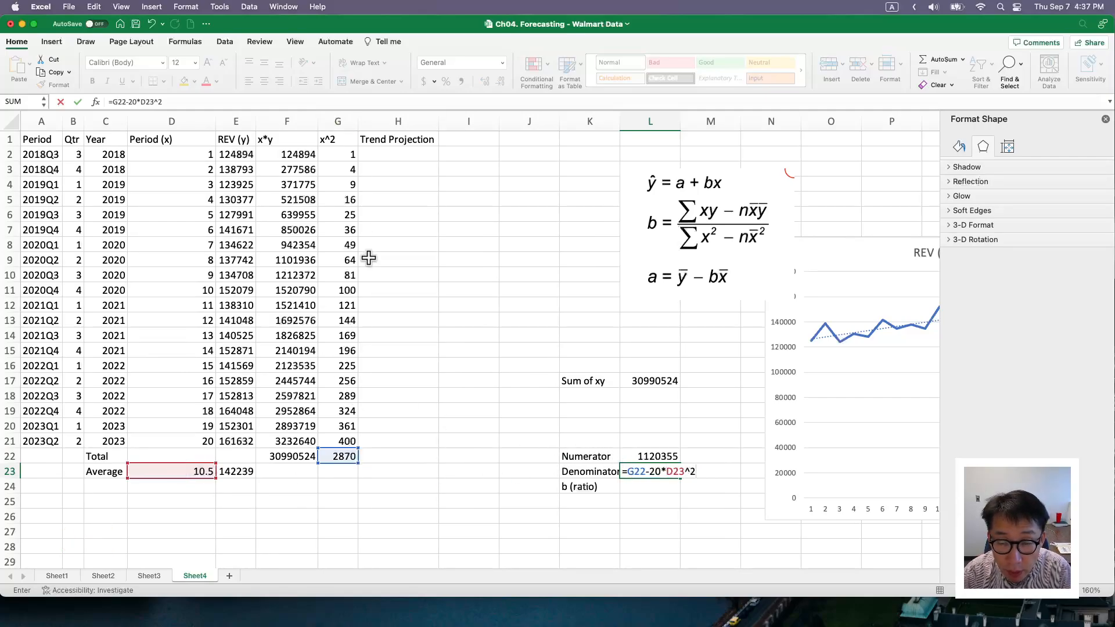
mouse_move(710, 234)
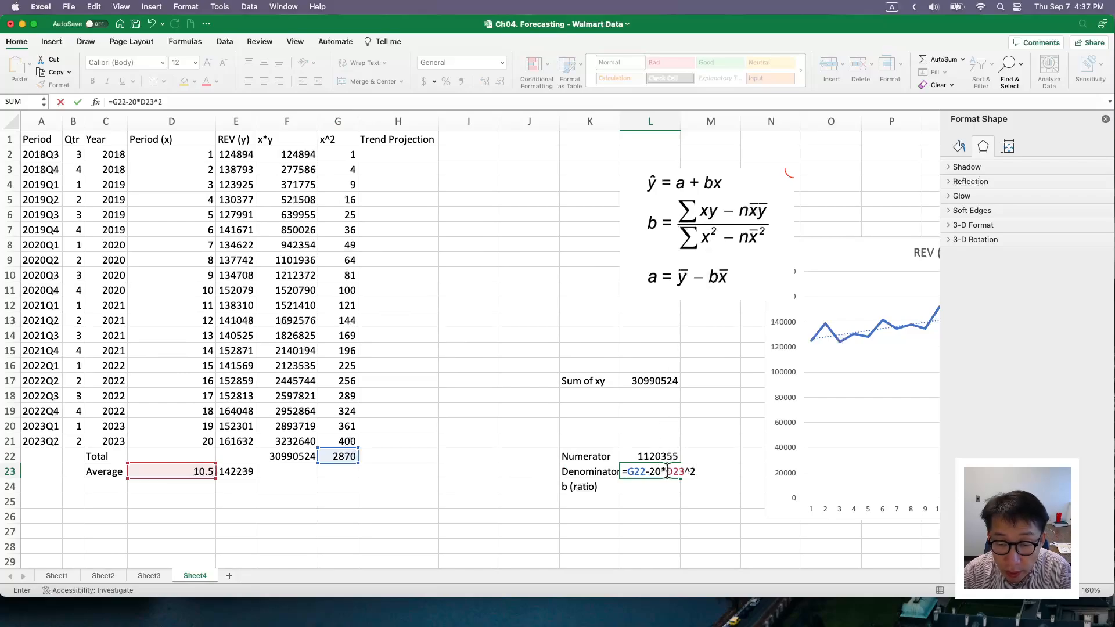
mouse_move(349, 481)
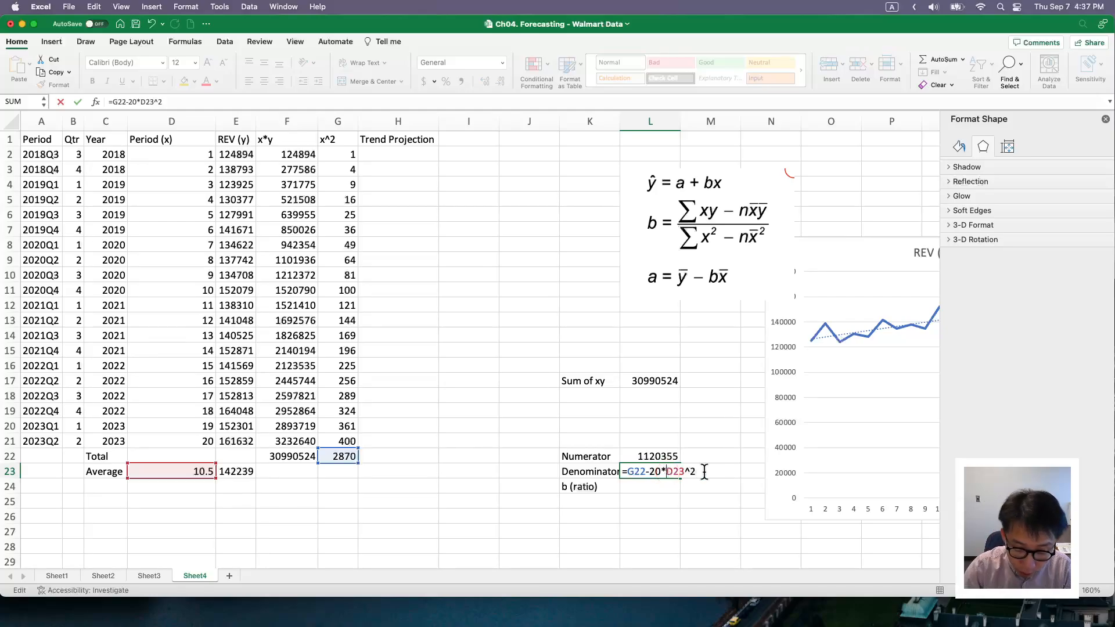
text(()
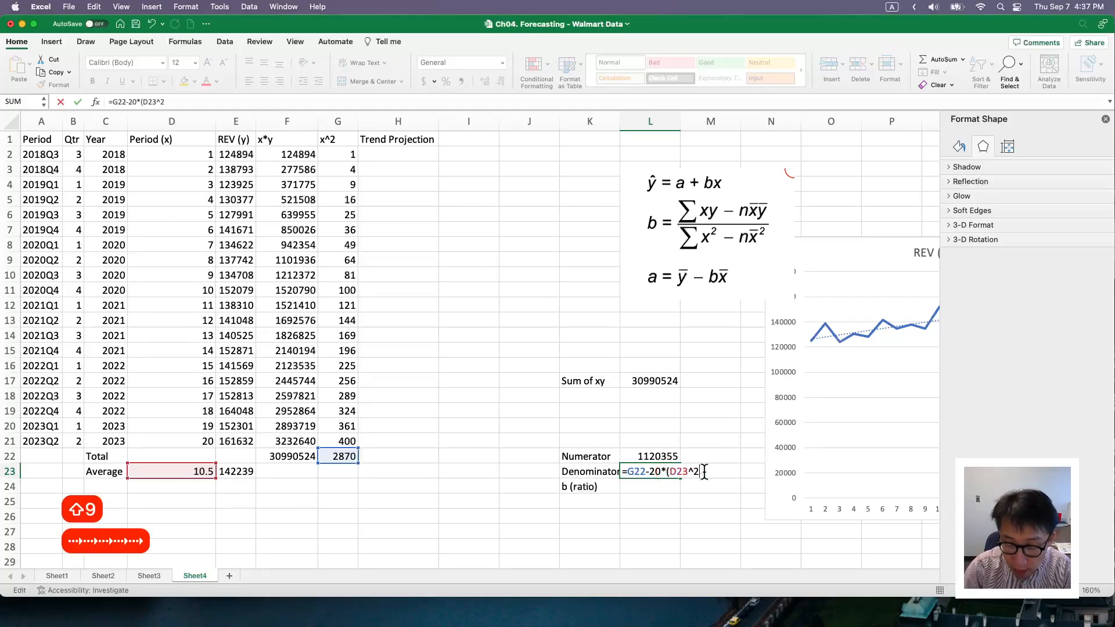
key(Return)
text(=)
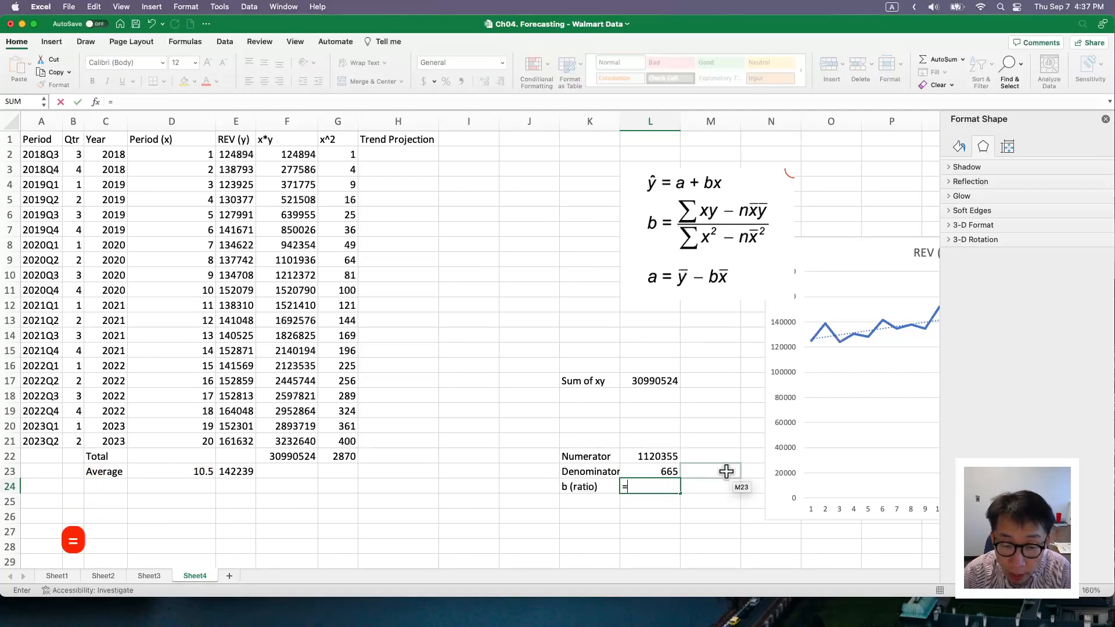
- Divide the numerator L22 by the denominator L23 in L24, giving b = 1684.7444
click(649, 456)
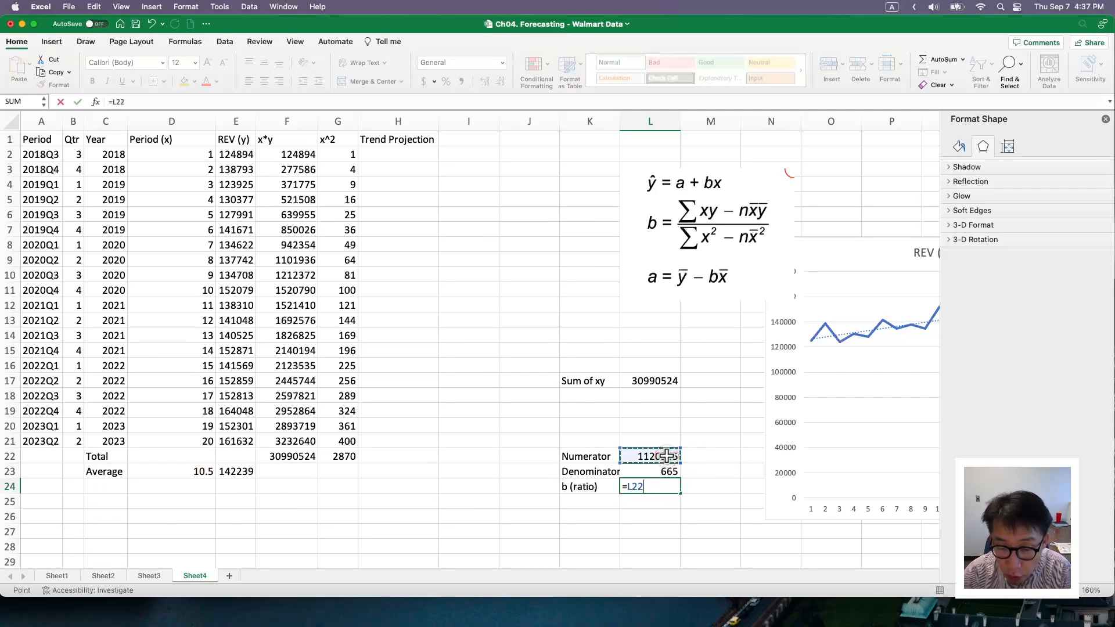
key(Return)
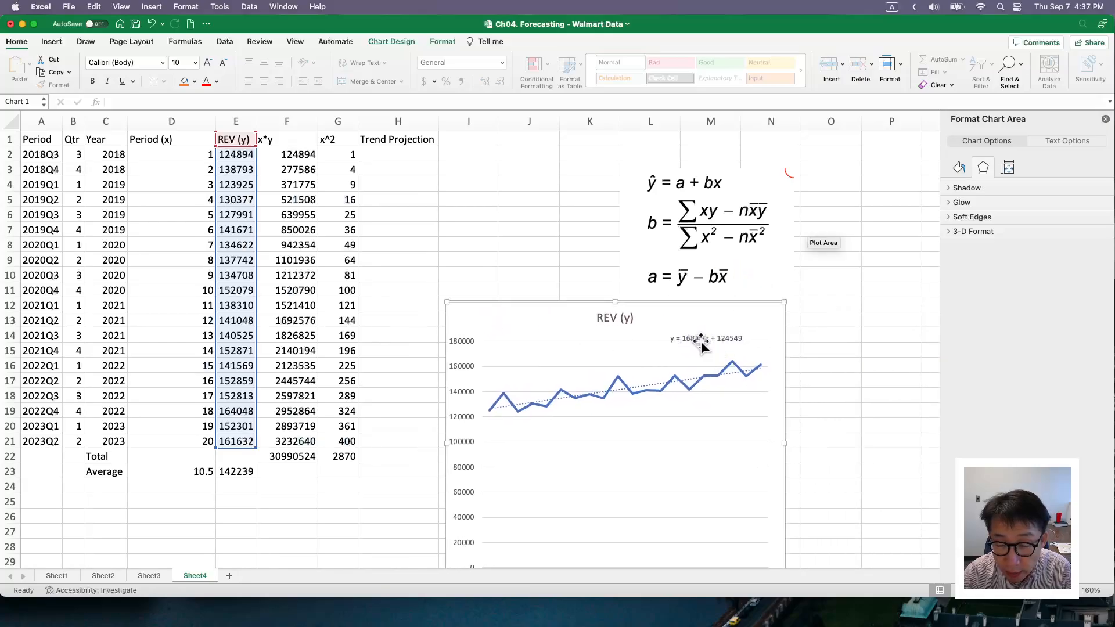
mouse_move(540, 316)
text(a)
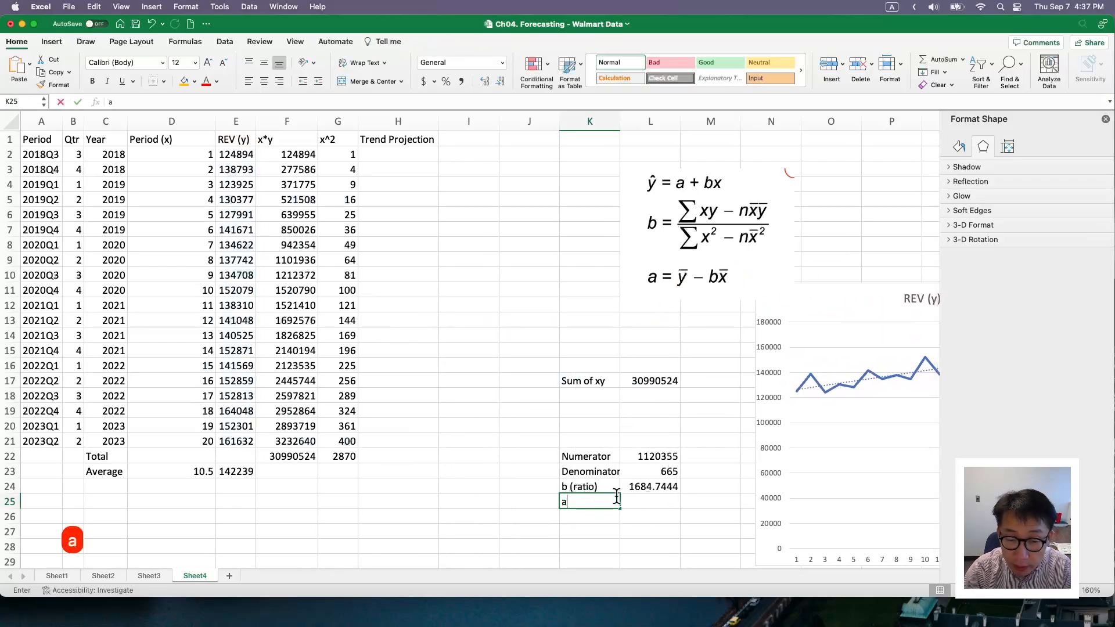
- Enter =E23-L24*D23 in L25 to compute intercept a = 124549.08
text(=)
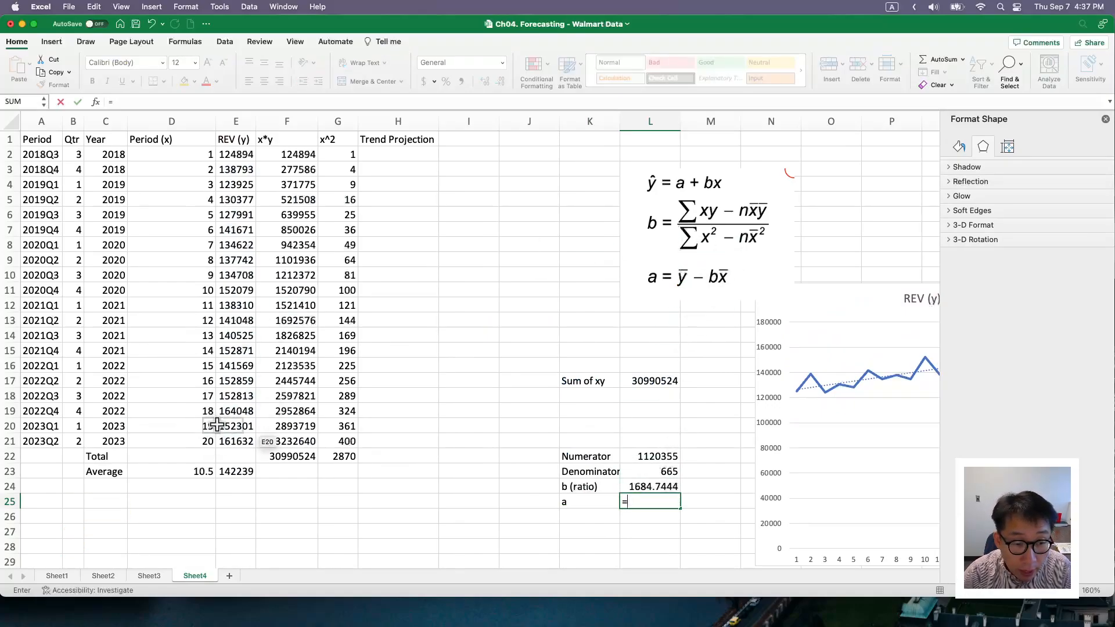
click(235, 471)
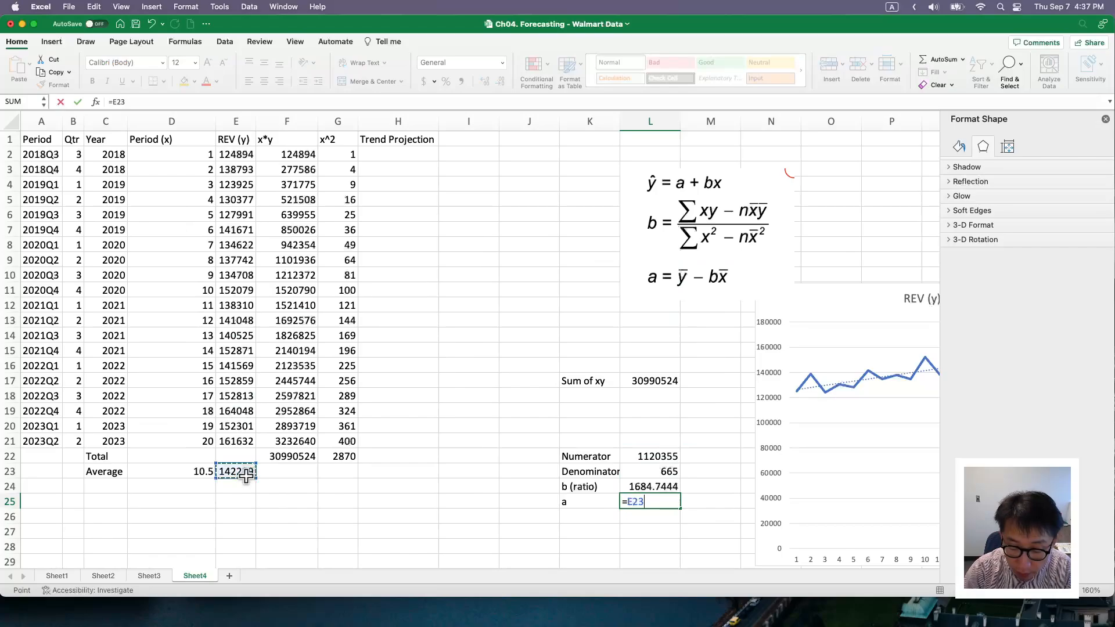
text(-)
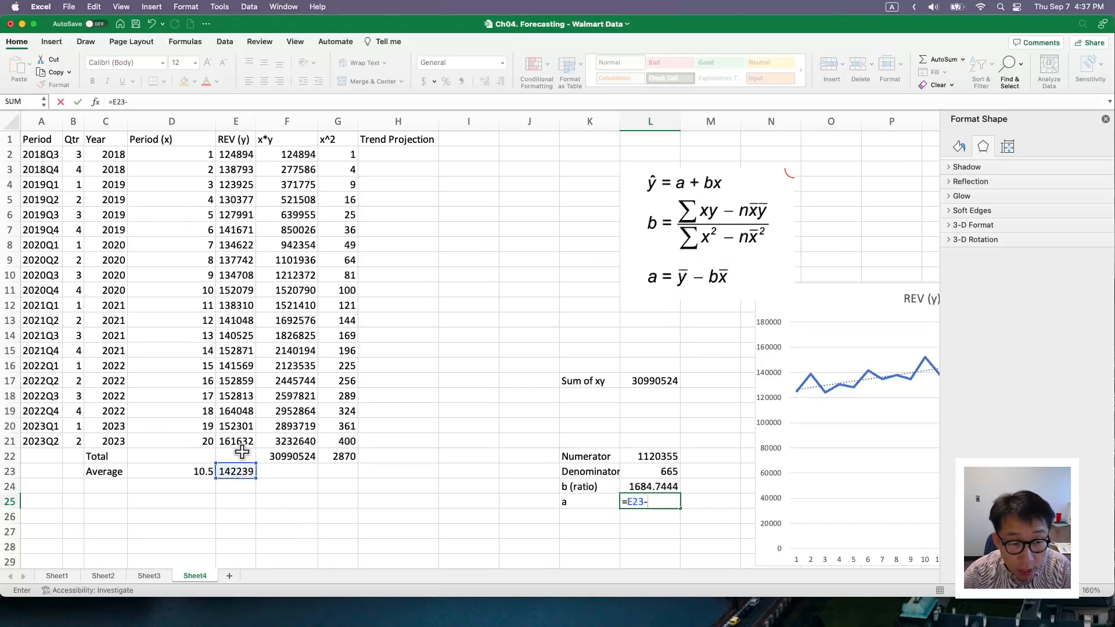
click(648, 487)
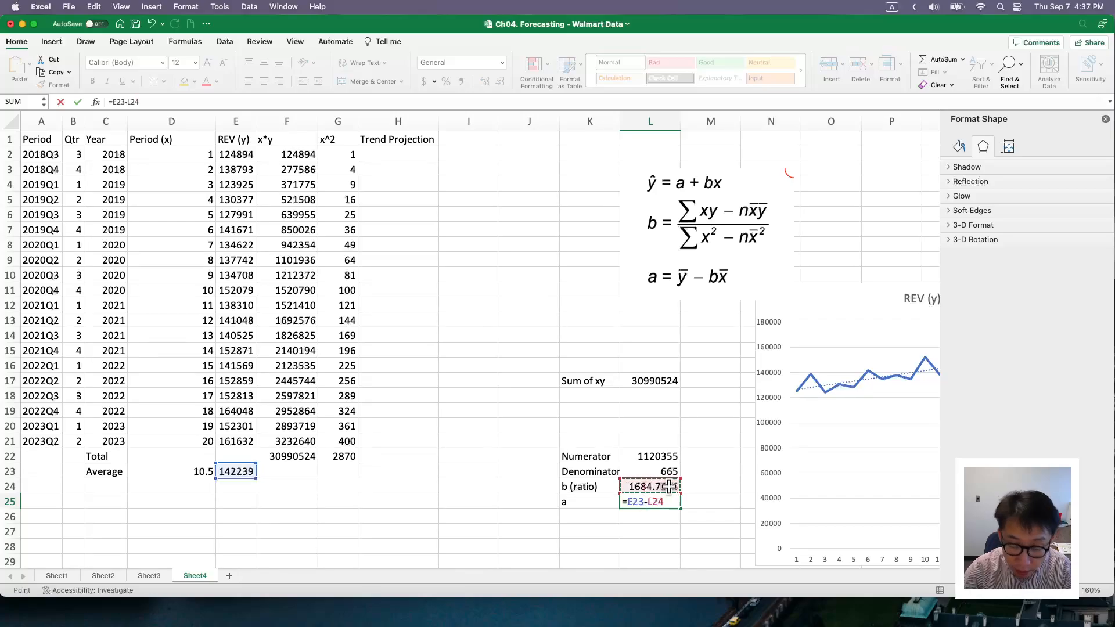
text(*)
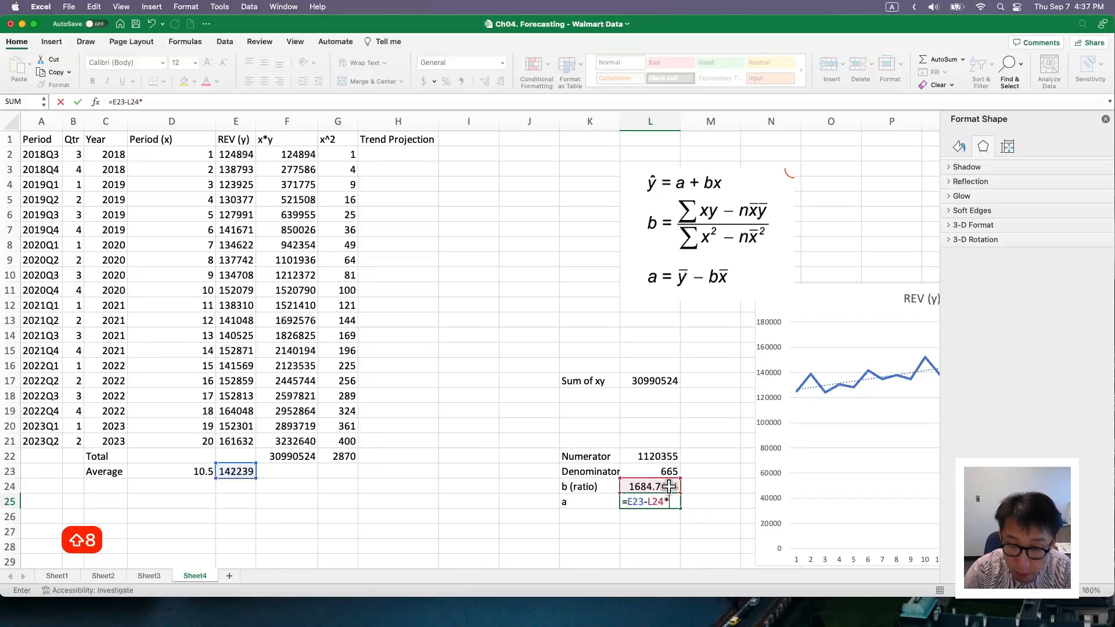
click(171, 471)
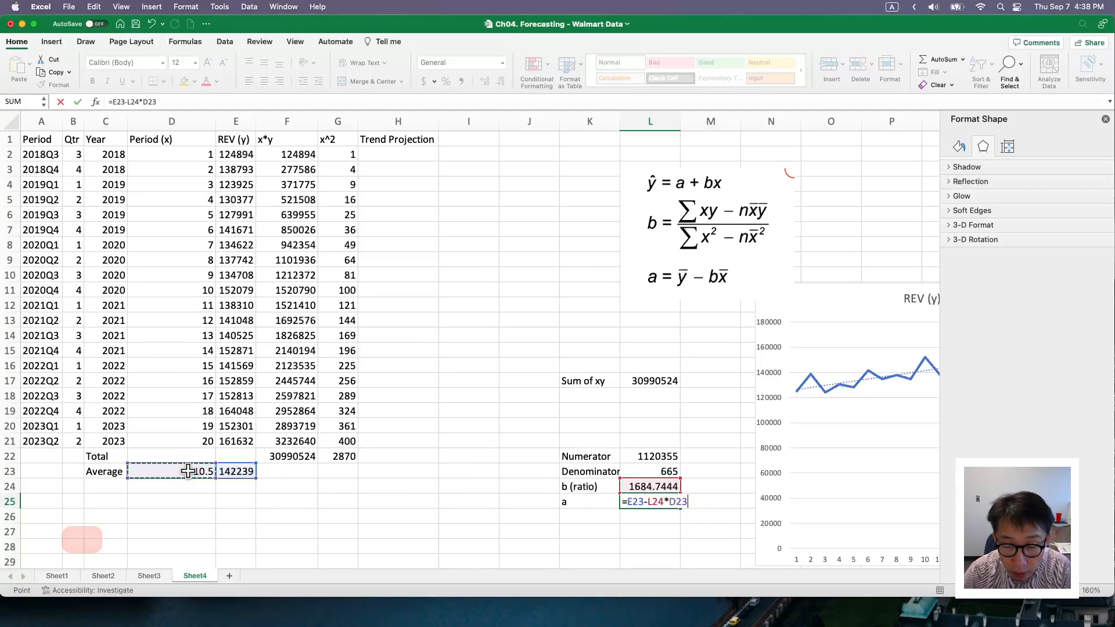
key(Return)
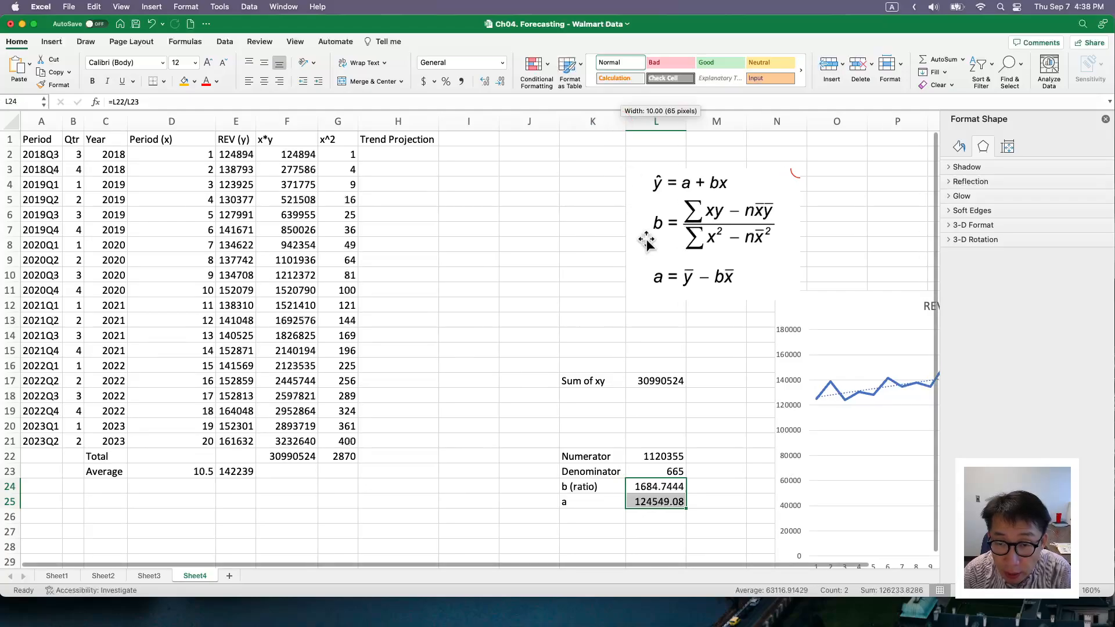
mouse_move(661, 183)
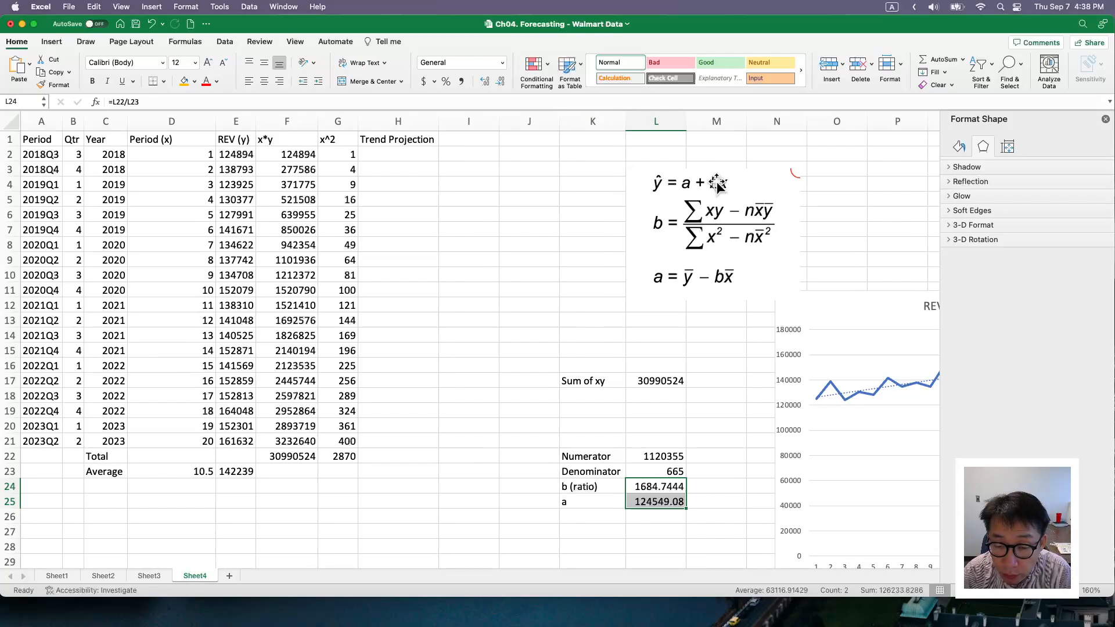
- Enter =$L$25+D2*$L$24 in H2 for the first projection, 126233.8286
click(397, 154)
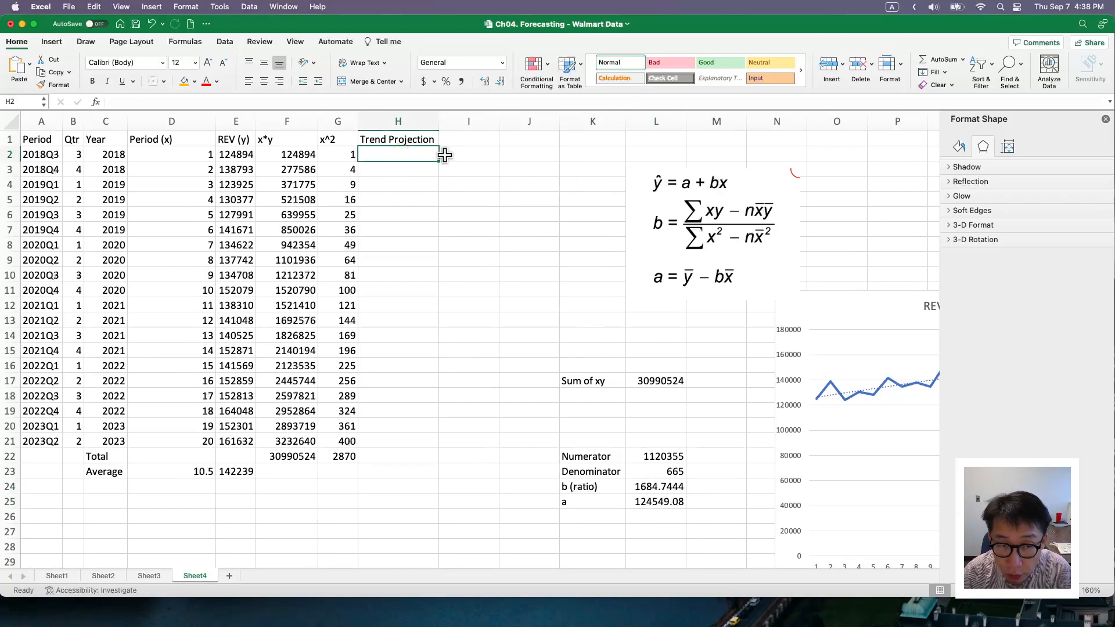
text(=)
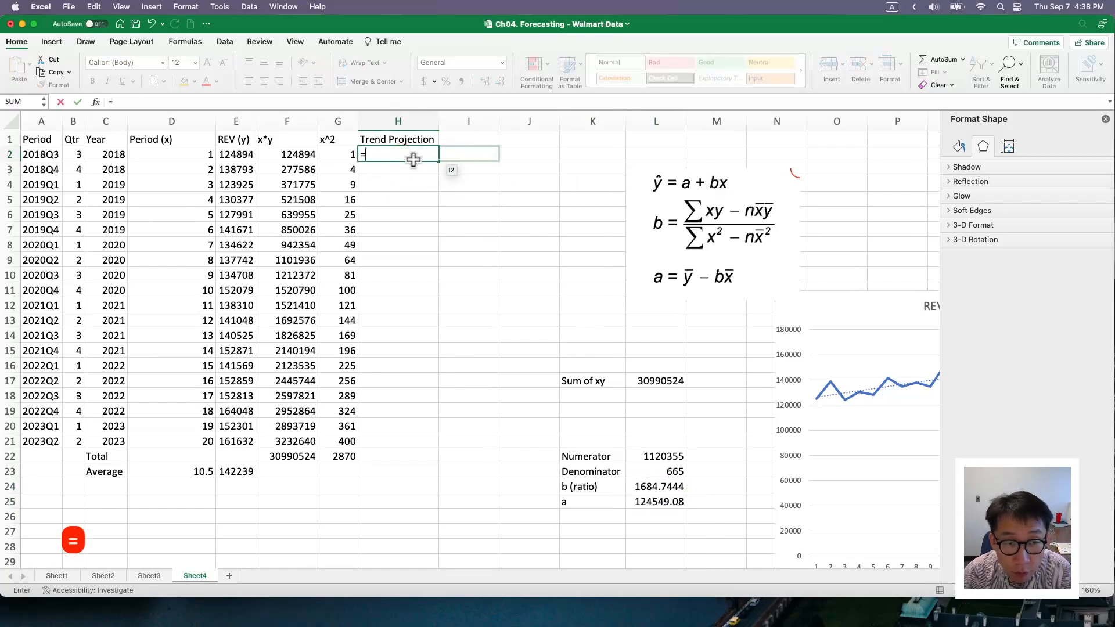
mouse_move(468, 396)
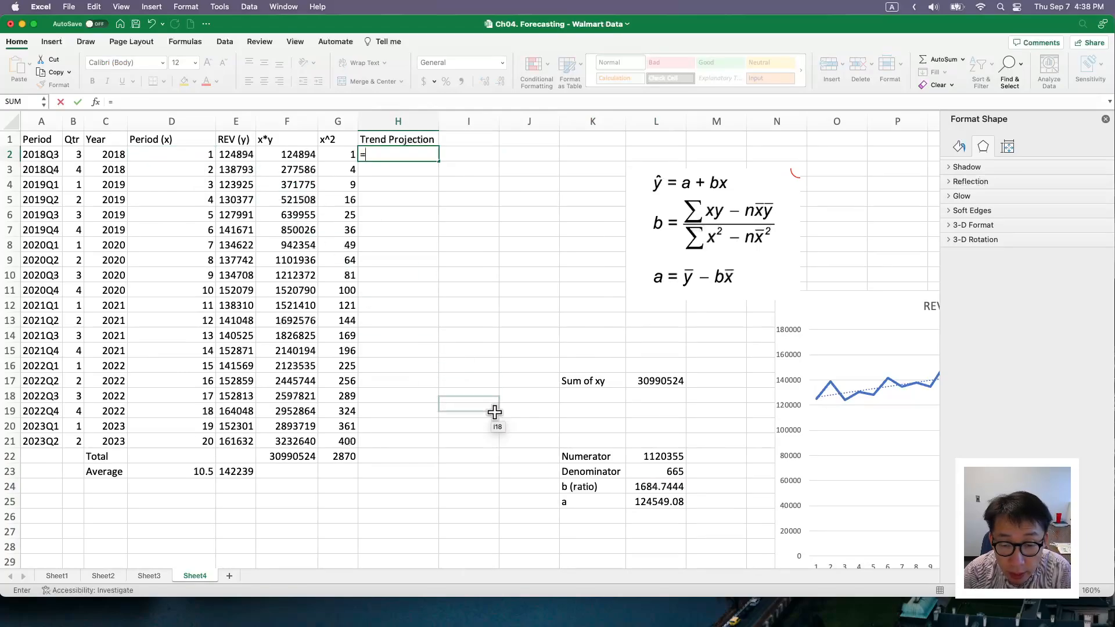
click(655, 500)
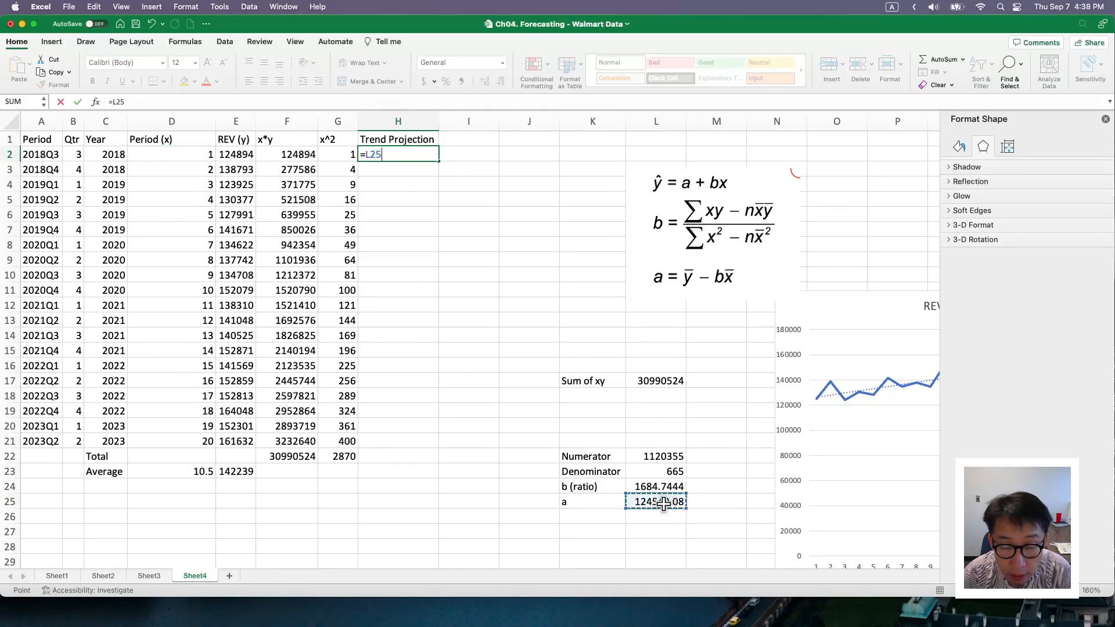
key(f4)
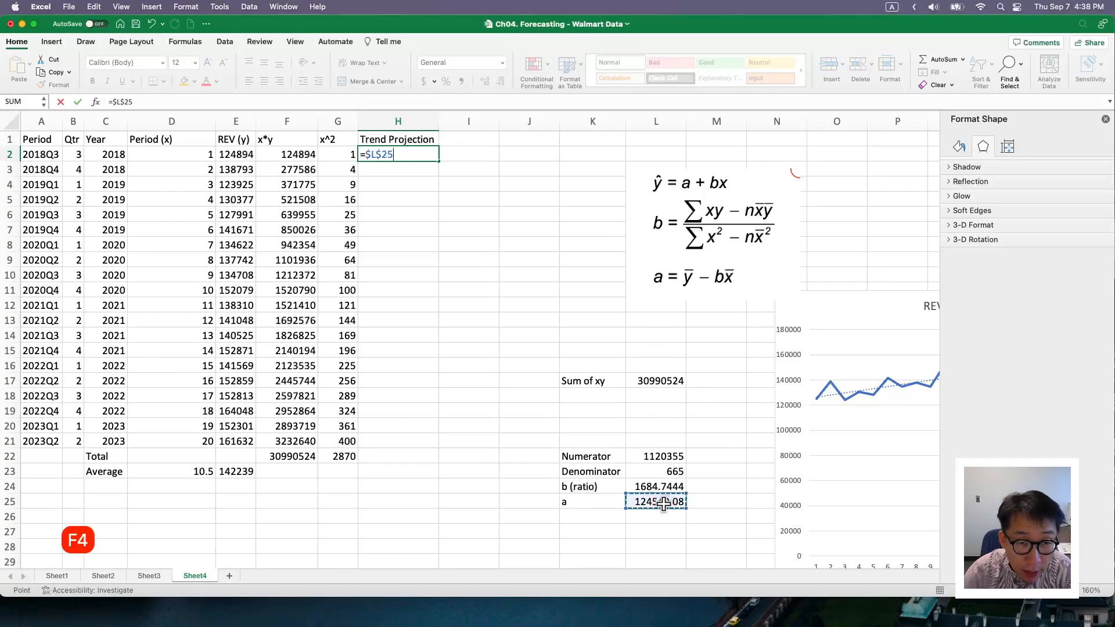
text(+)
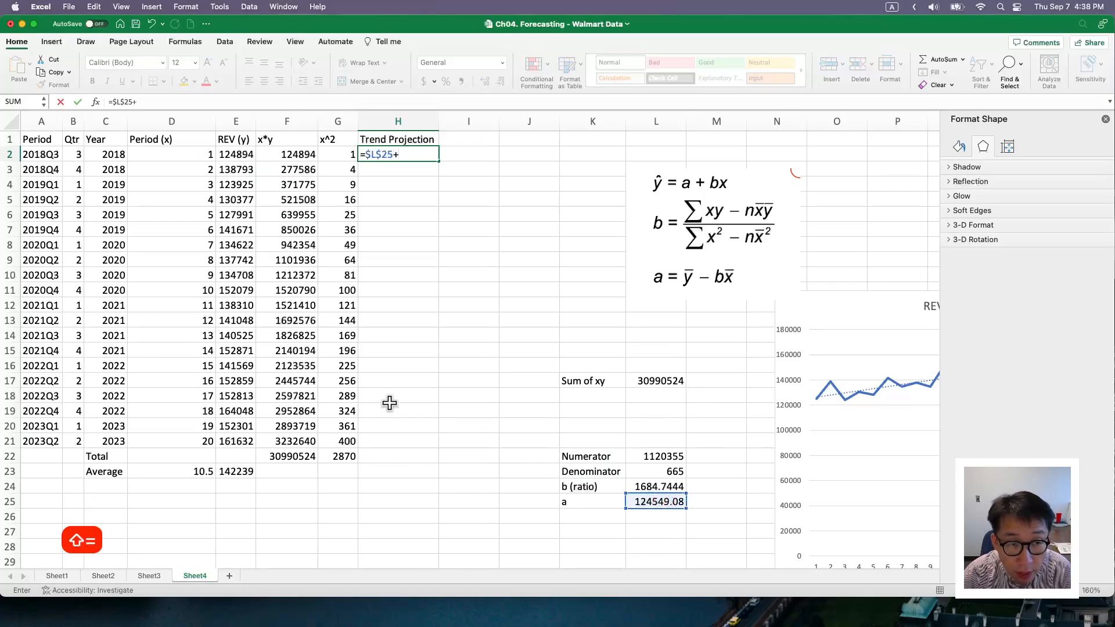
click(171, 155)
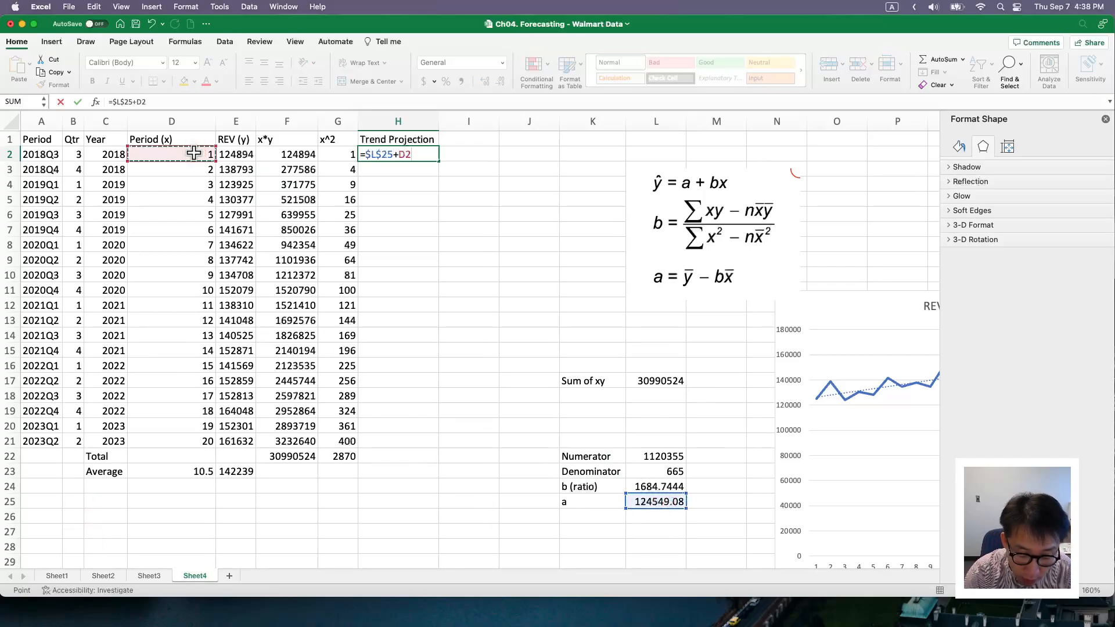
text(*)
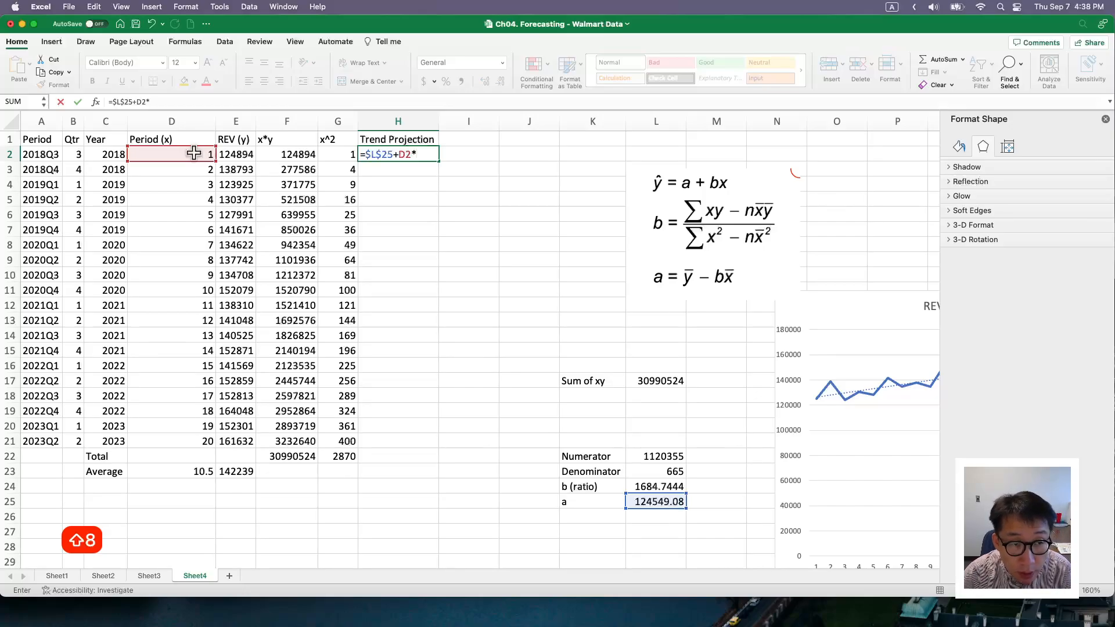
mouse_move(599, 468)
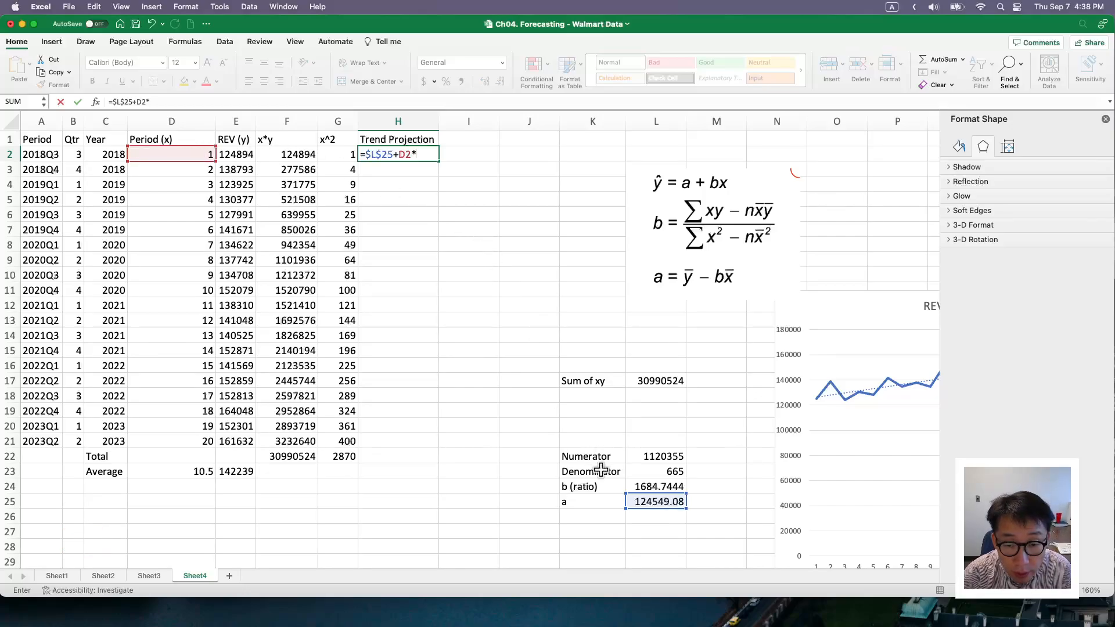
mouse_move(647, 485)
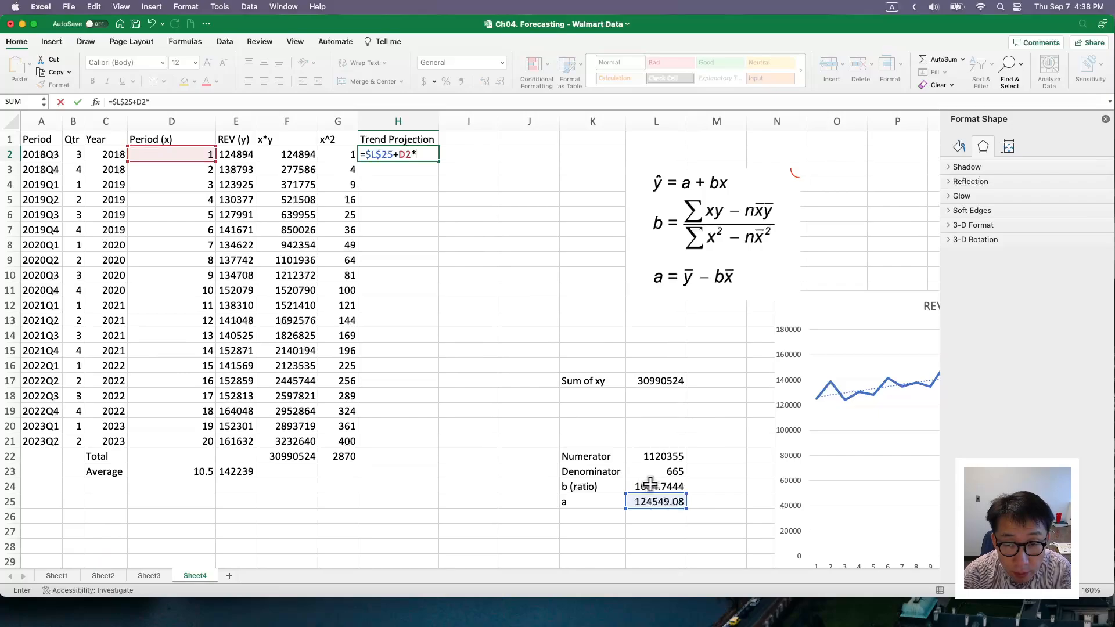
click(656, 486)
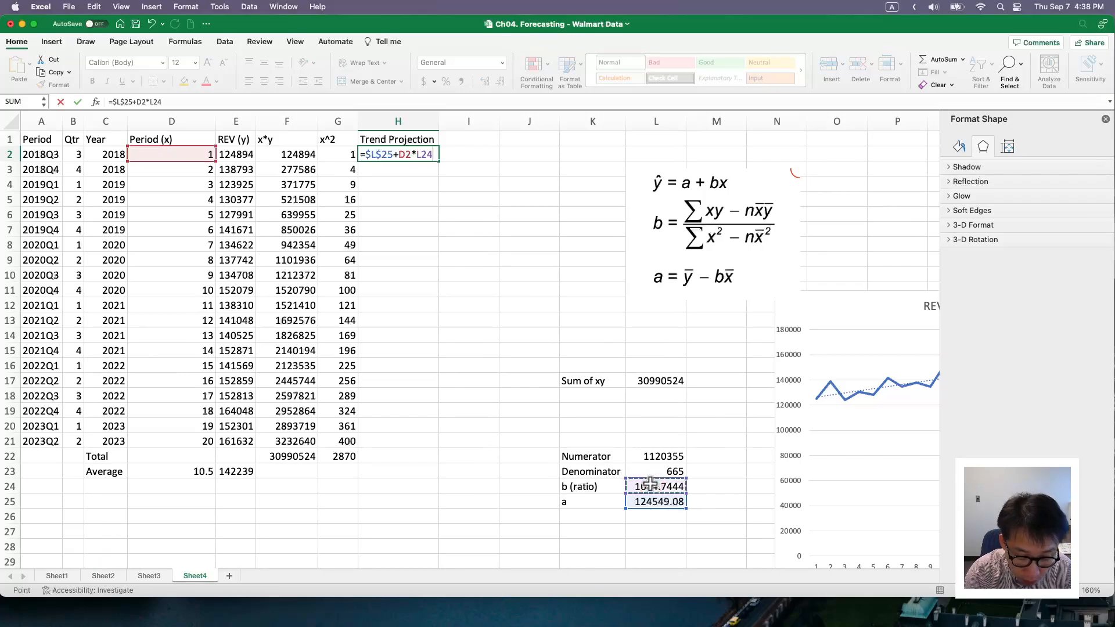
key(Return)
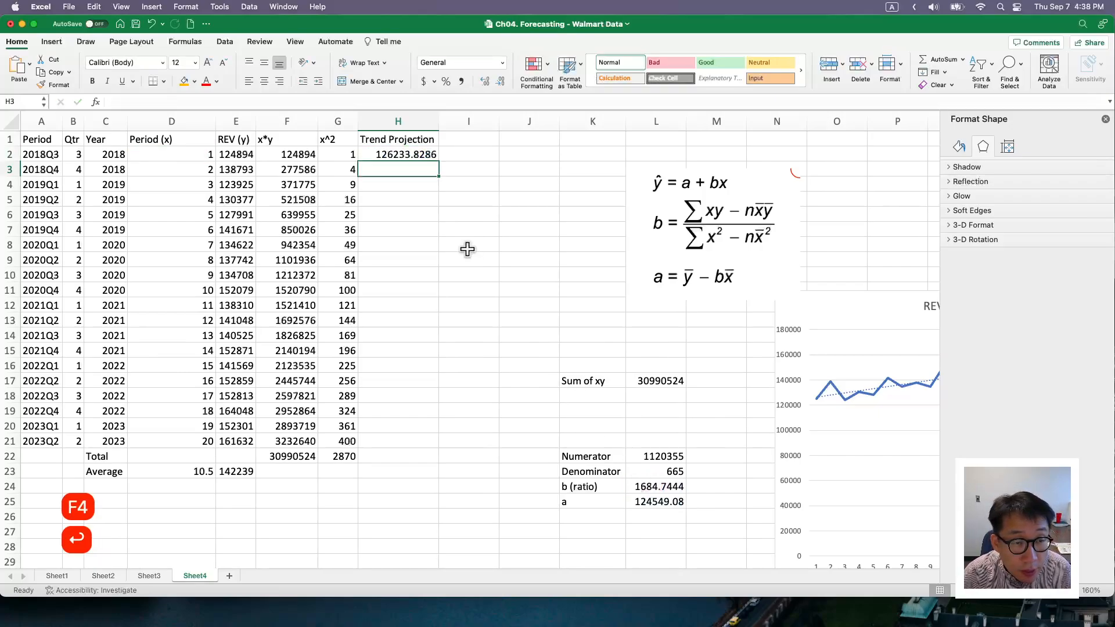
- Review the H2 trend formula against the period 1 revenue value
click(397, 154)
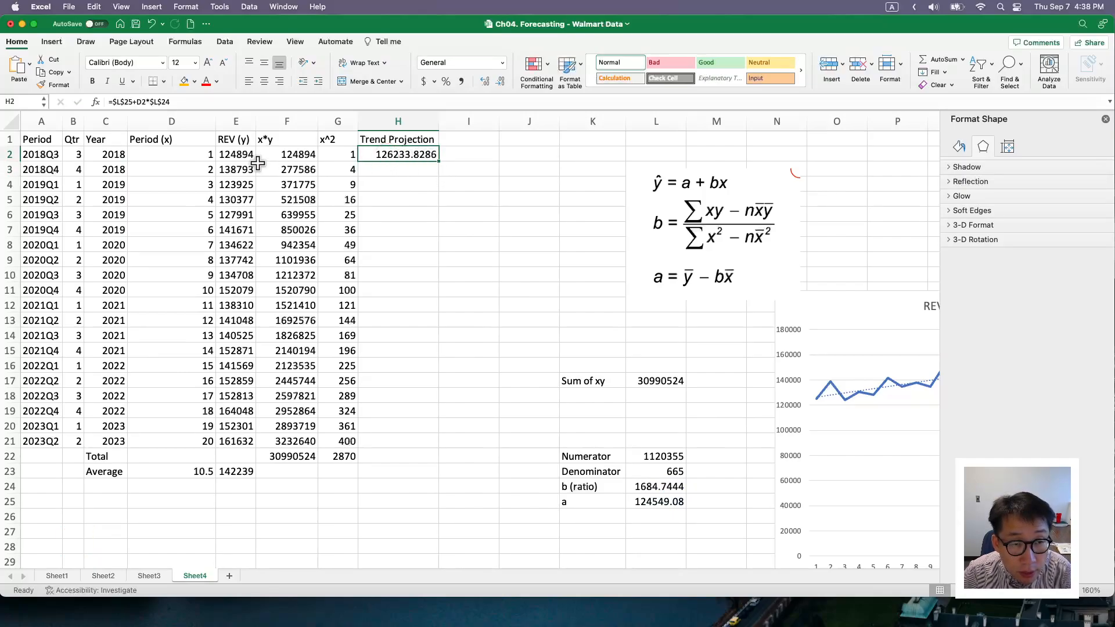
click(234, 155)
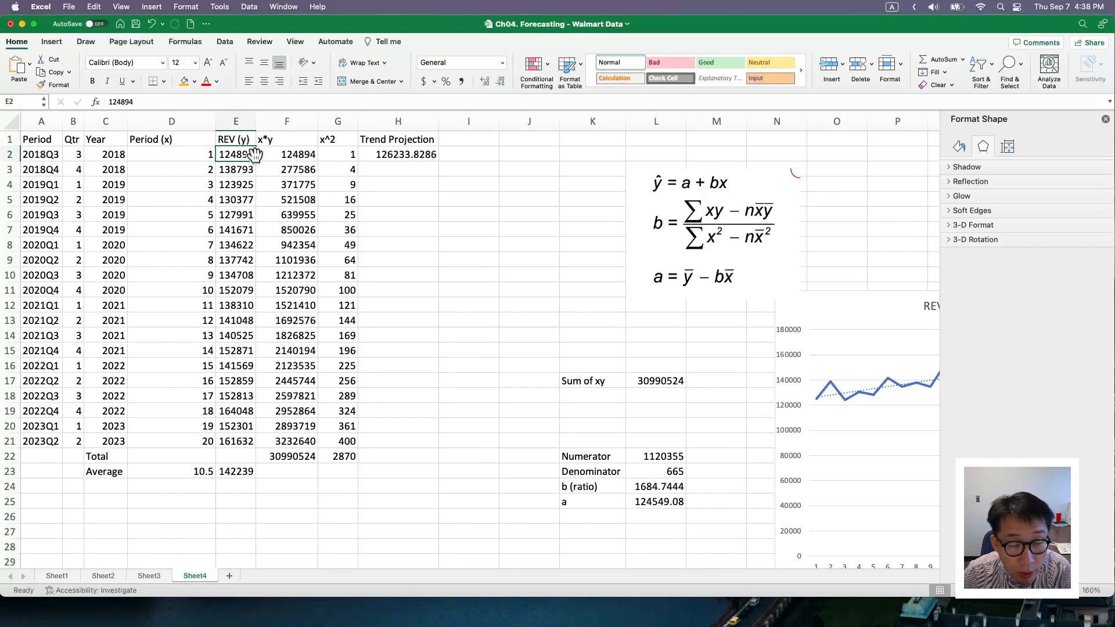
click(397, 154)
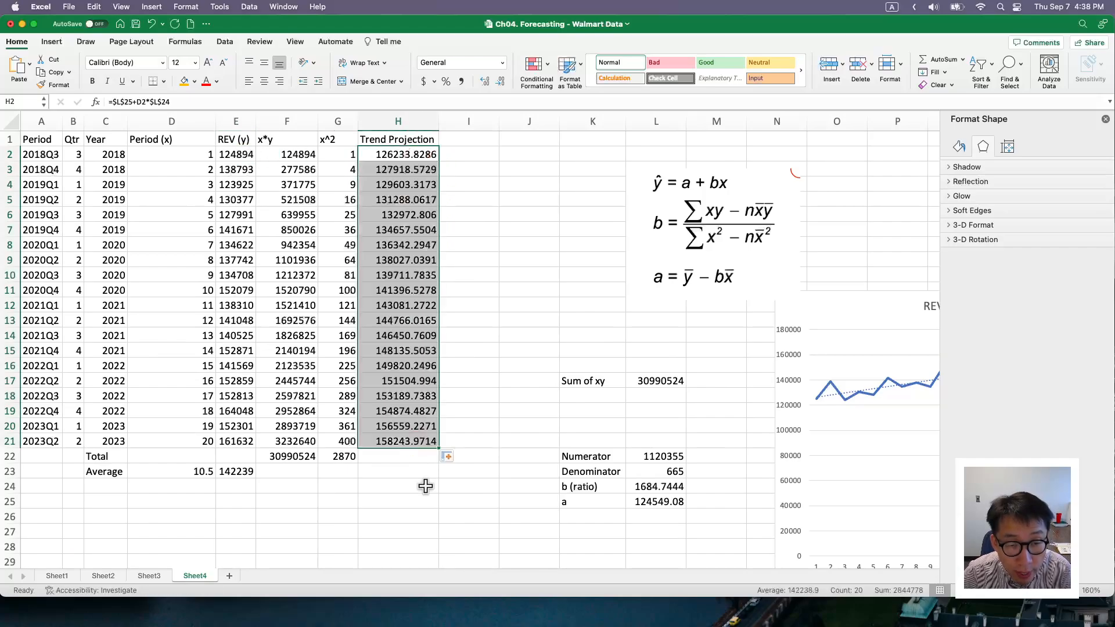
- Inspect the copied Trend Projection formulas, their period cells and the intercept a row
click(397, 245)
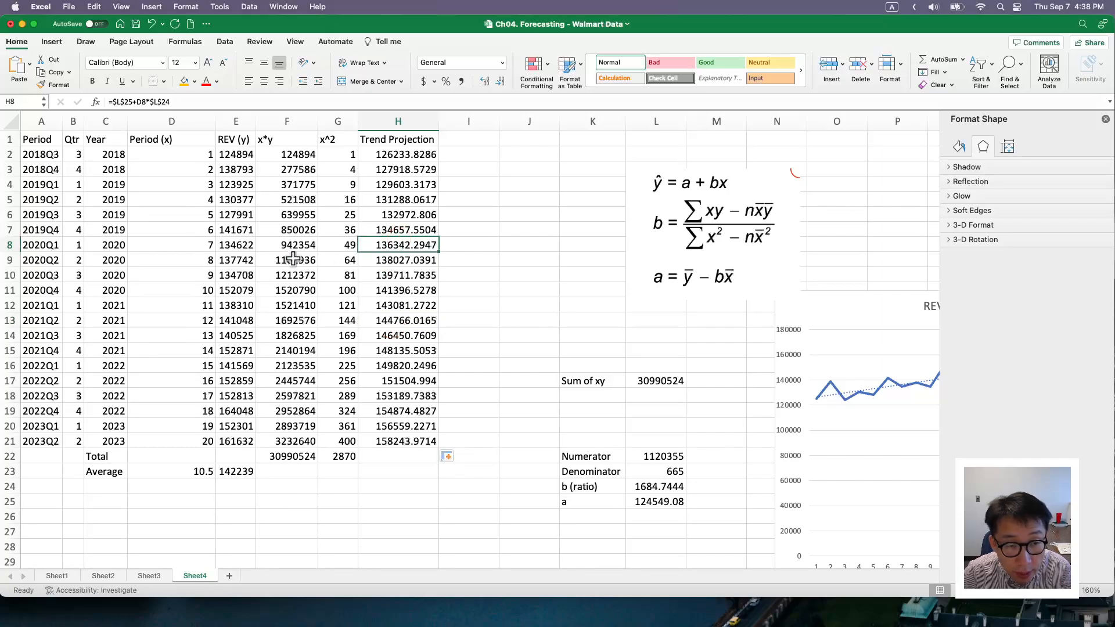
click(171, 245)
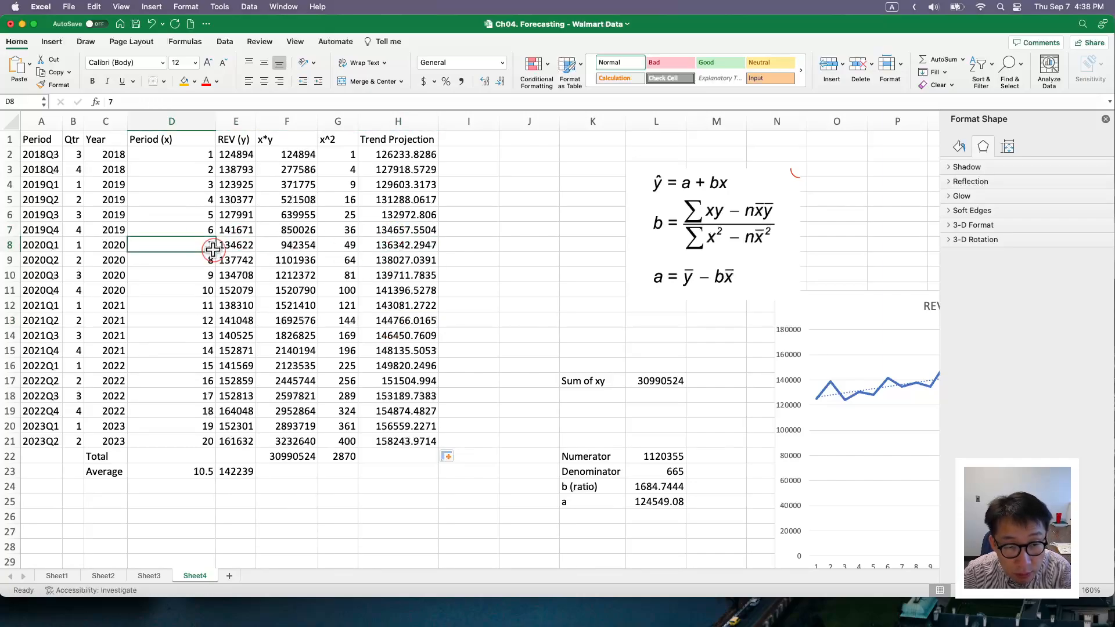
click(397, 259)
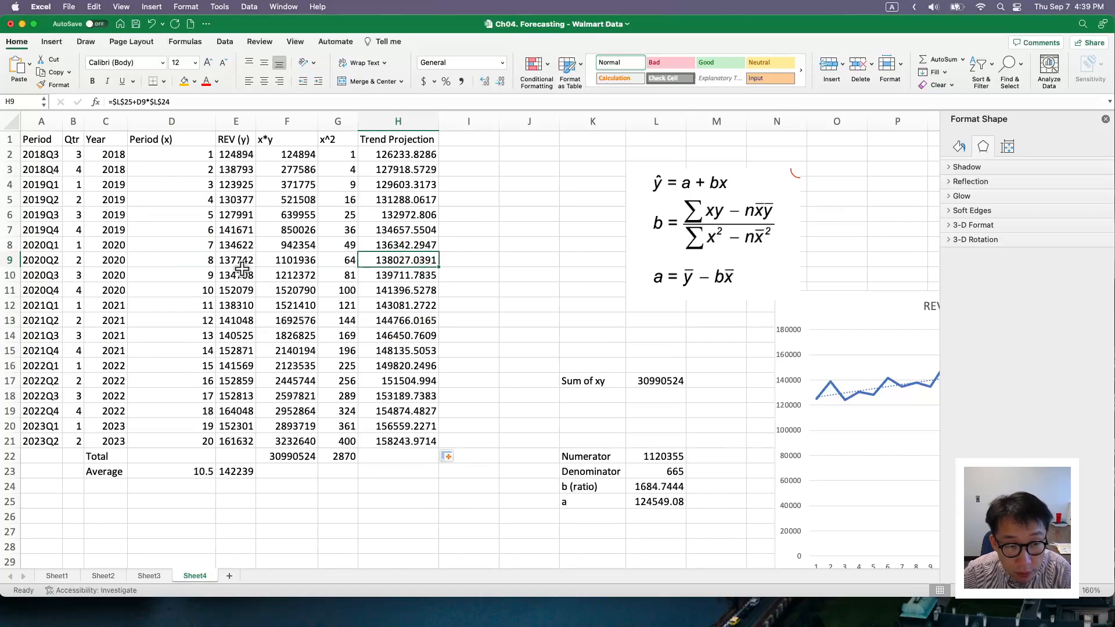
click(397, 320)
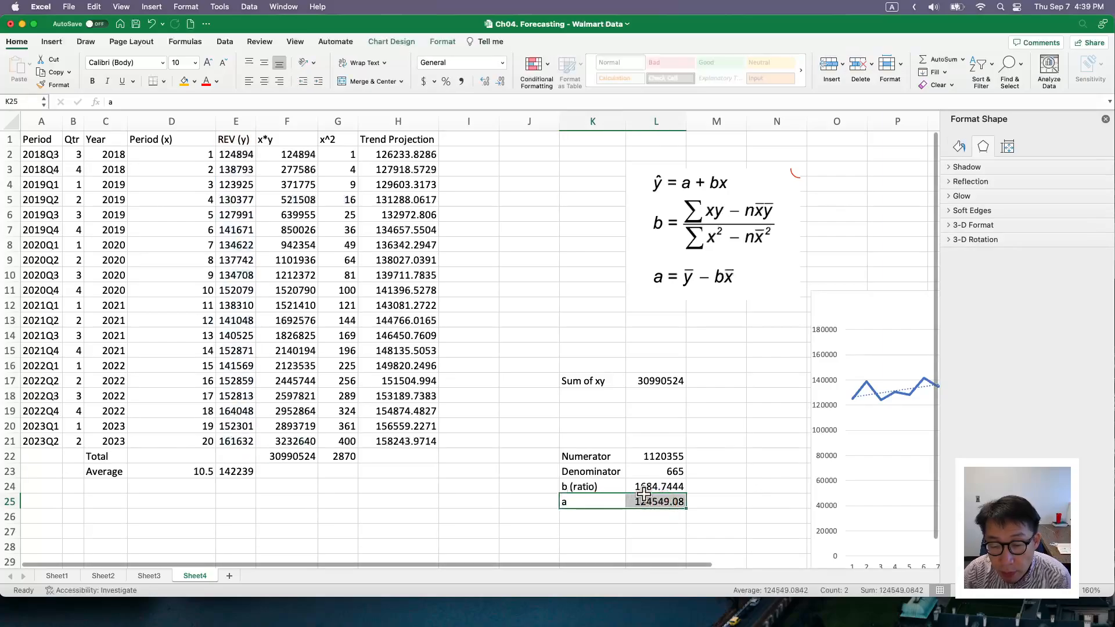
click(592, 516)
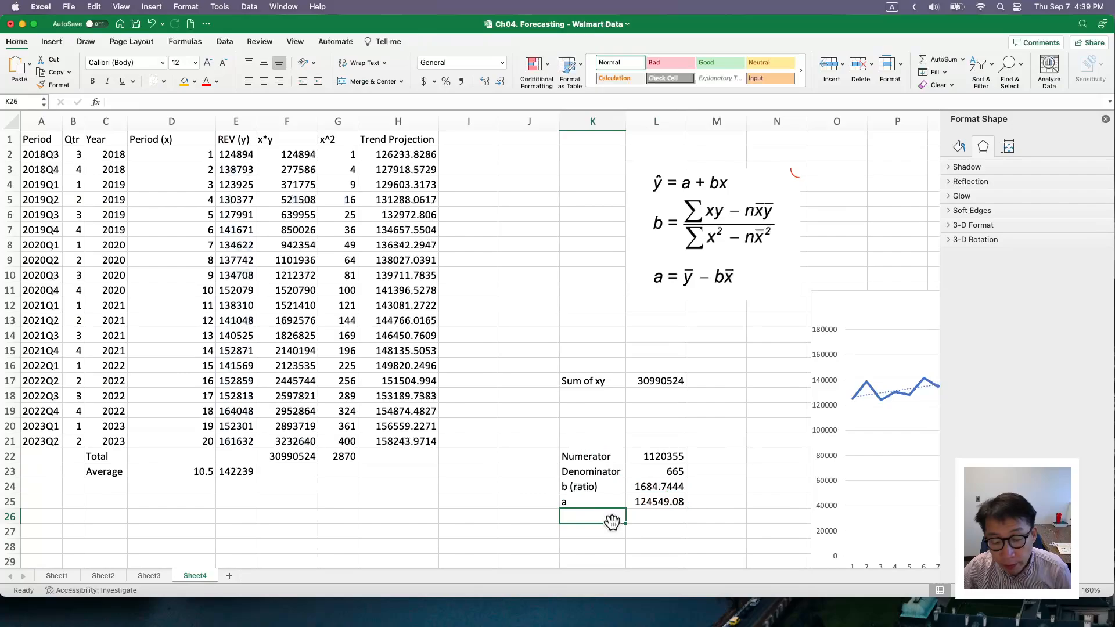
mouse_move(432, 480)
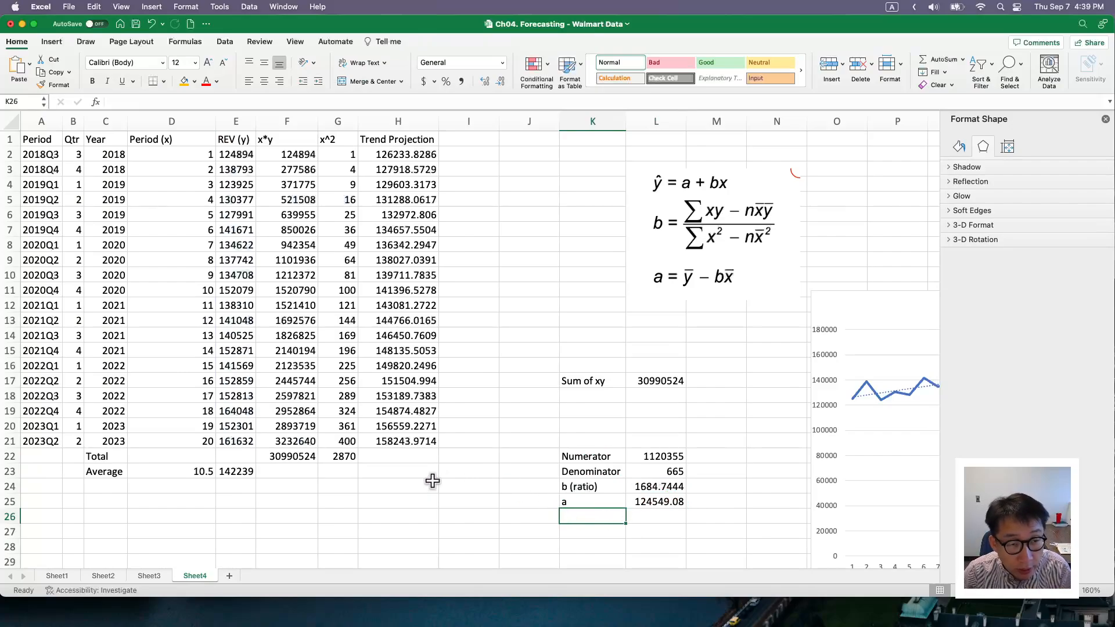
mouse_move(622, 369)
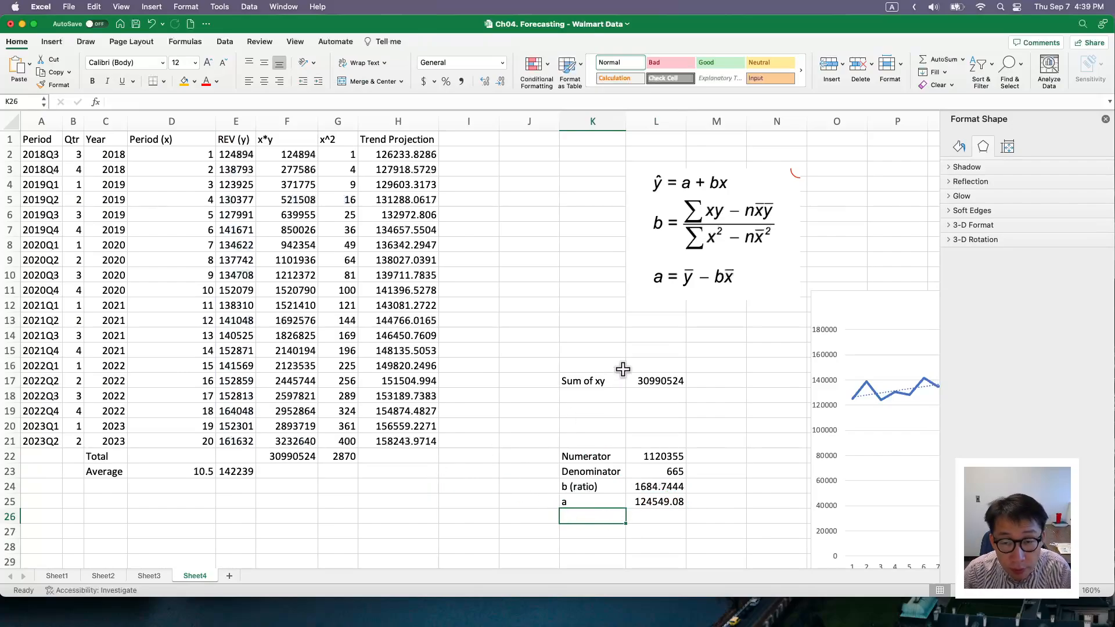
mouse_move(427, 491)
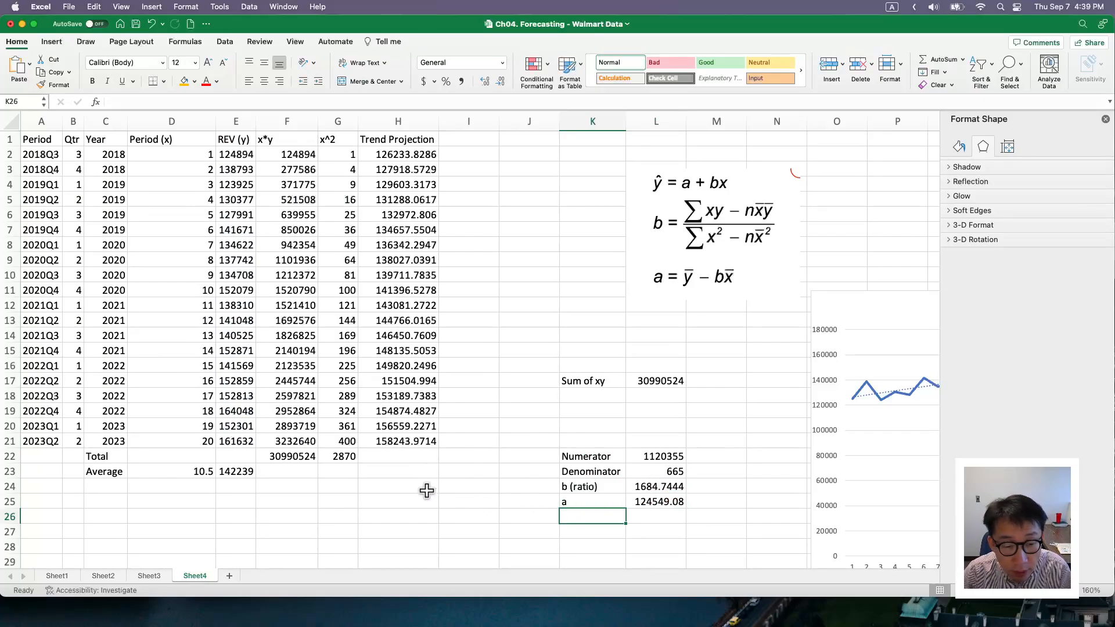
mouse_move(205, 439)
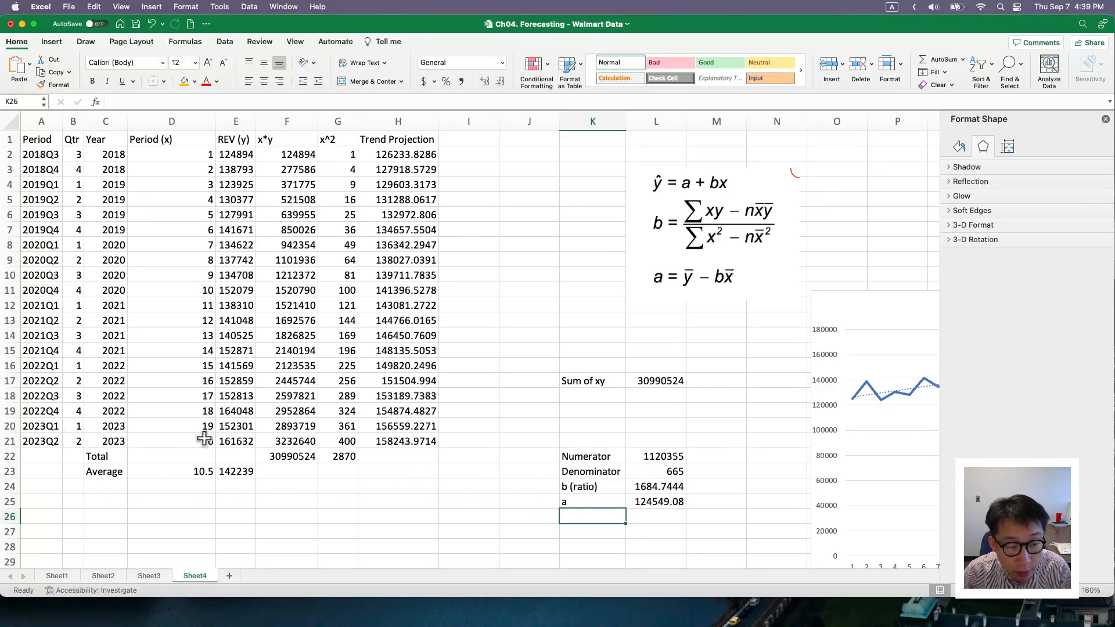
- Add period 30 in D26 and its forecast =$L$25+D26*$L$24 in H26 (175091.415)
click(171, 516)
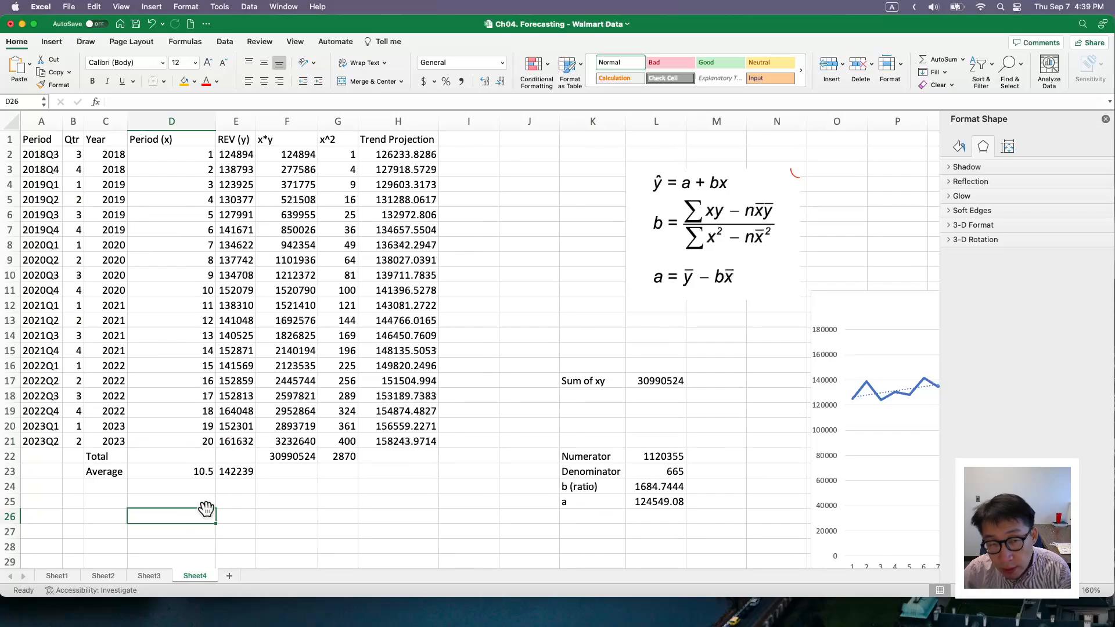
mouse_move(214, 501)
text(30)
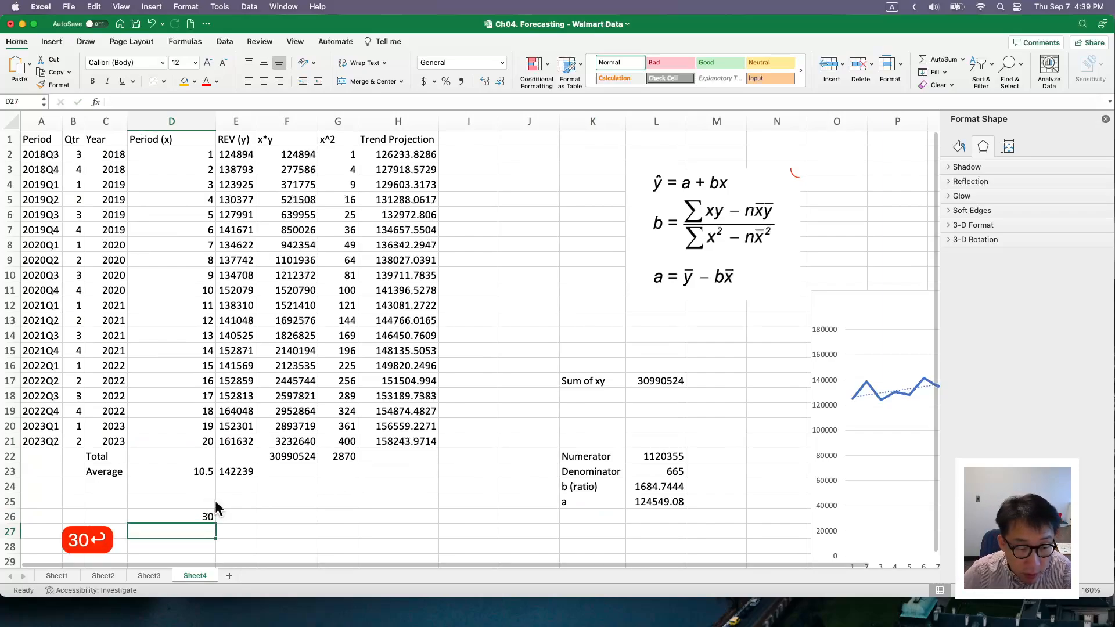
click(397, 440)
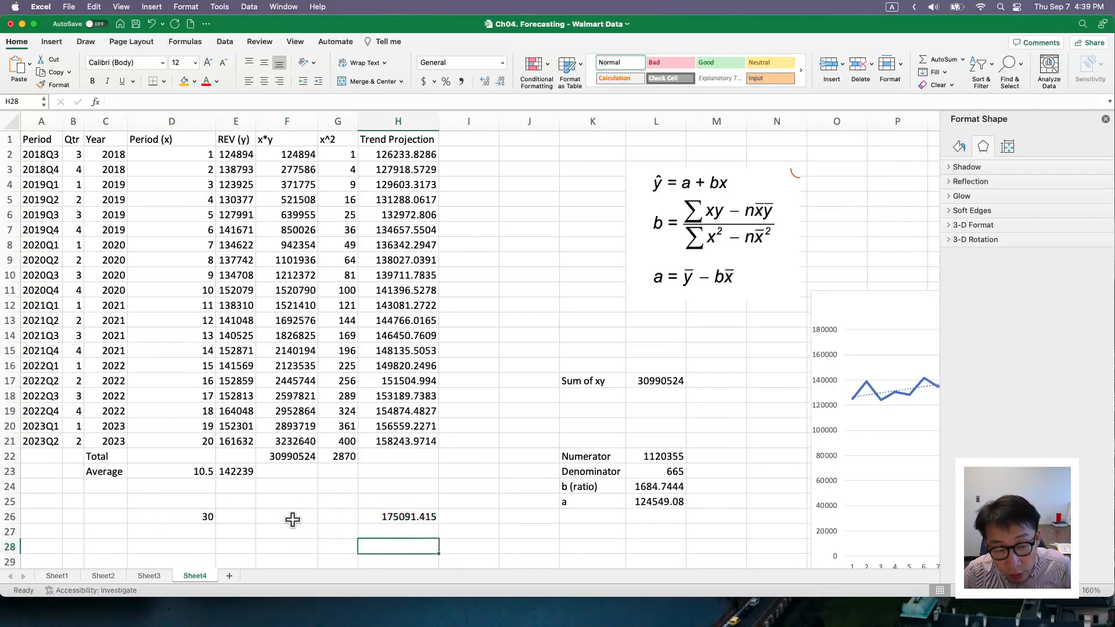
click(398, 516)
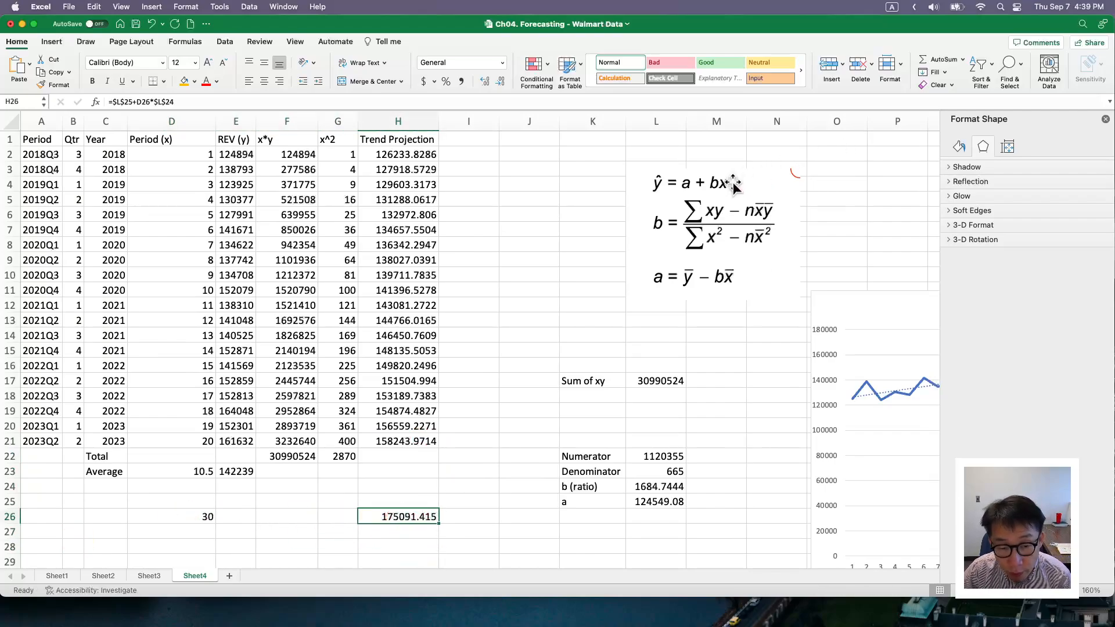
click(172, 517)
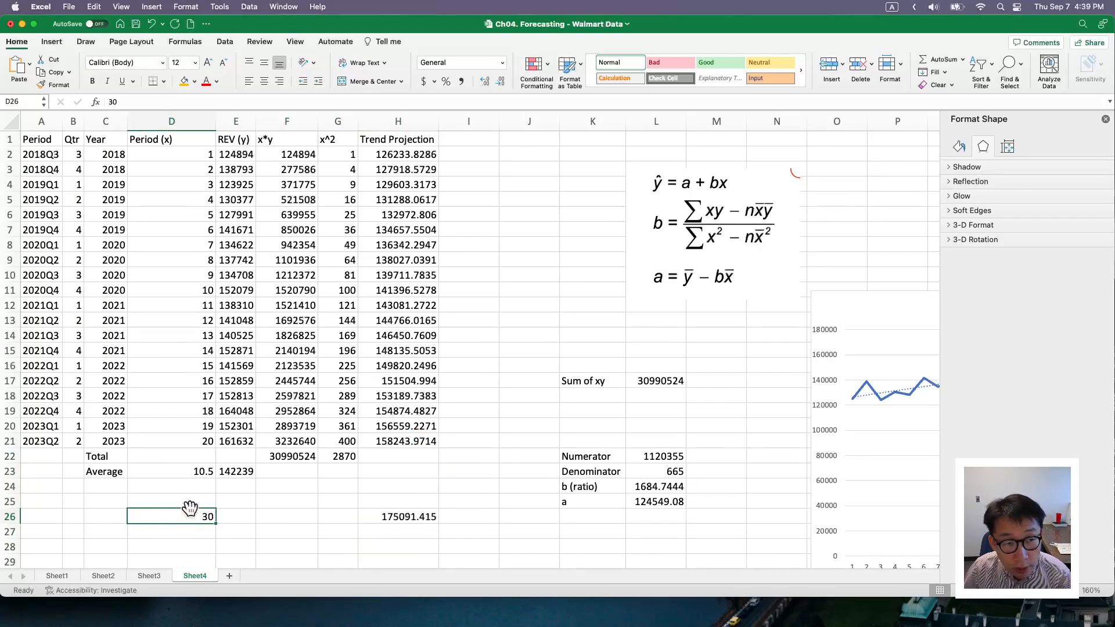
mouse_move(361, 522)
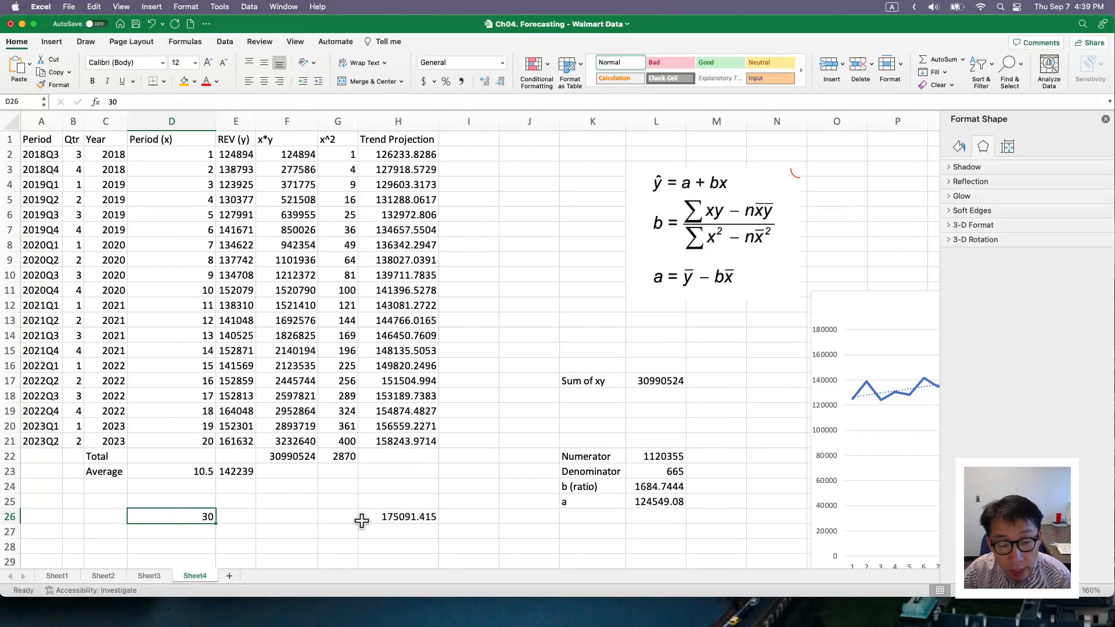
click(397, 516)
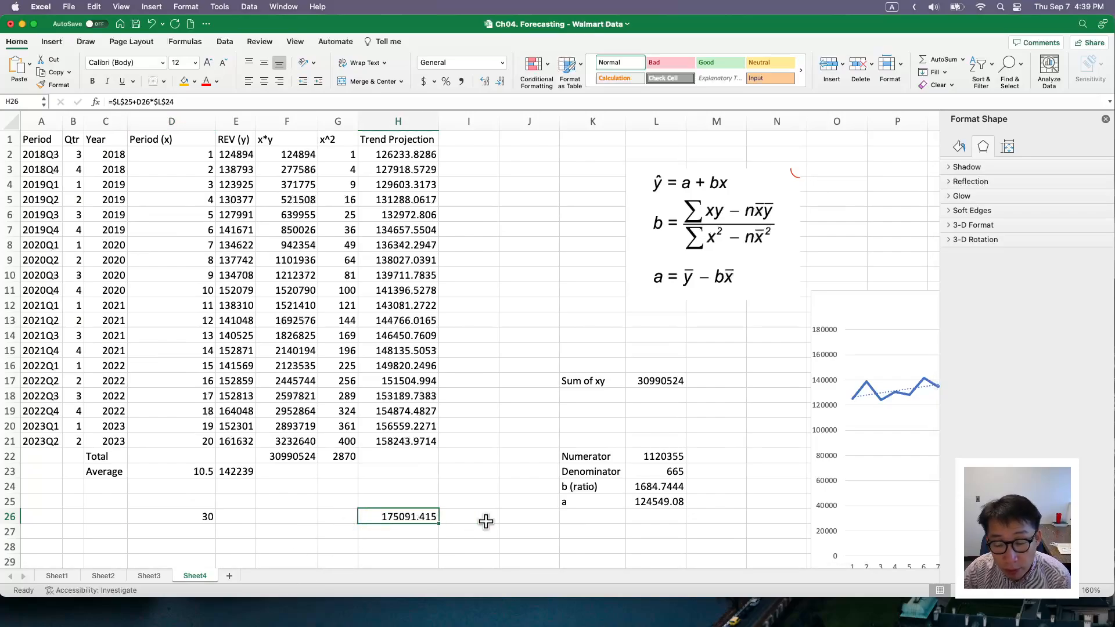
mouse_move(552, 535)
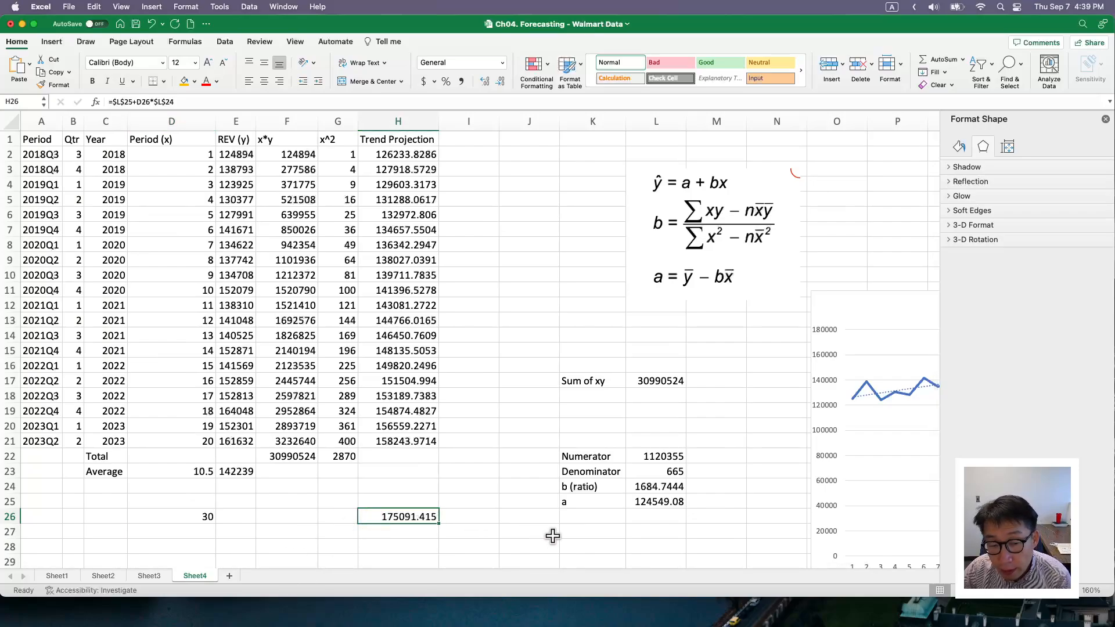